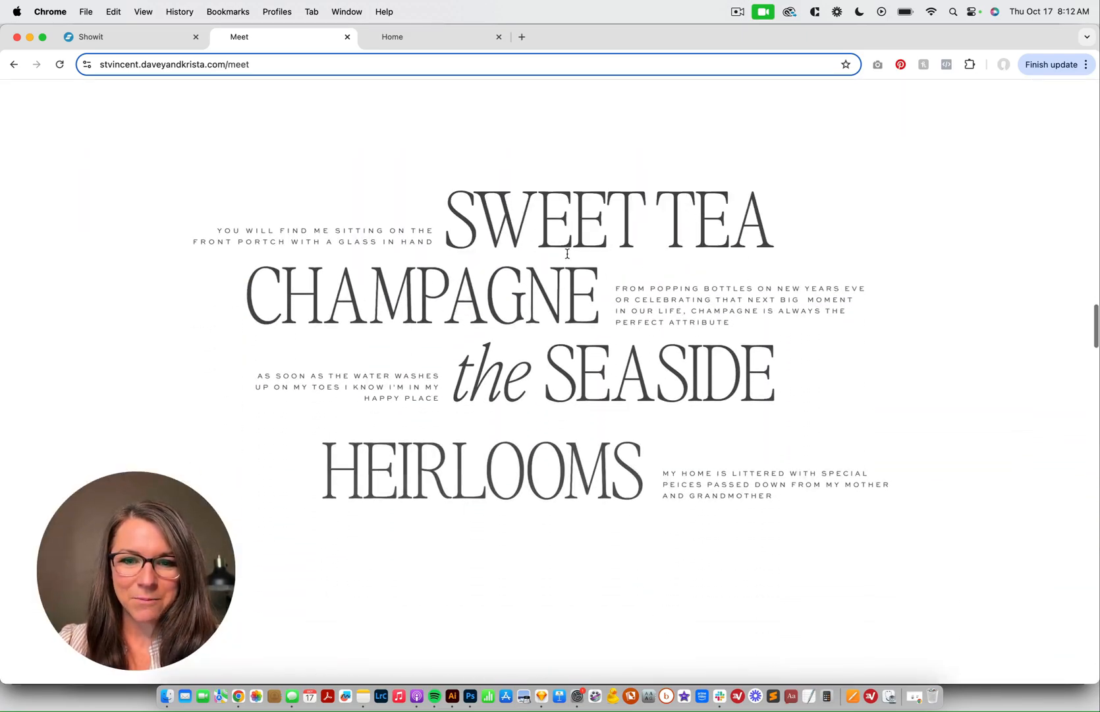
Scroll the live Meet page to watch the stacked headline sections stick as they pass
scroll(down, 3)
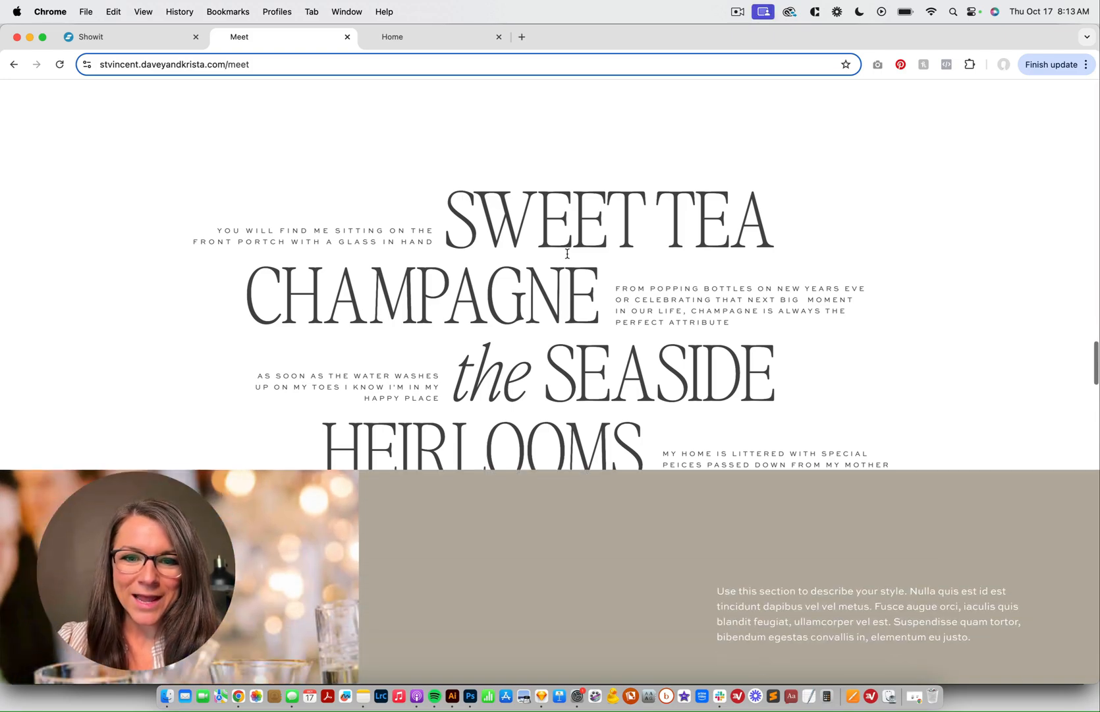
scroll(down, 3)
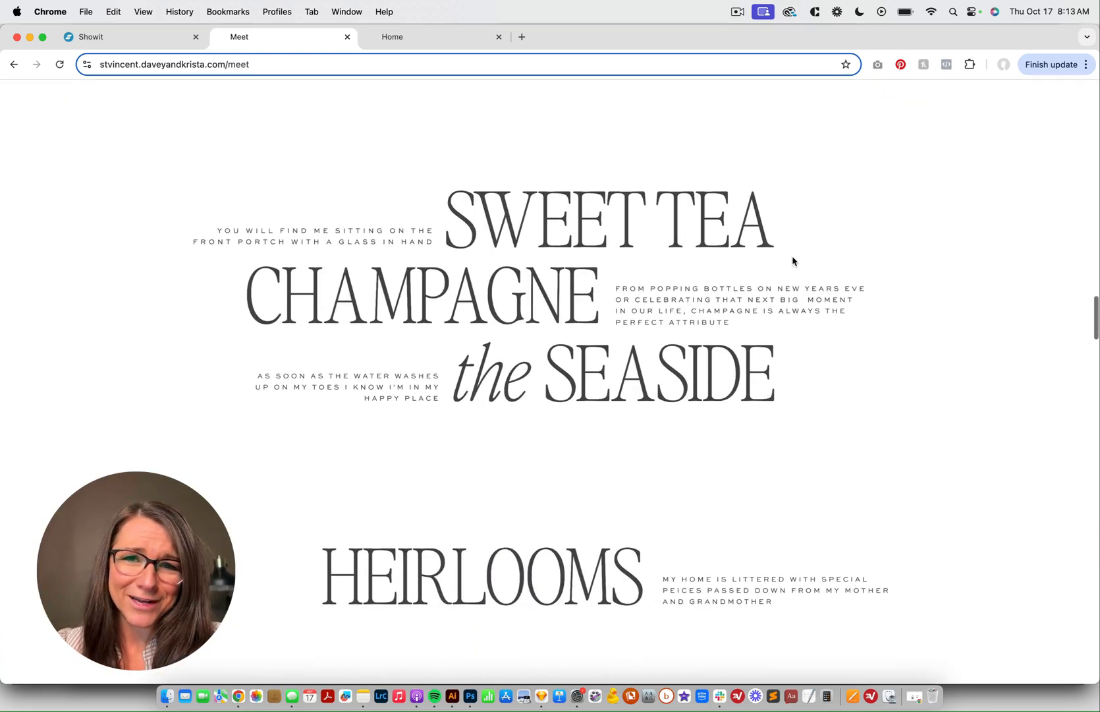
scroll(down, 3)
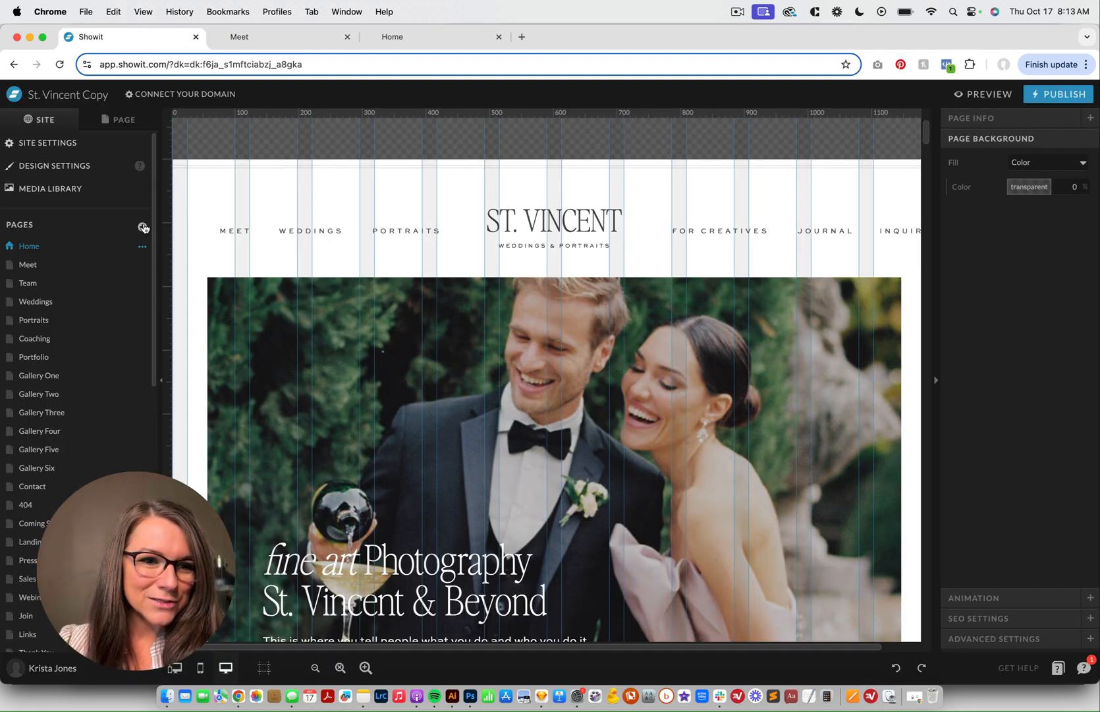
Switch to the Meet page and inspect its CHAMPAGNE and SEASIDE text canvases
click(27, 265)
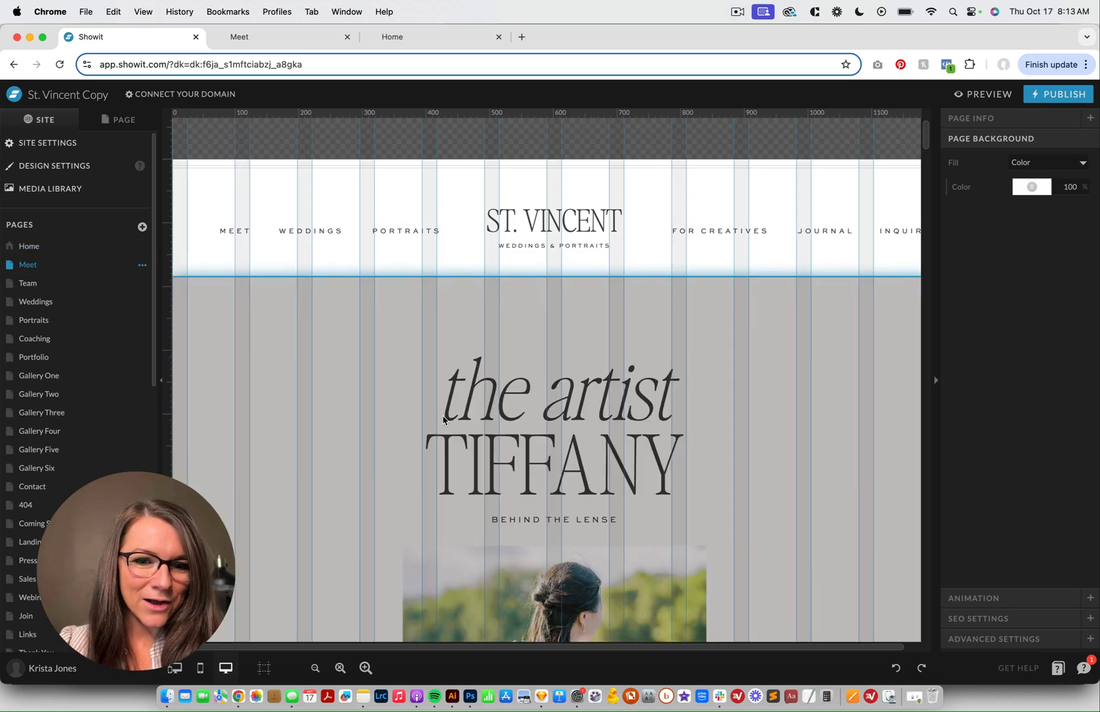
scroll(down, 3)
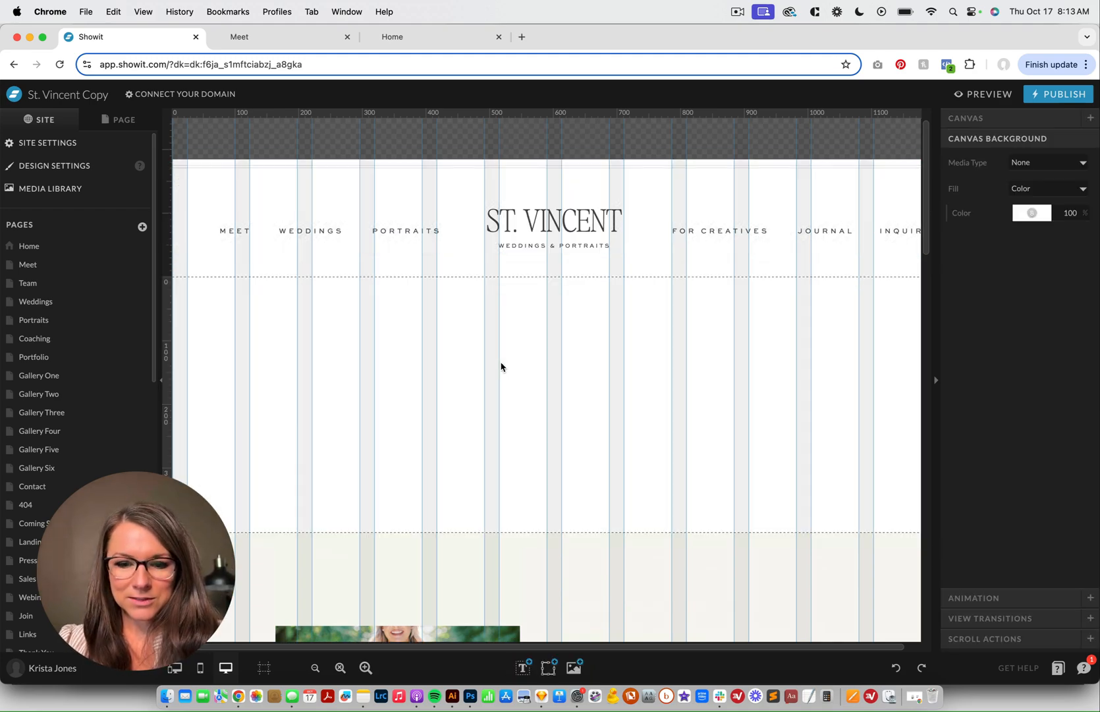
click(613, 301)
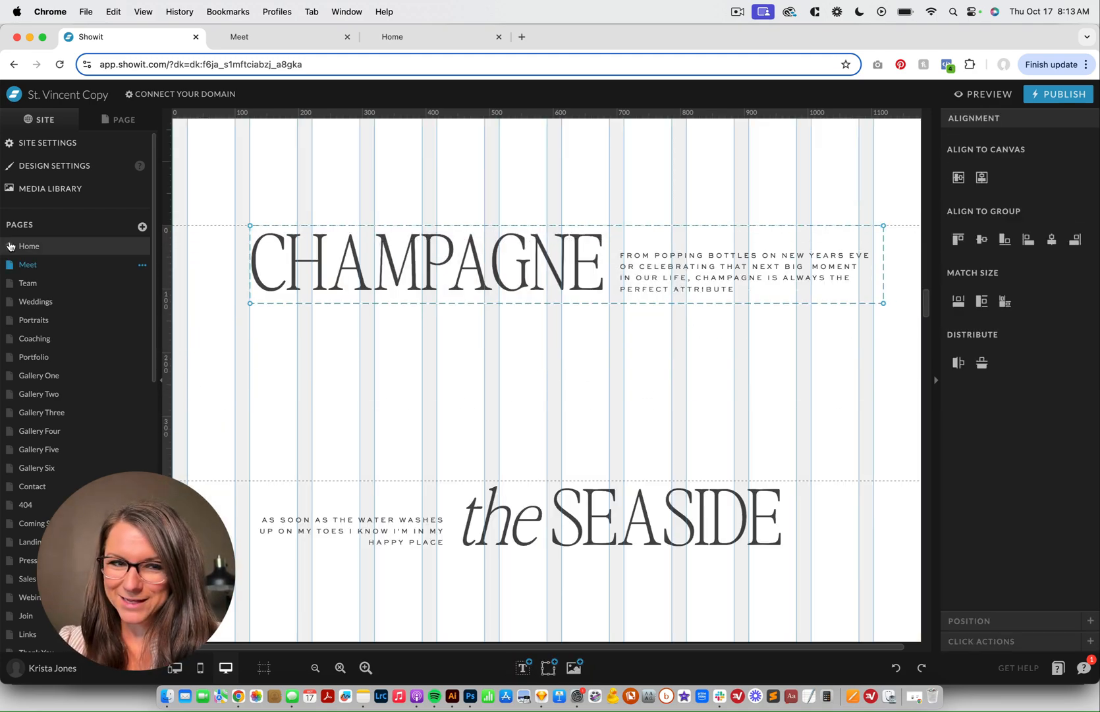
scroll(down, 3)
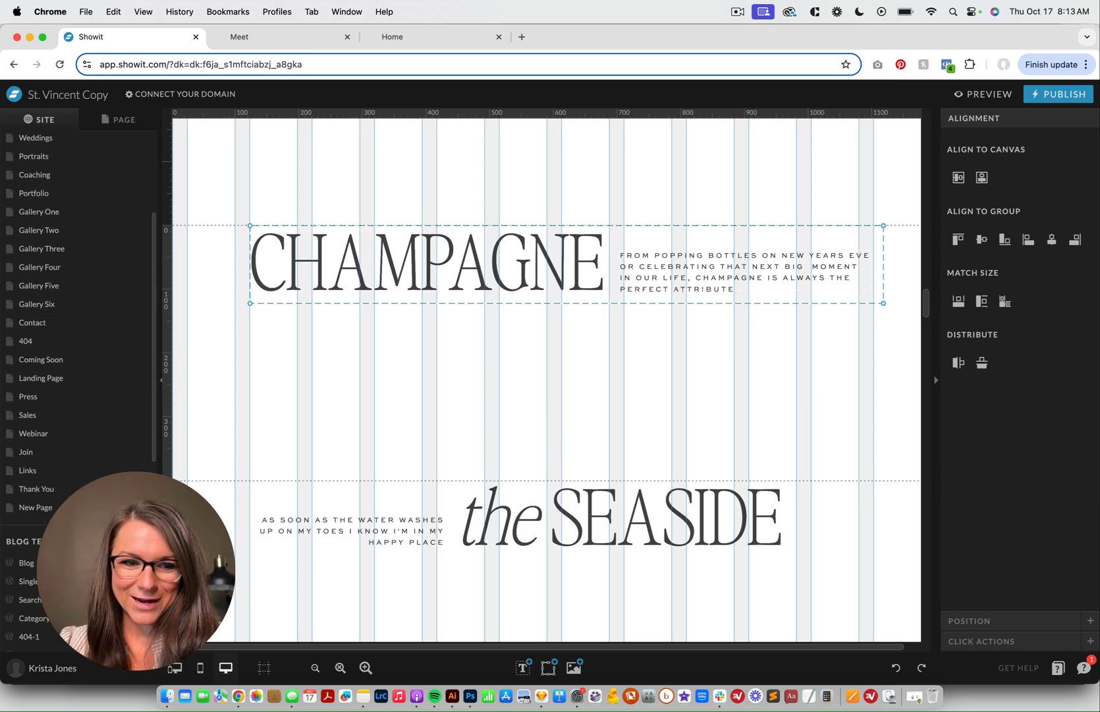
click(35, 507)
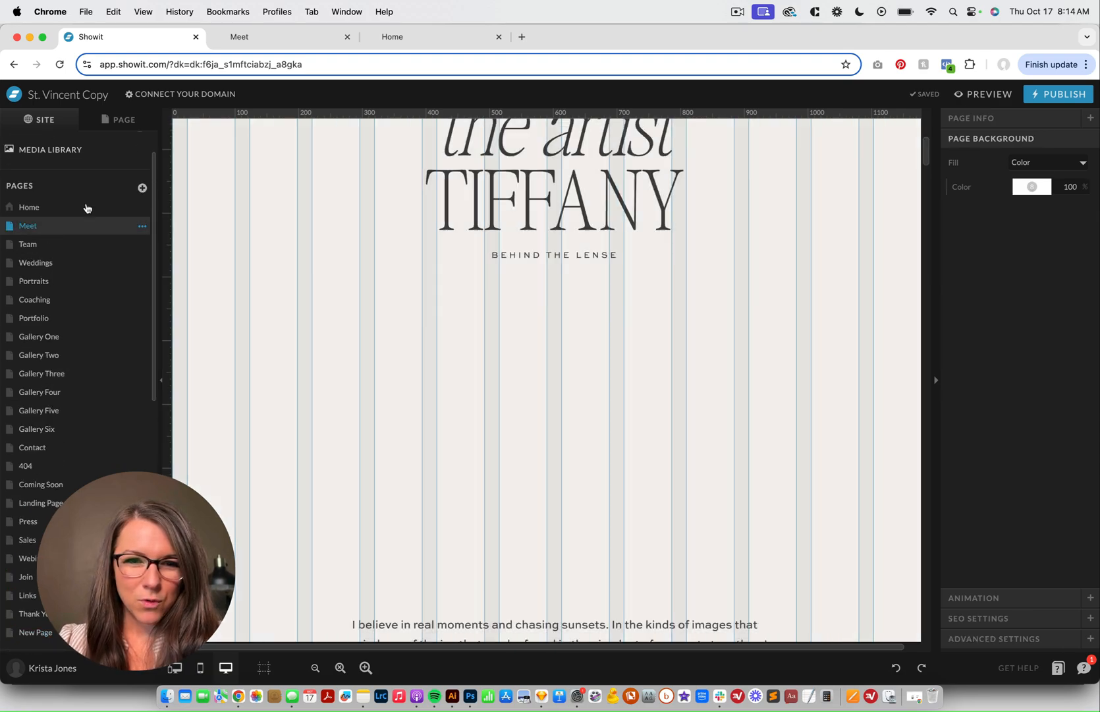
Place the SWEET TEA, CHAMPAGNE and SEASIDE headline groups into one canvas on New Page
scroll(down, 3)
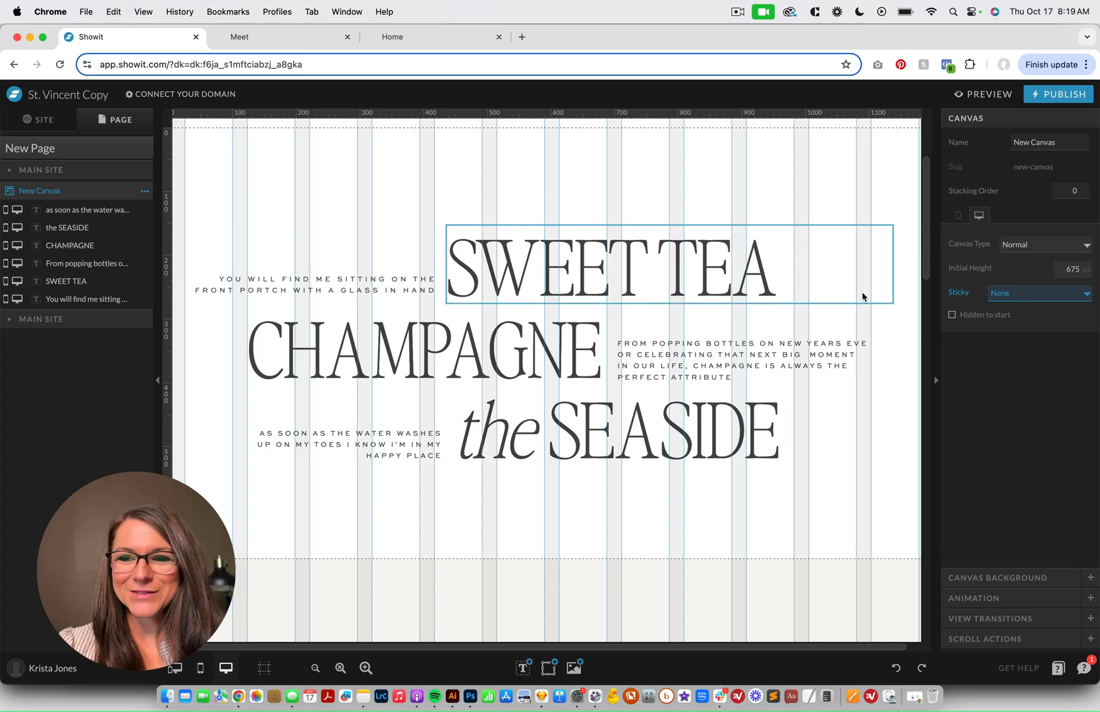
Set New Canvas's Sticky option to Top on Scroll
click(1039, 292)
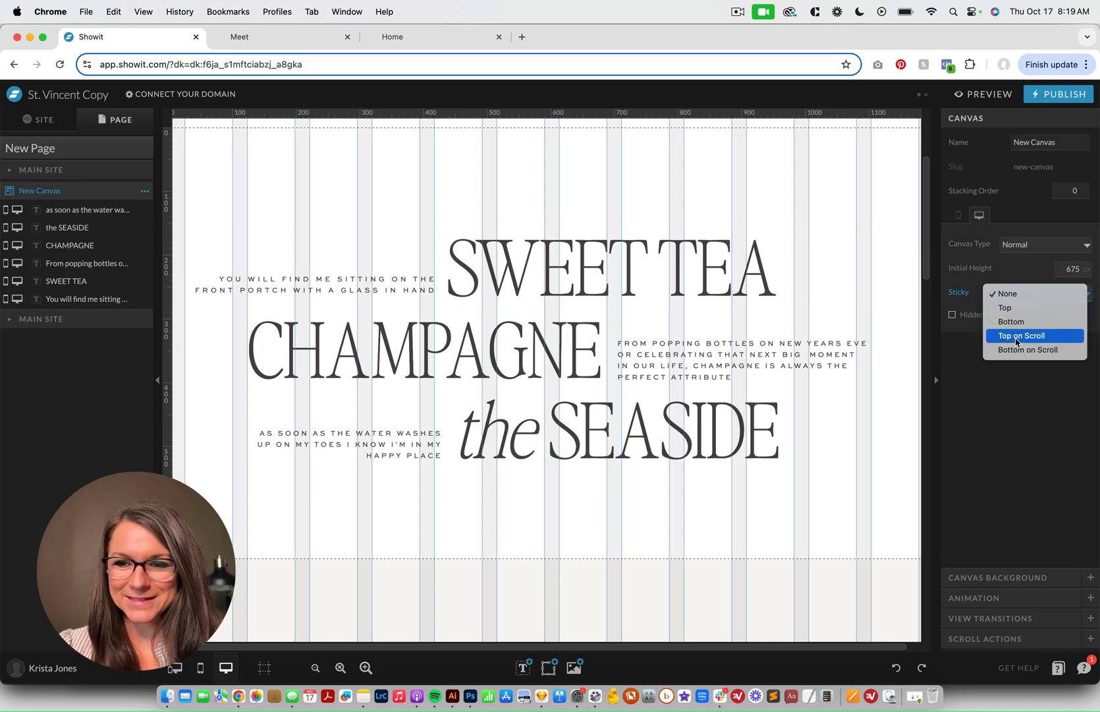
click(1021, 336)
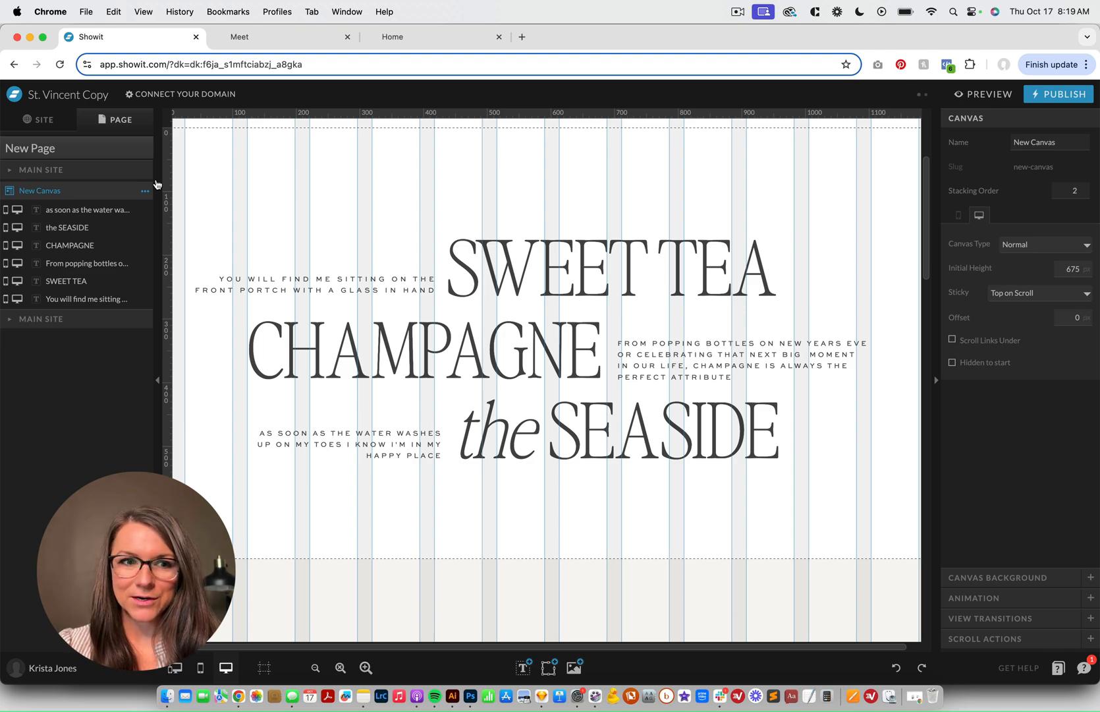
Duplicate New Canvas so each copy holds one headline, then preview the page
click(146, 191)
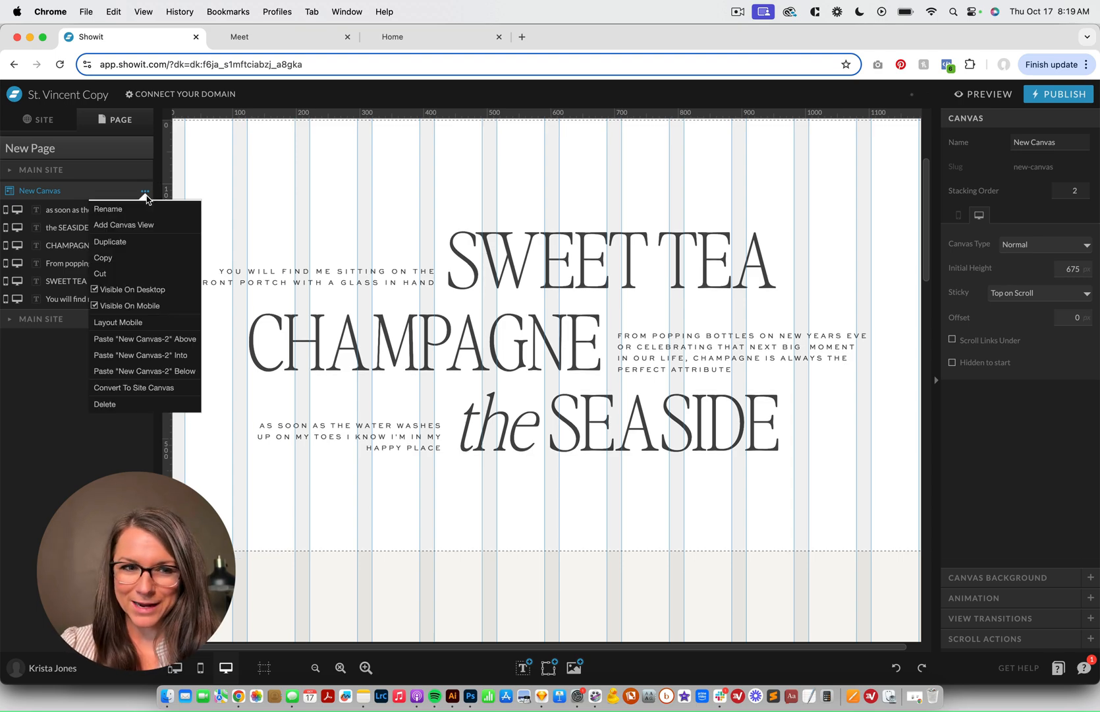
mouse_move(137, 247)
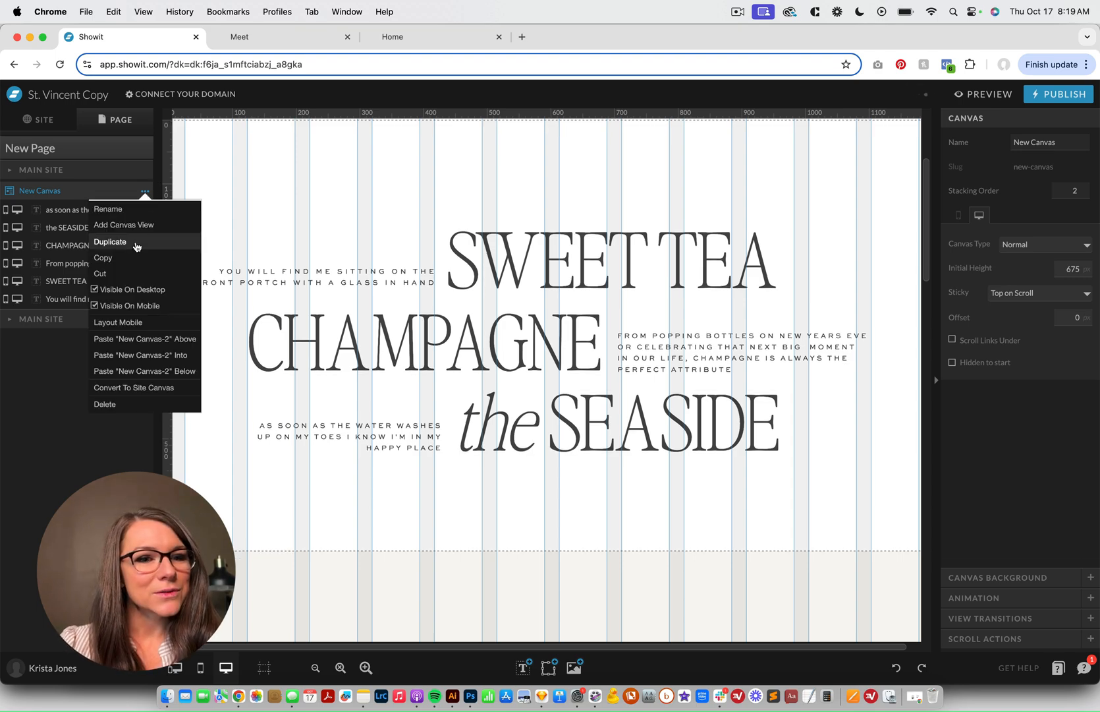
click(110, 241)
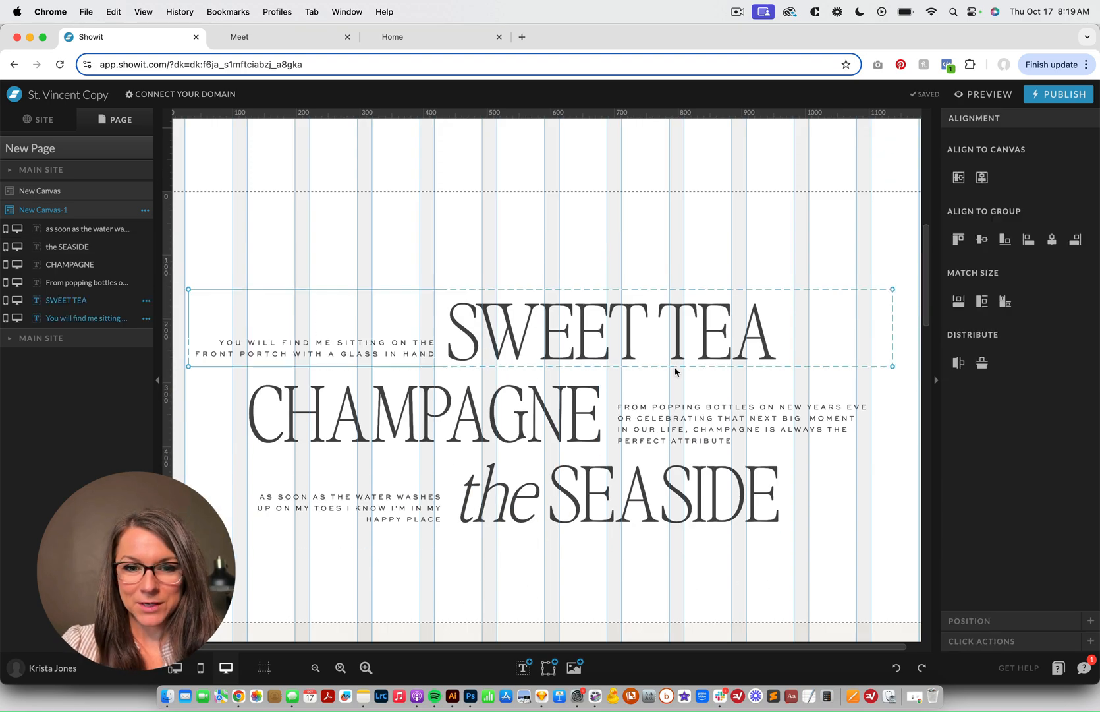
click(145, 210)
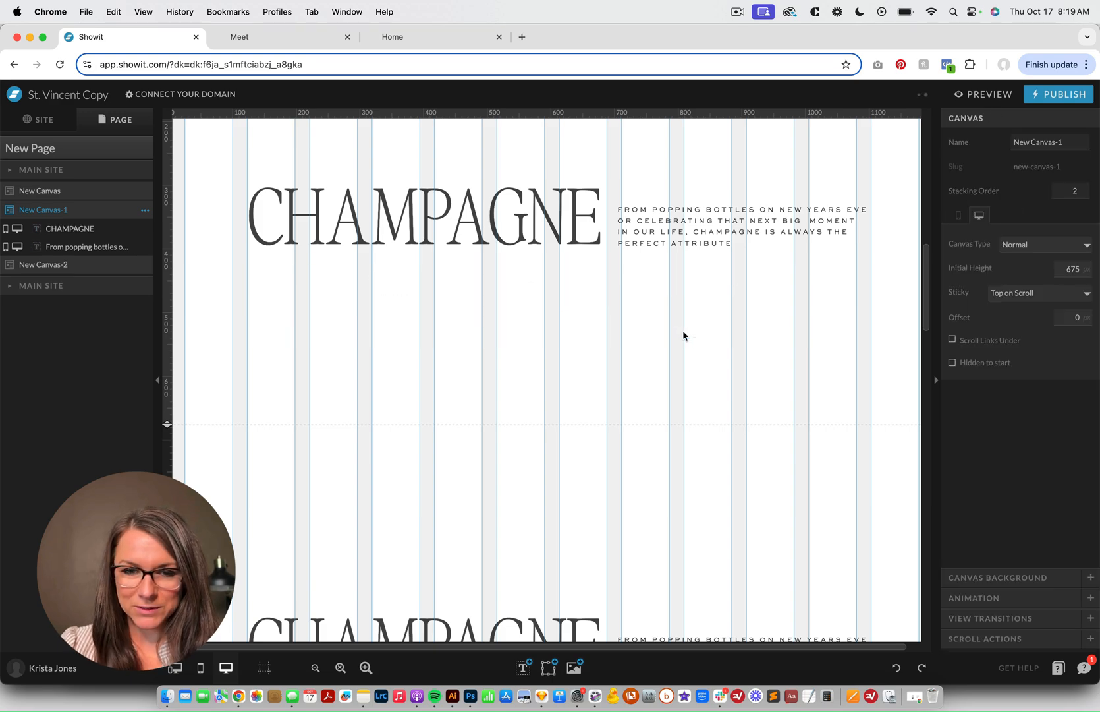
click(43, 231)
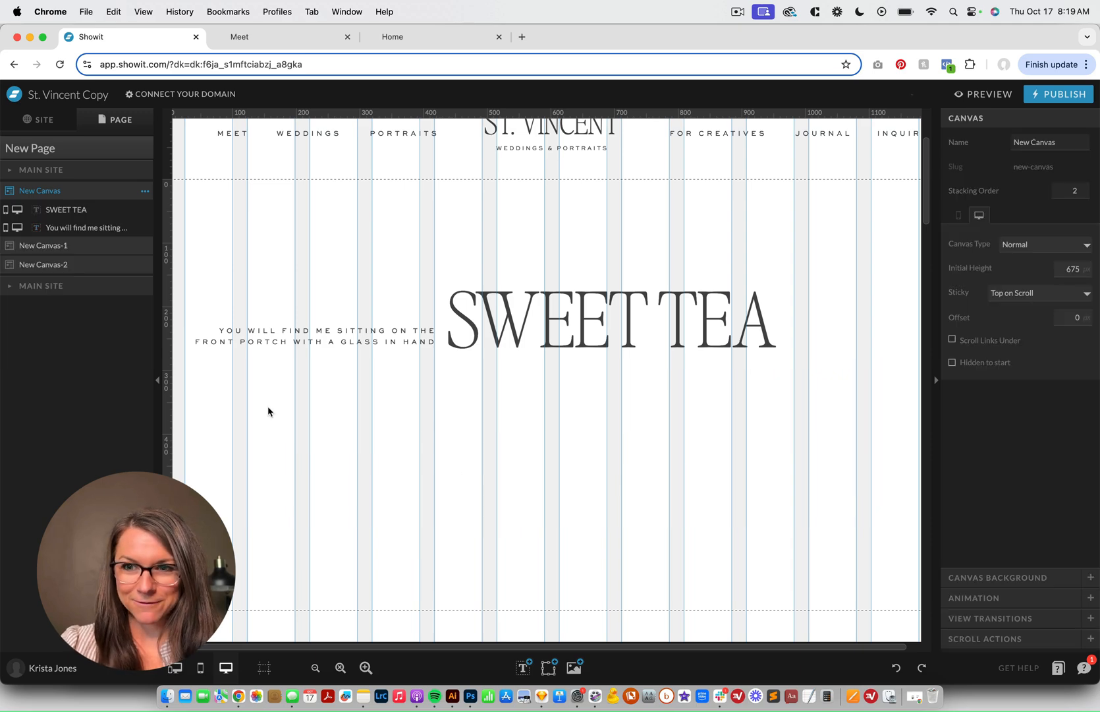
click(986, 93)
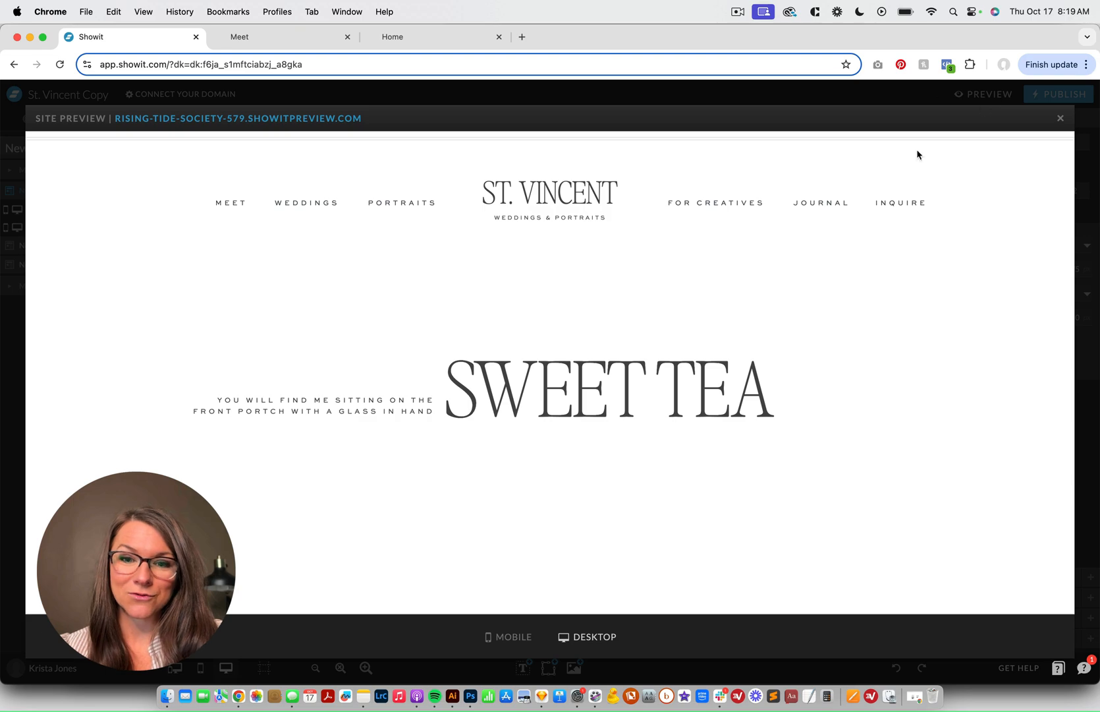
Check the preview, then give New Canvas-1 a sticky offset of 200
scroll(down, 3)
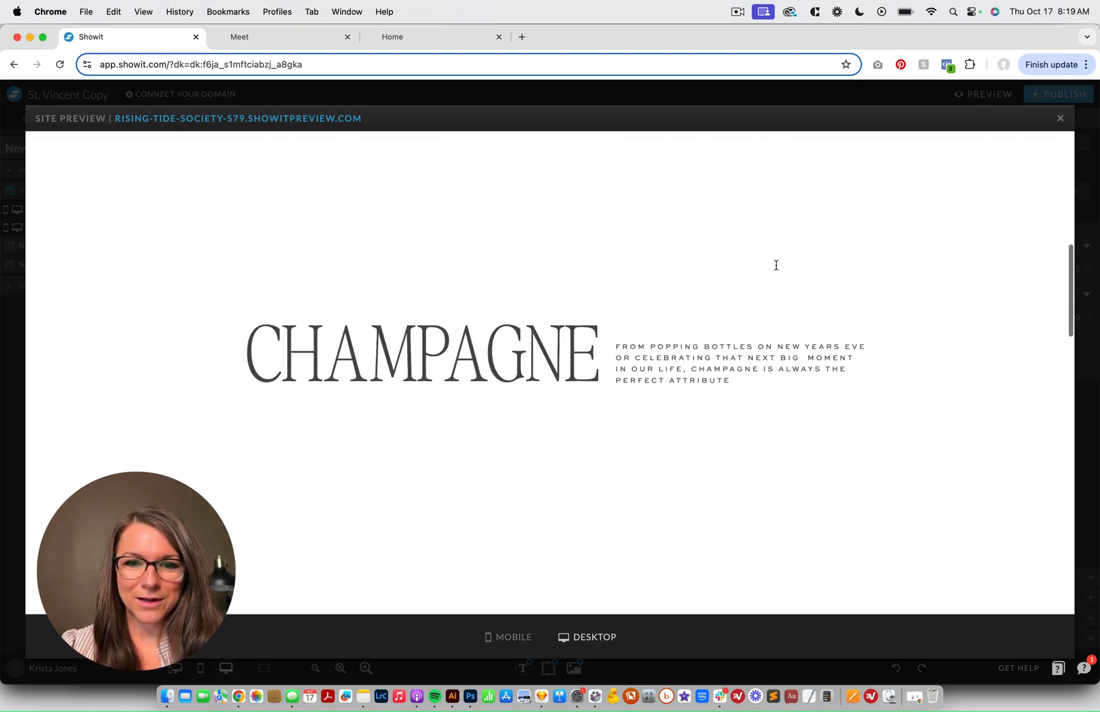
scroll(down, 3)
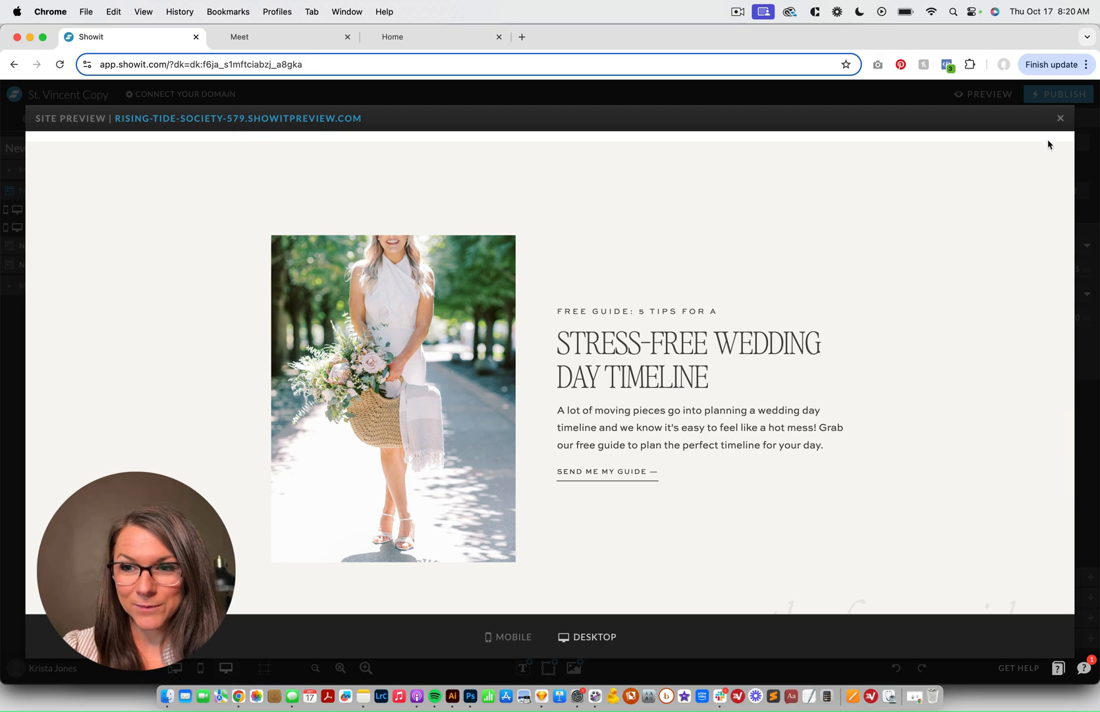
click(1060, 118)
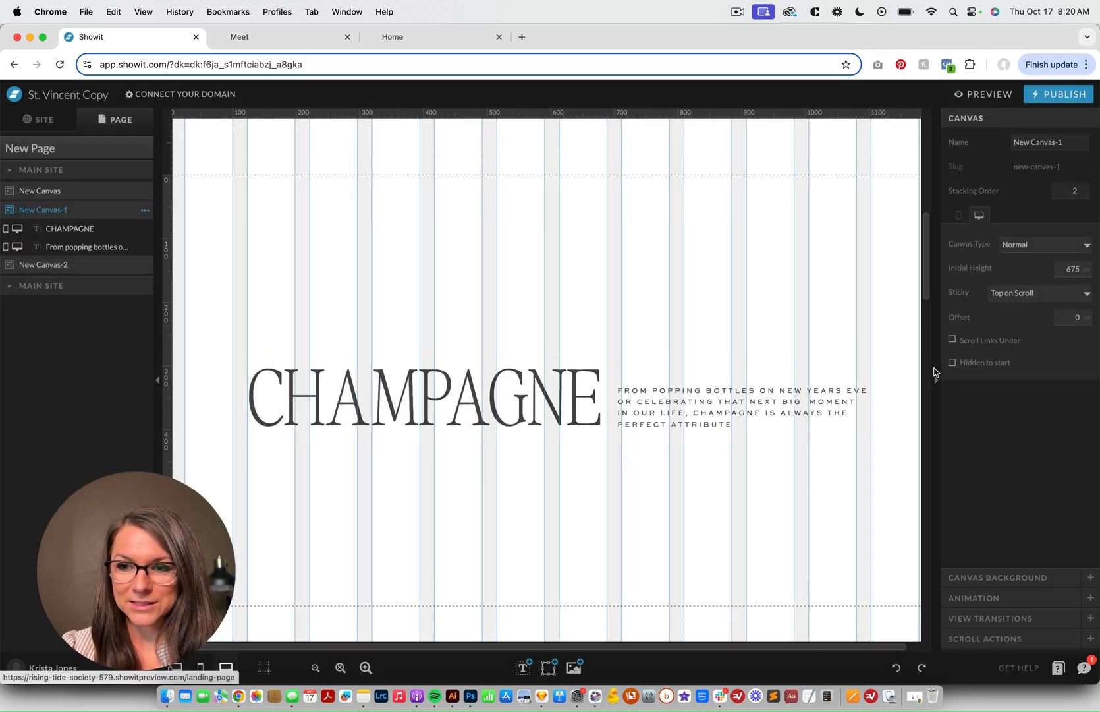
click(1070, 322)
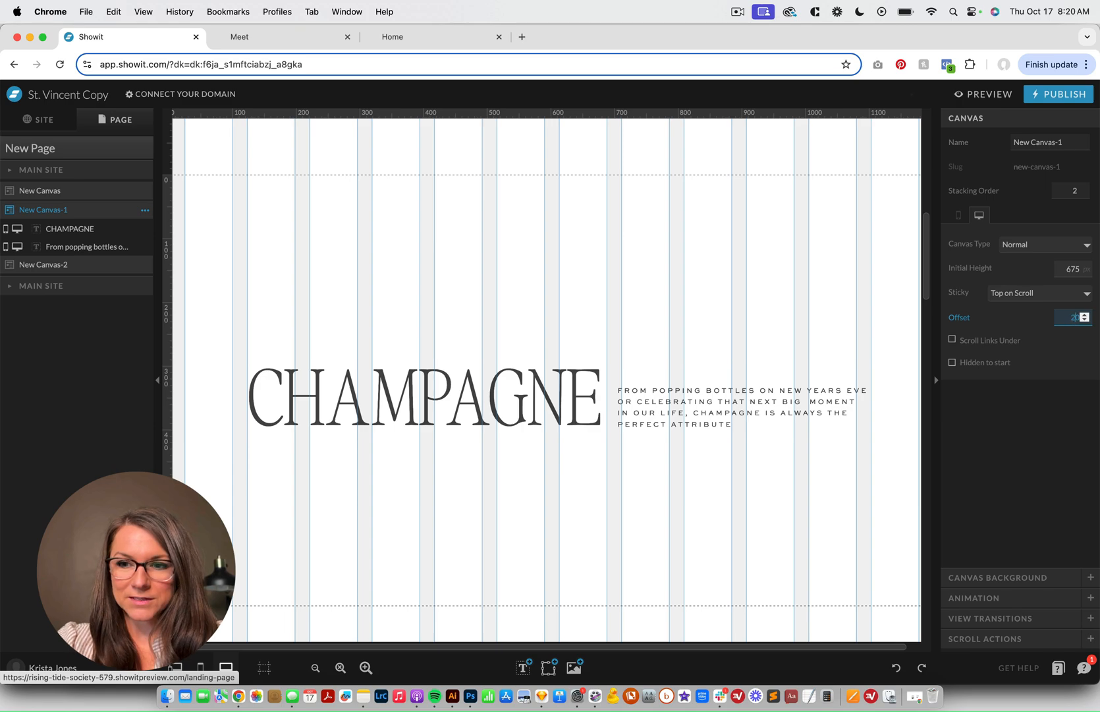
Preview the page again to test the 200 offset, then close the preview
click(988, 93)
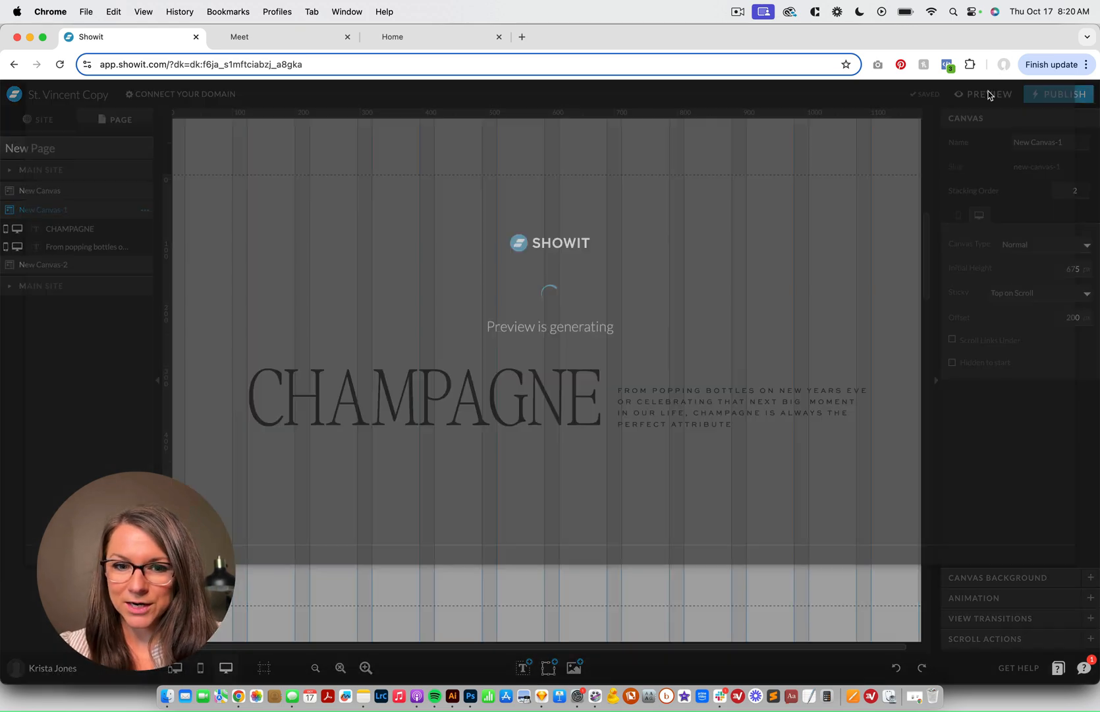
click(988, 93)
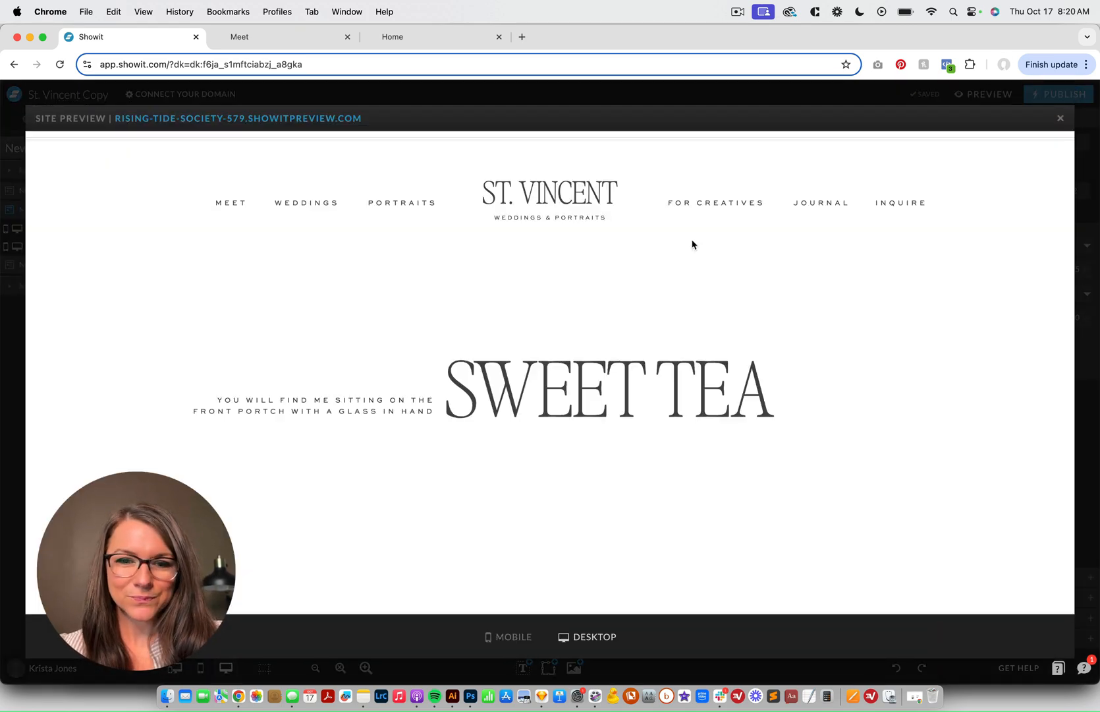
scroll(down, 3)
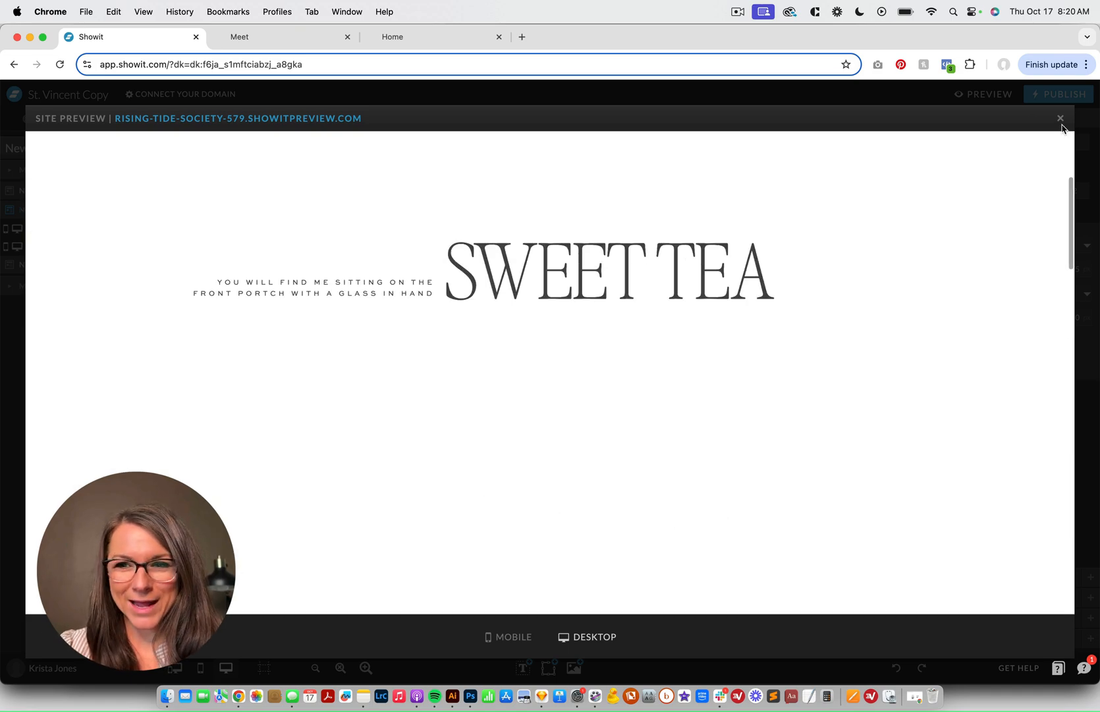
click(1061, 117)
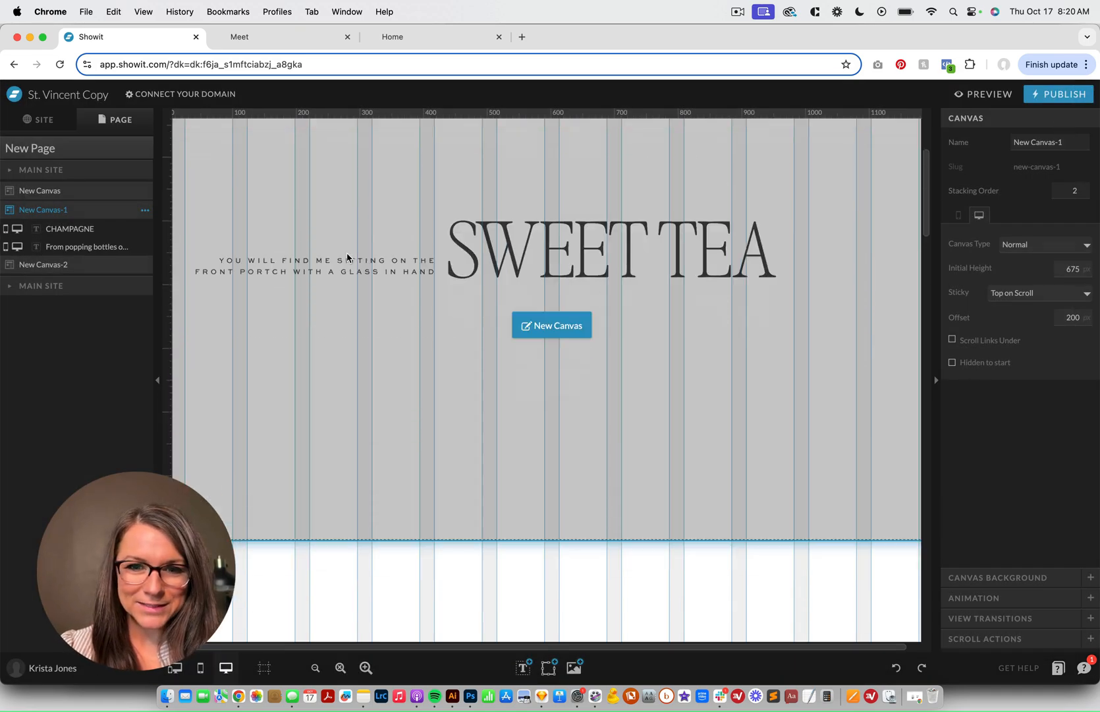
Review the Meet page's canvas settings, including its 403 sticky offset
click(40, 120)
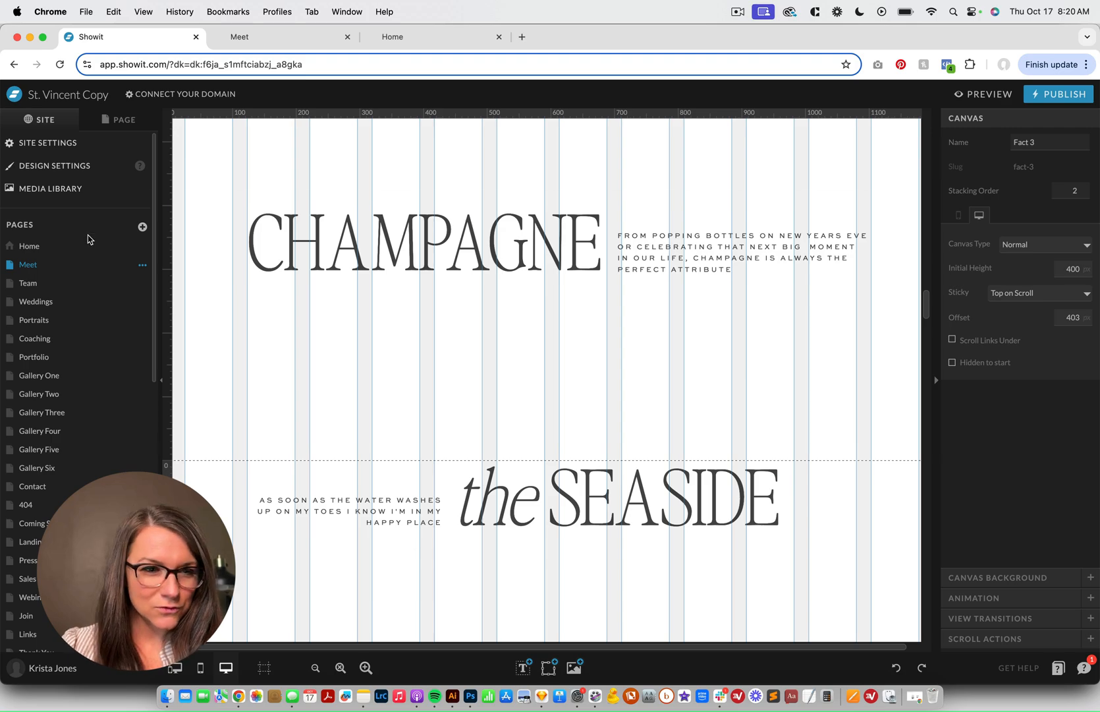
scroll(down, 3)
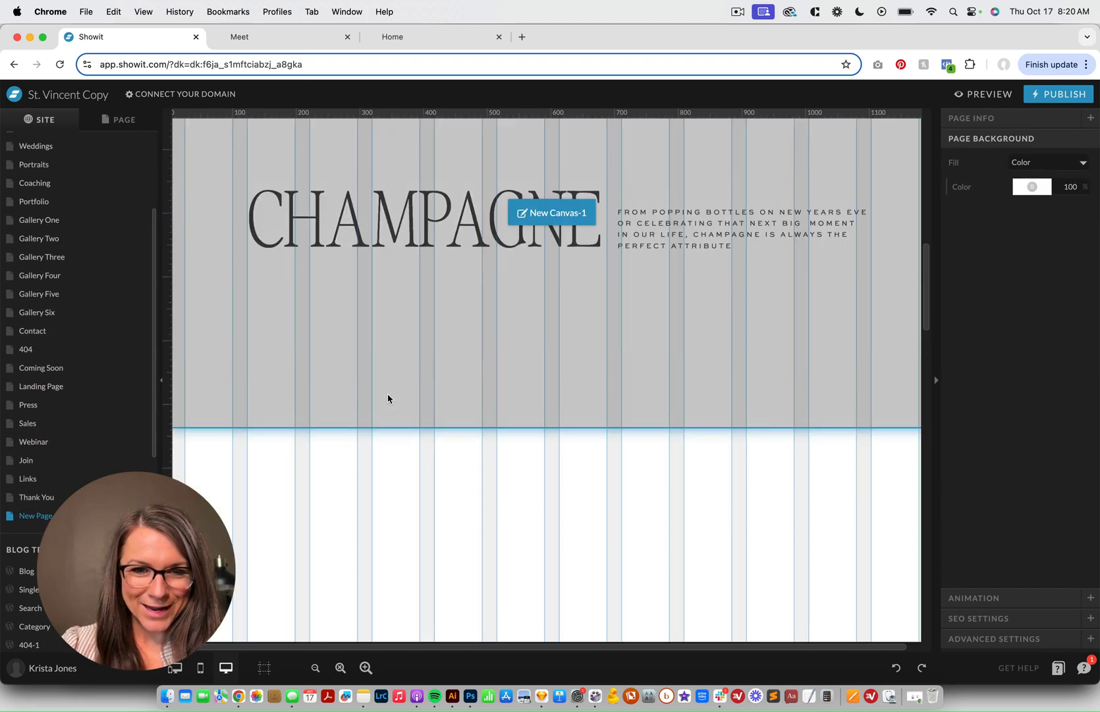
scroll(down, 3)
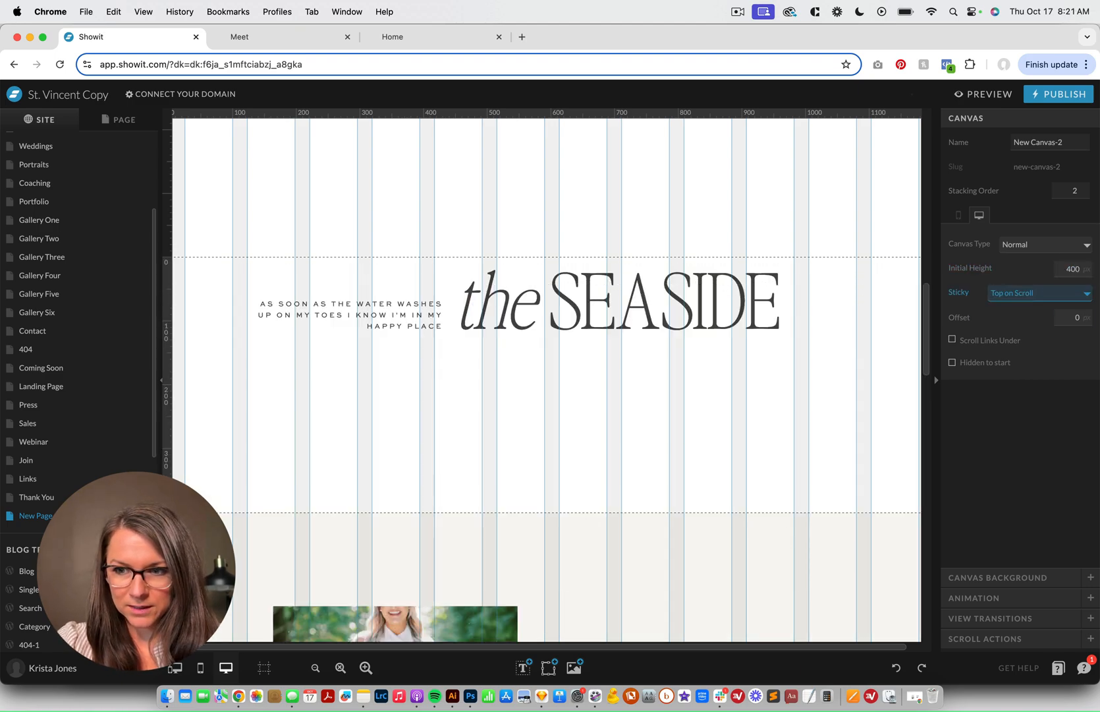
Give the SEASIDE canvas a 400 offset and preview the headlines stacking on scroll
text(400)
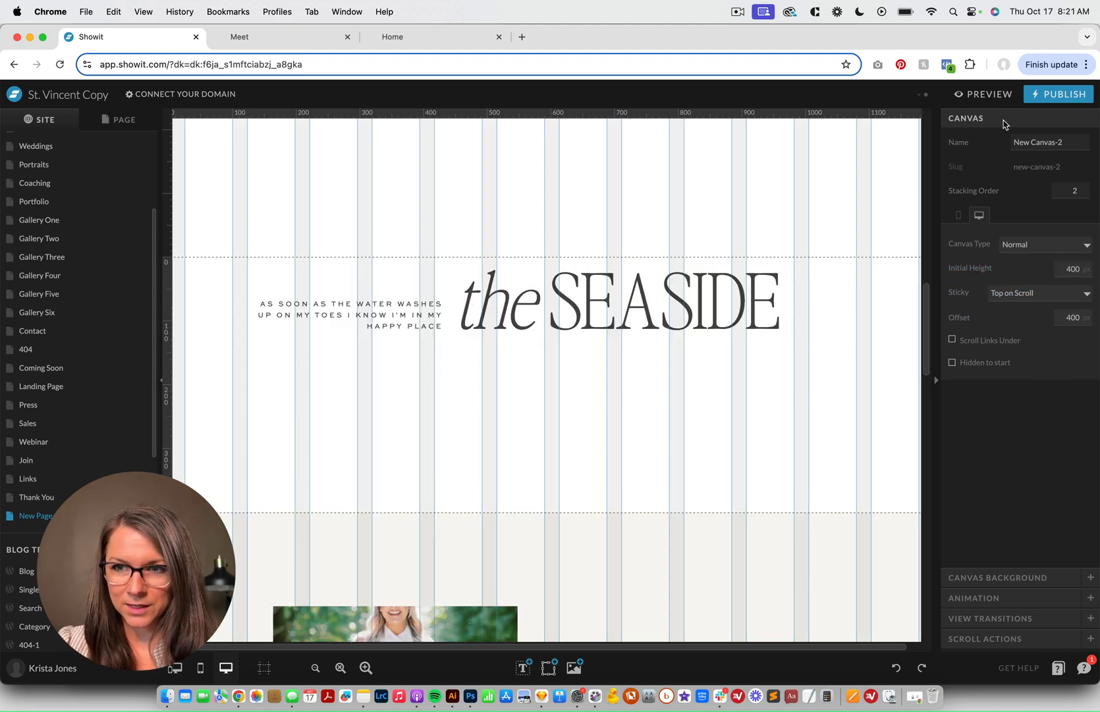
click(988, 94)
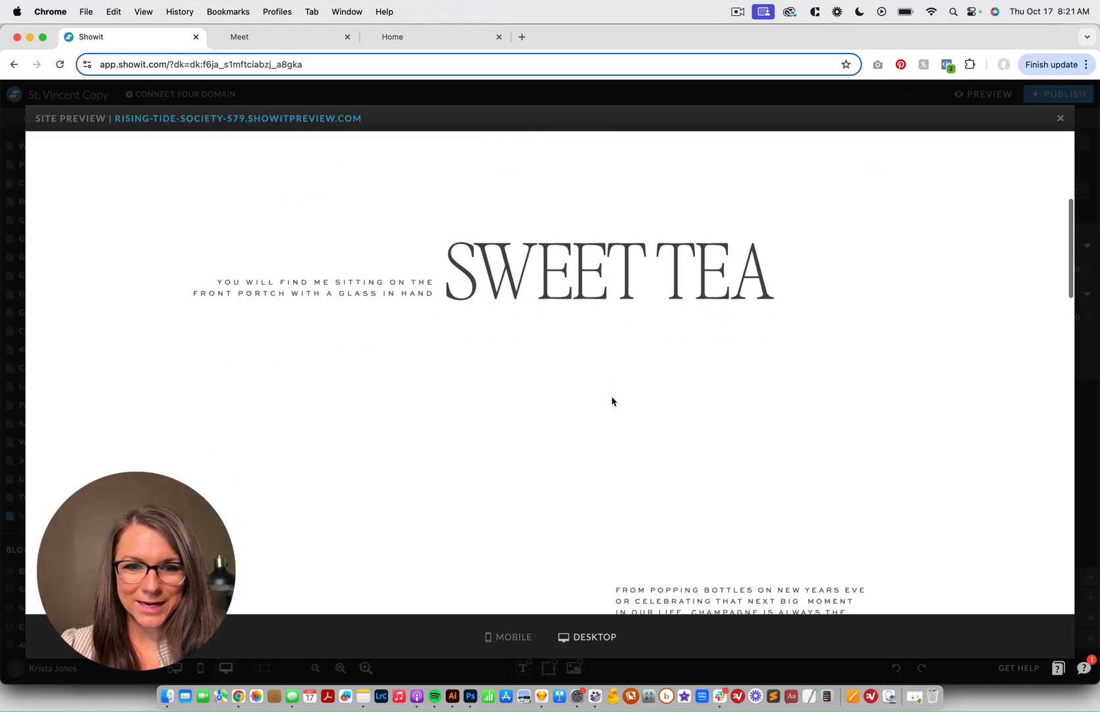
scroll(down, 3)
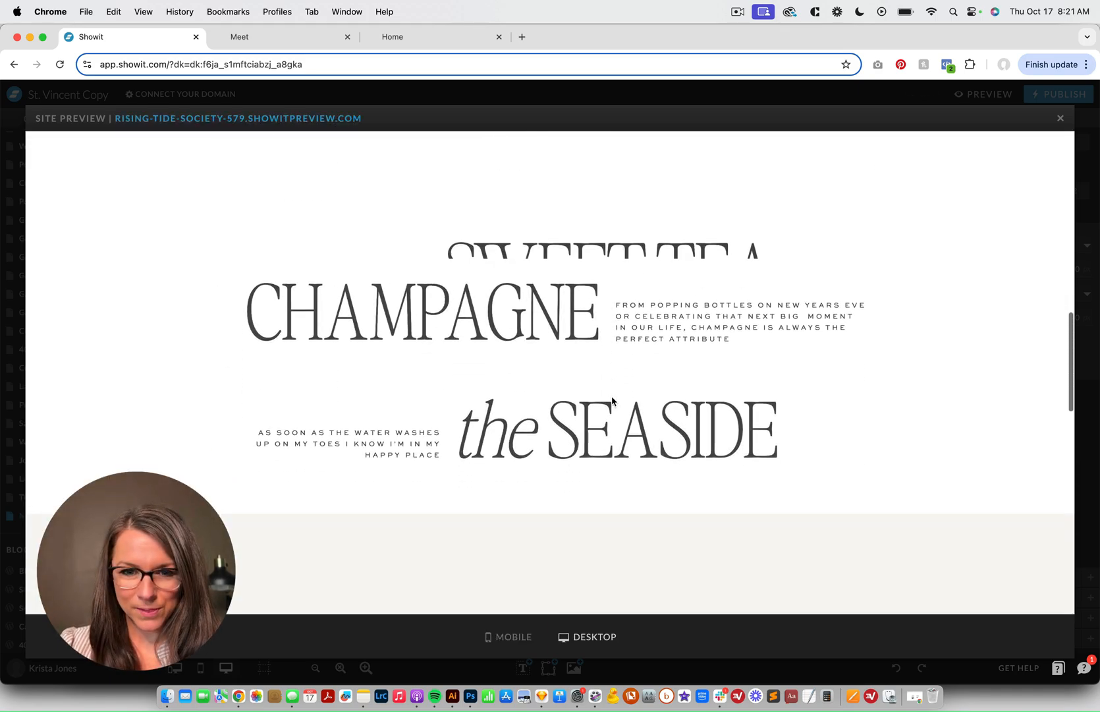
scroll(down, 3)
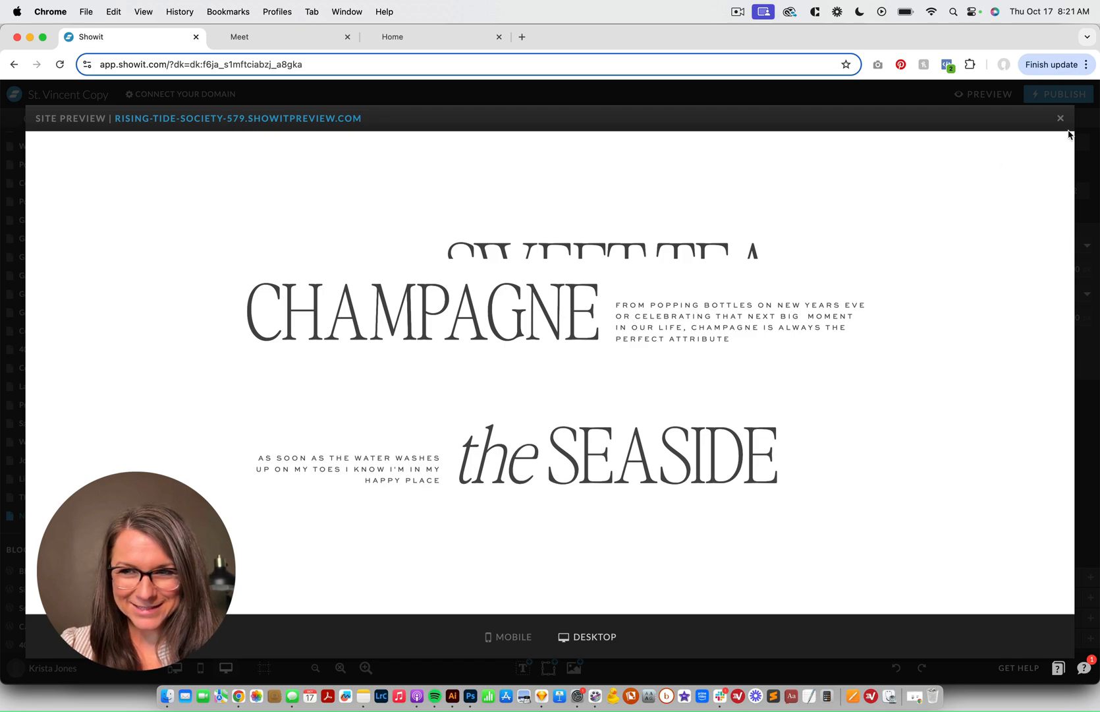
click(1061, 117)
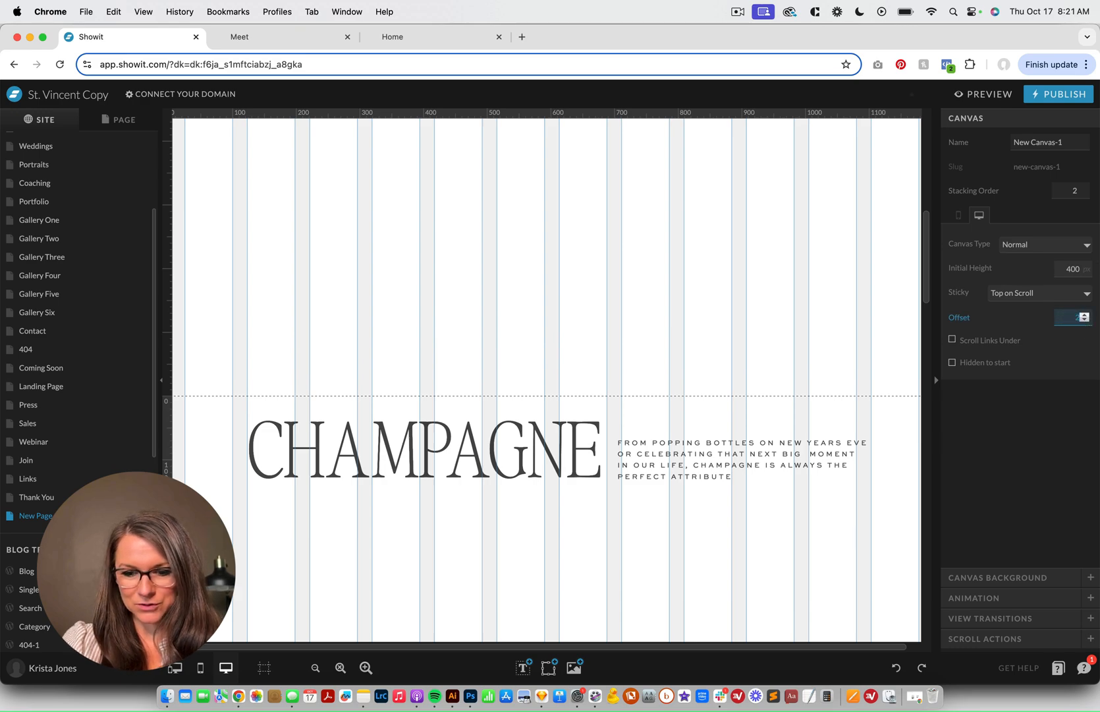
Give the CHAMPAGNE canvas a 240 offset and preview the result
text(240)
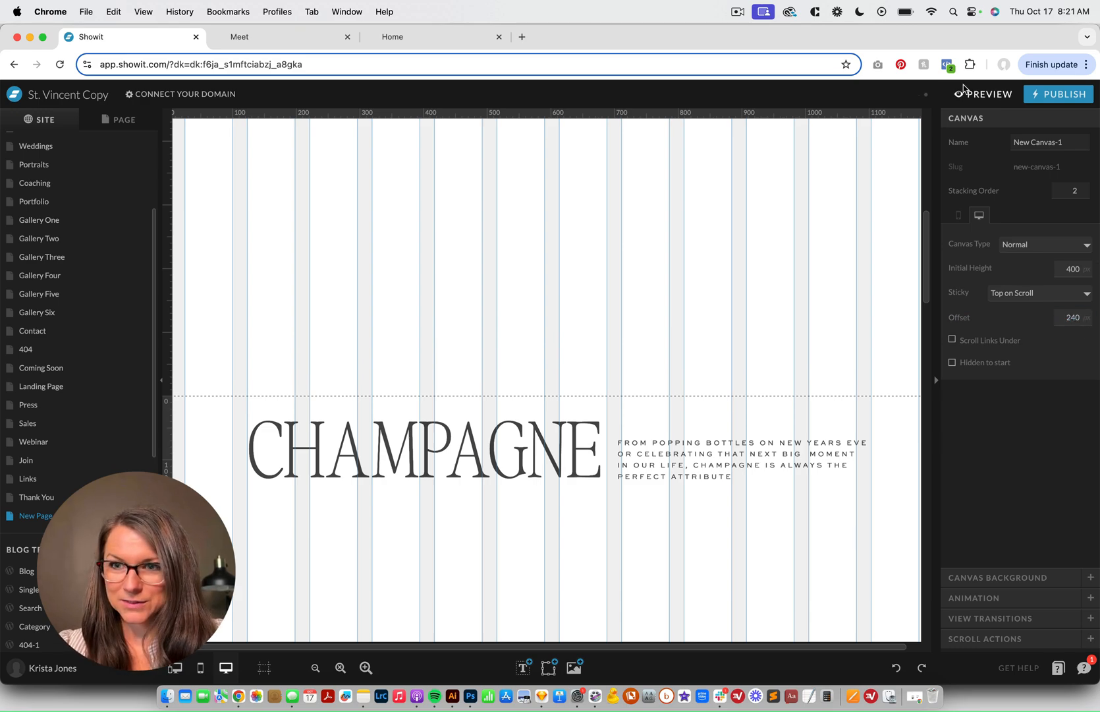
click(988, 94)
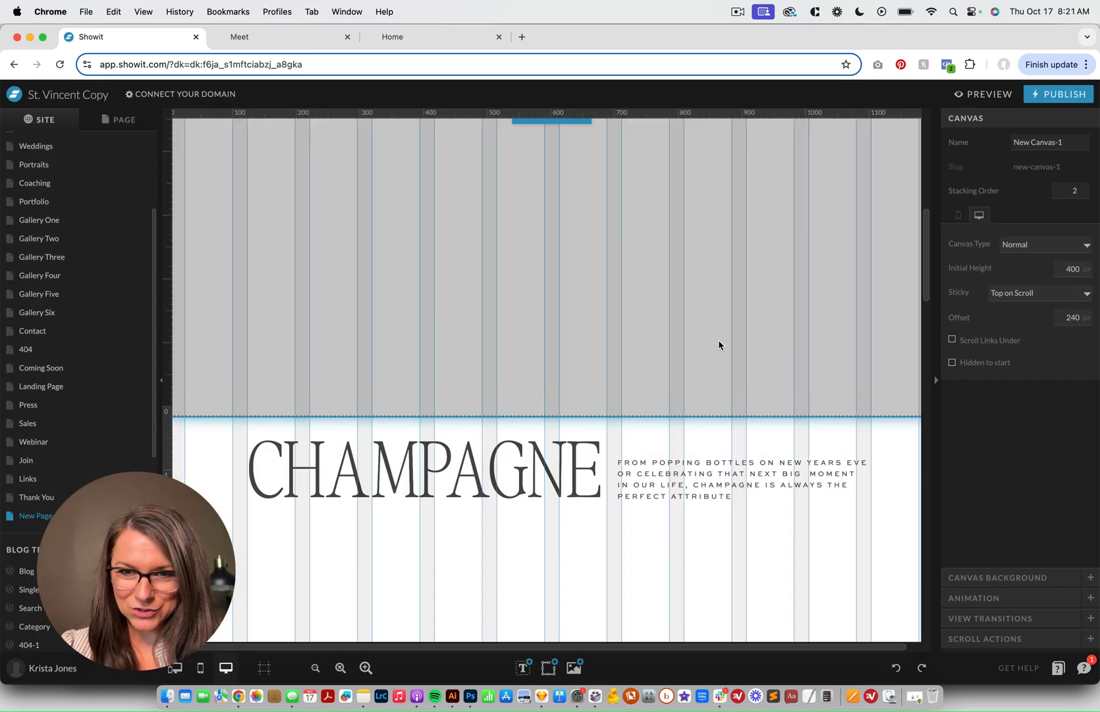
scroll(down, 3)
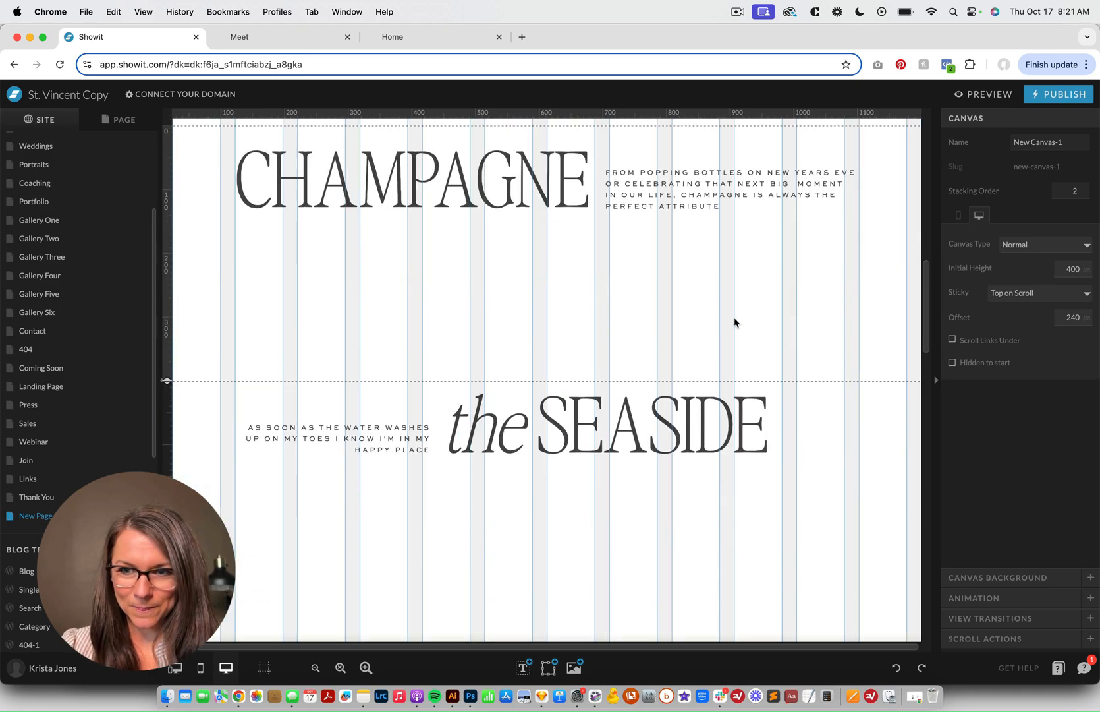
Select the seaside canvas and start editing its sticky offset
click(1069, 317)
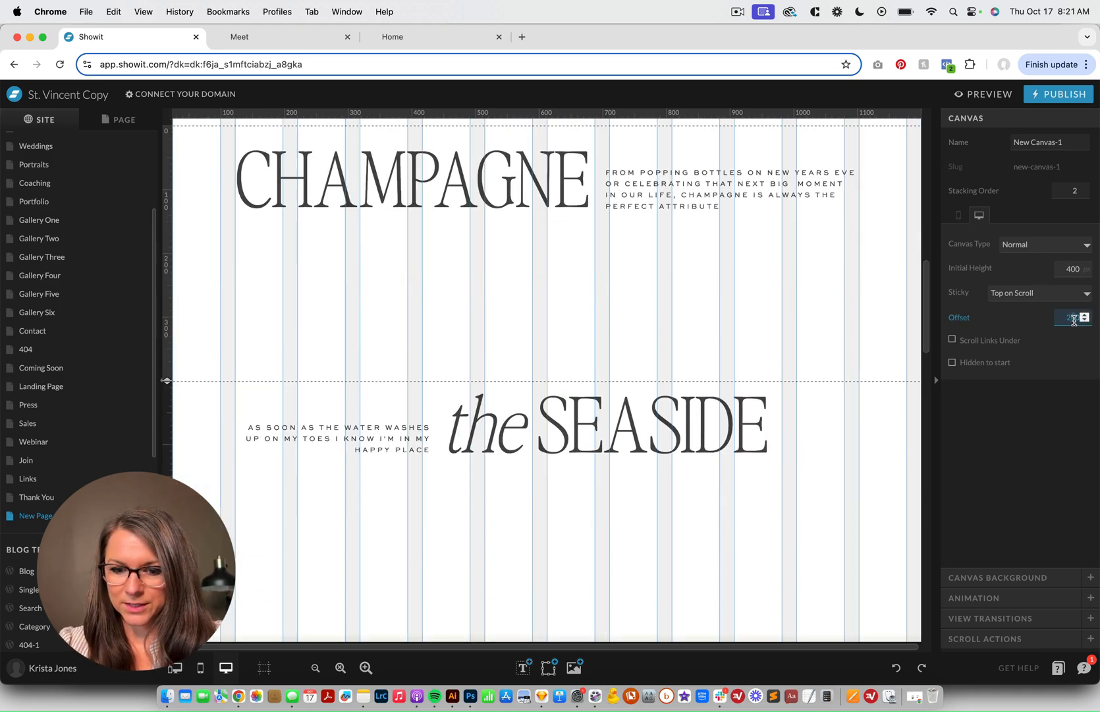
click(988, 94)
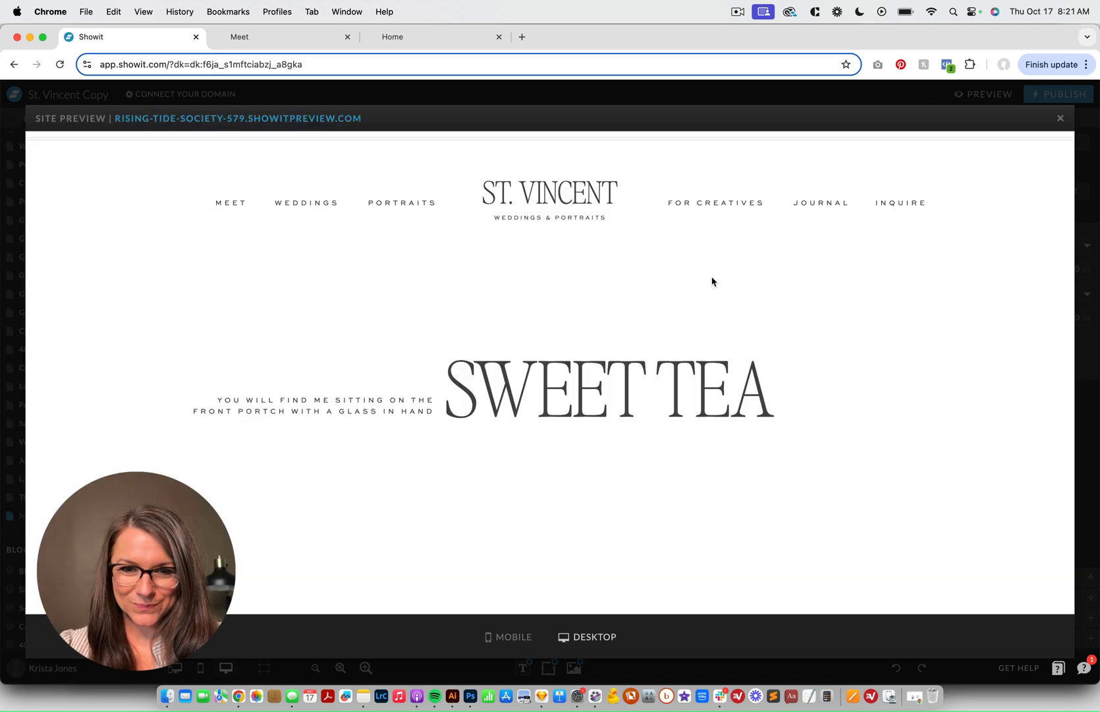
scroll(down, 3)
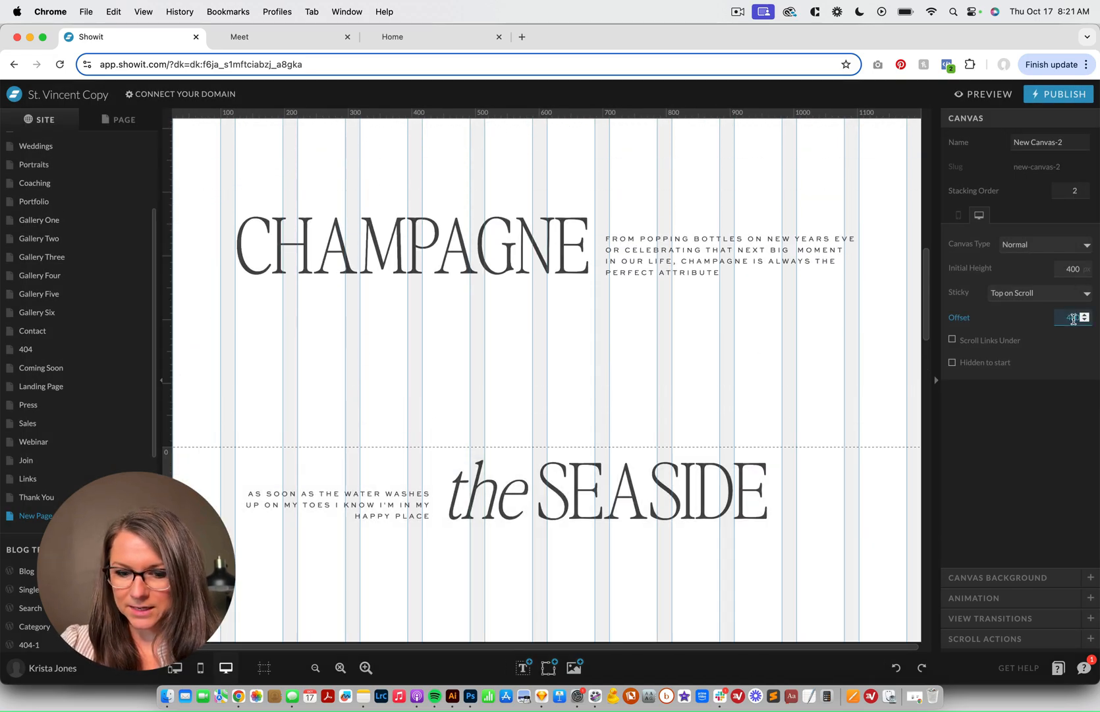
Give the SEASIDE canvas a 450 offset and preview all three headlines stacking on scroll
text(450)
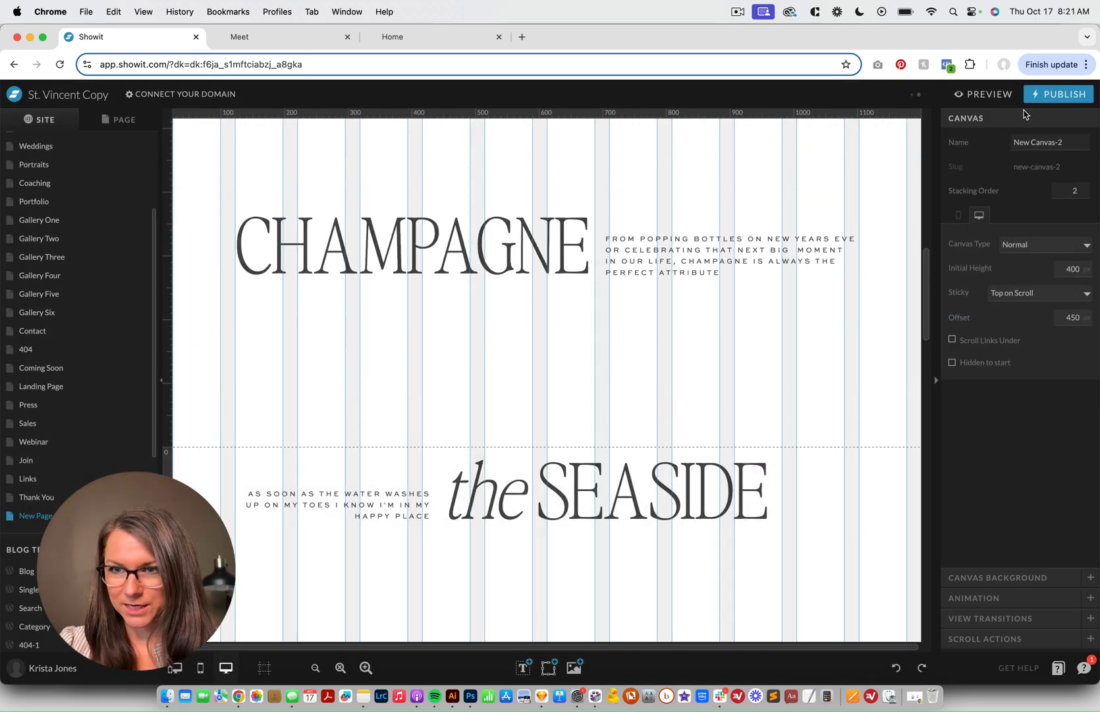
click(989, 93)
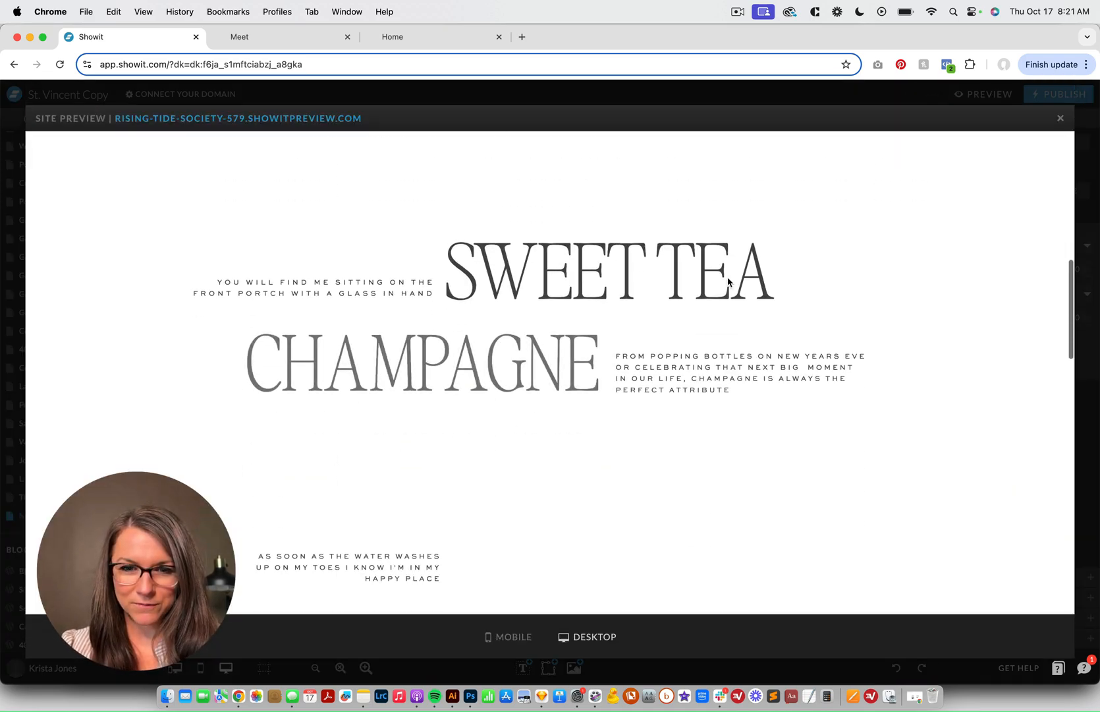
scroll(down, 3)
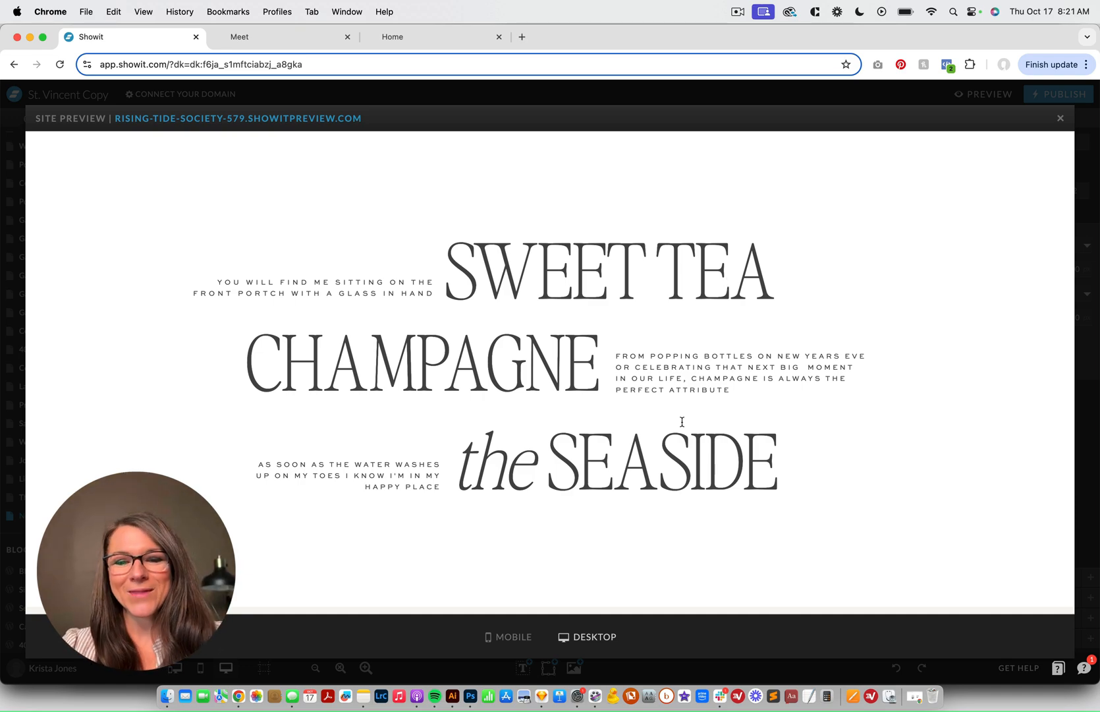
scroll(down, 3)
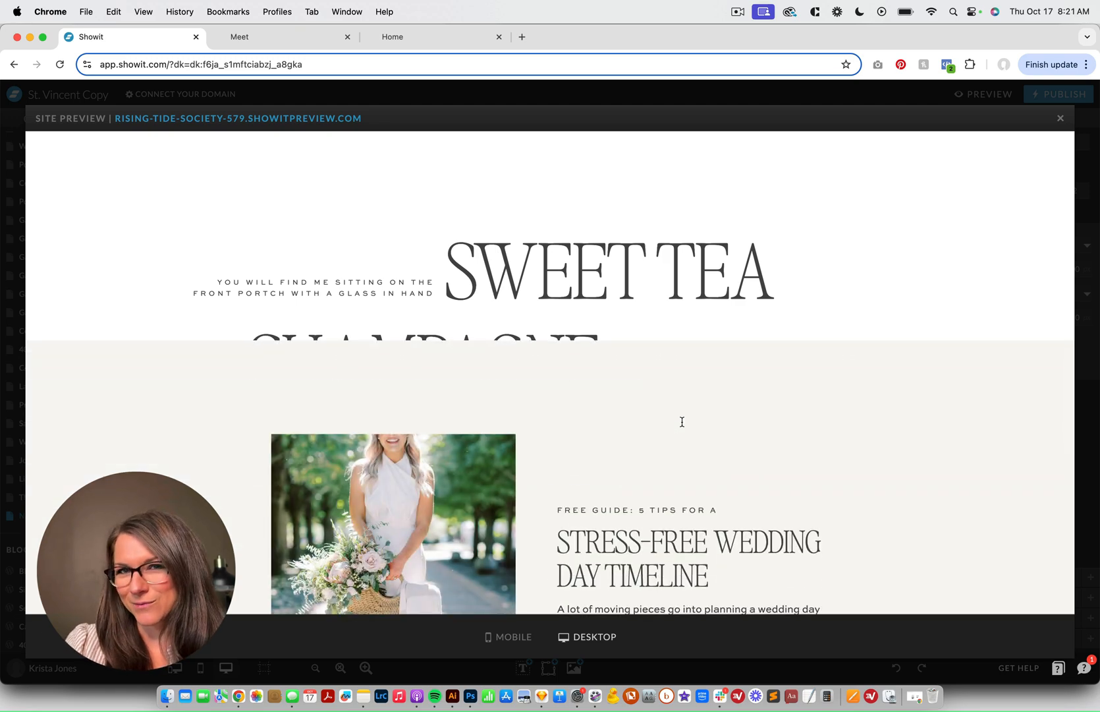
scroll(down, 3)
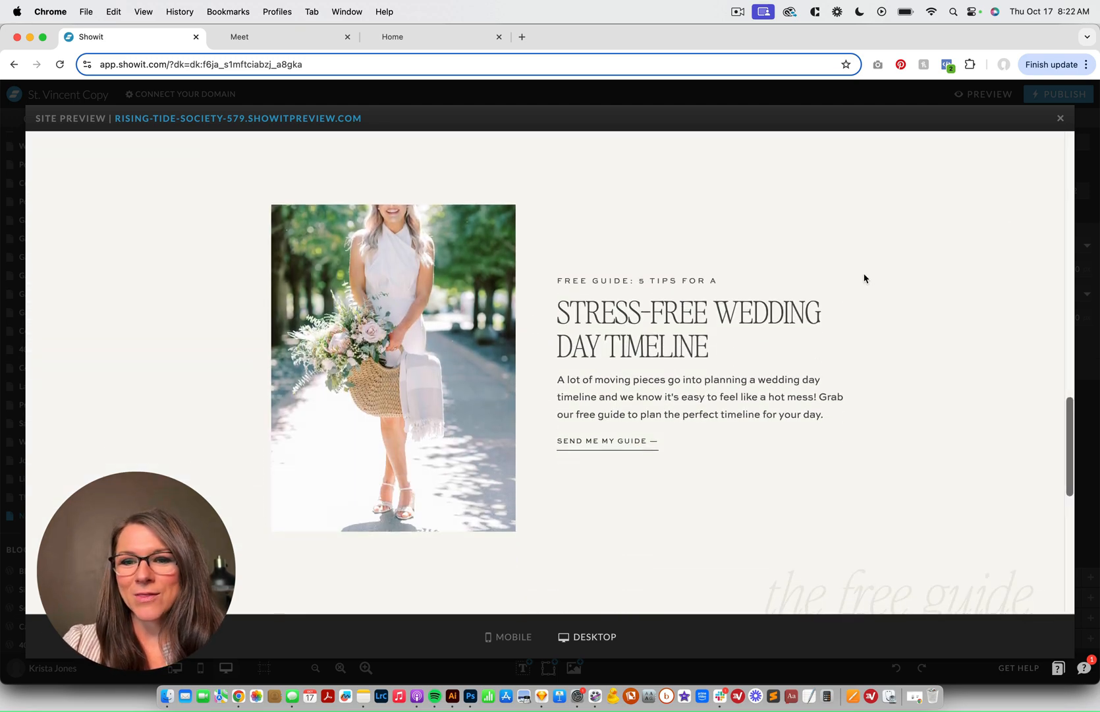
mouse_move(531, 605)
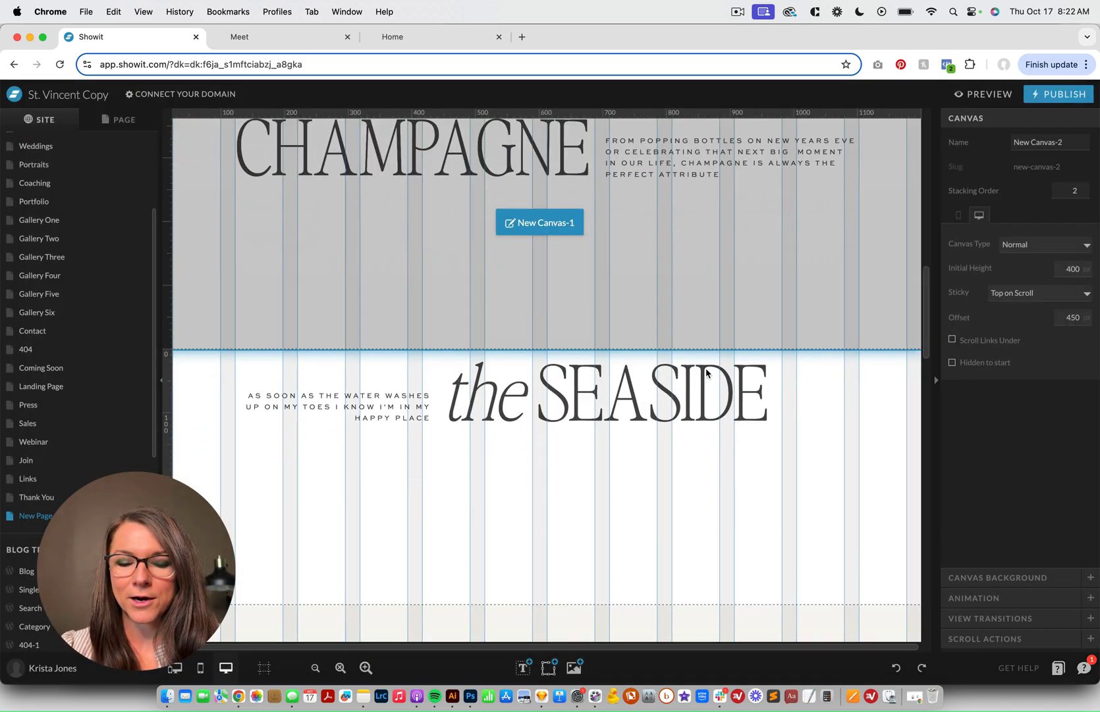
Scroll the page's canvases down to the lead magnet canvas and select it
scroll(down, 3)
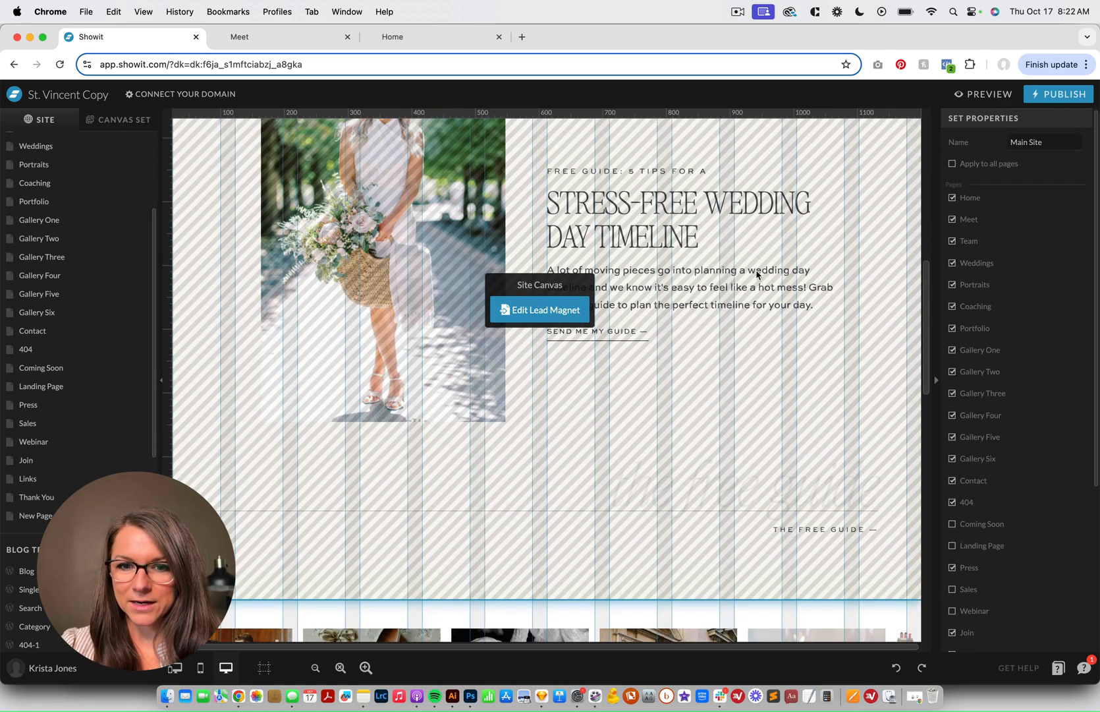
click(541, 309)
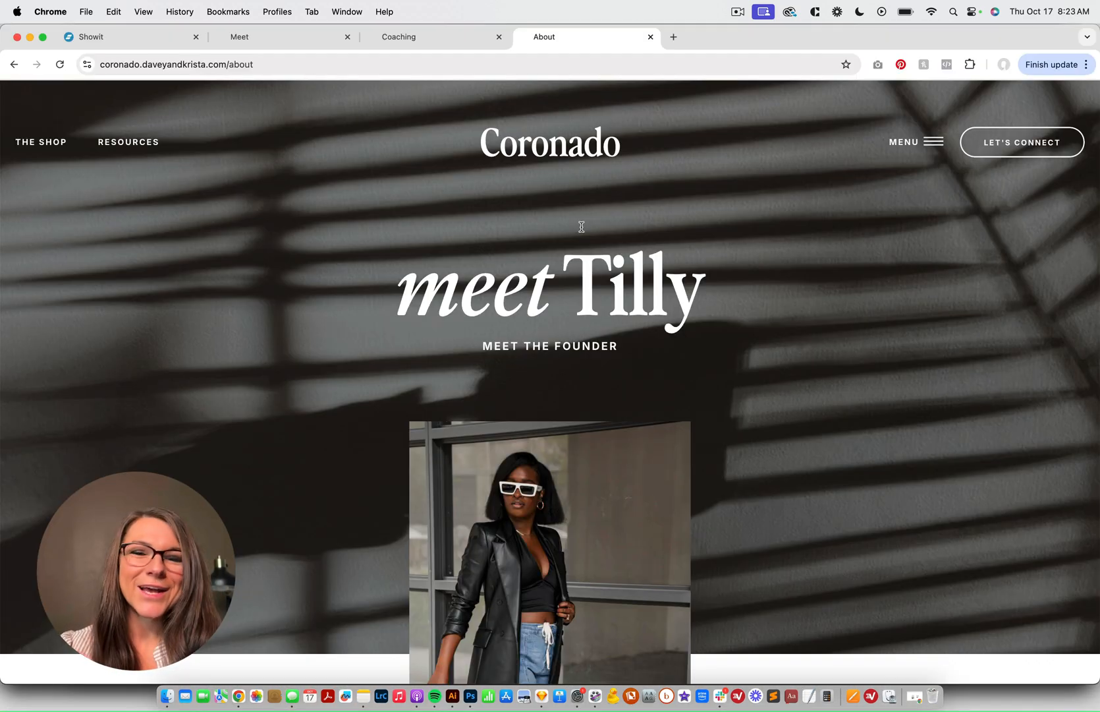
mouse_move(927, 160)
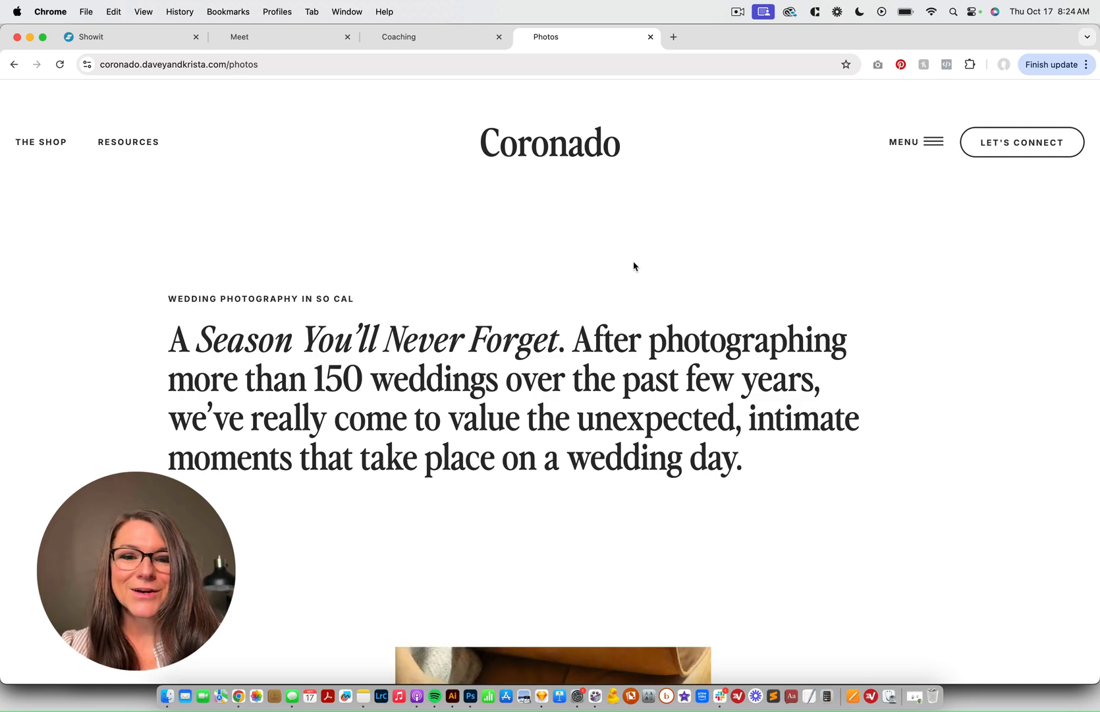
Scroll the Coronado Photos page so the photo slides up over the wedding photography headline
scroll(down, 3)
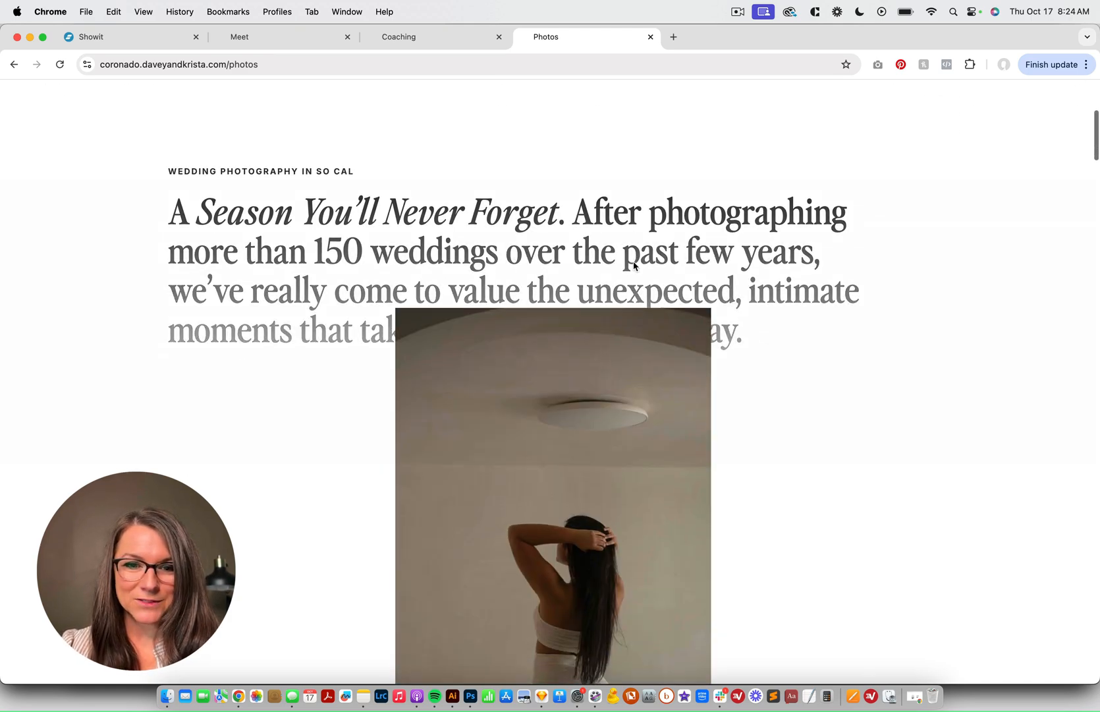
scroll(down, 3)
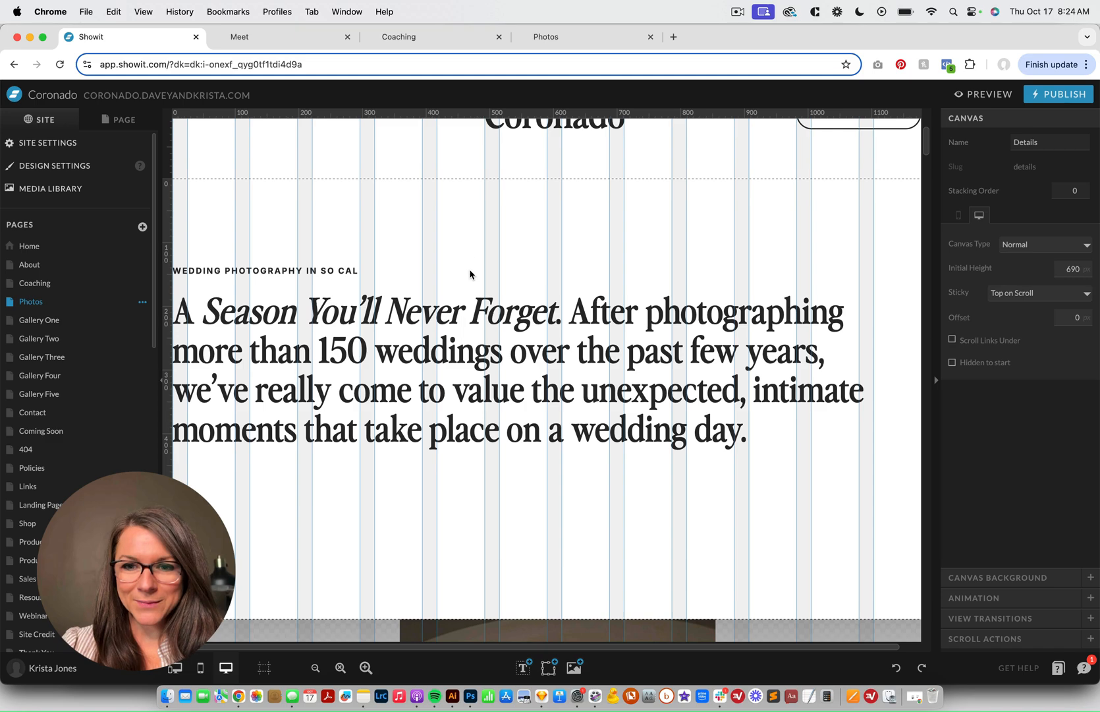
mouse_move(494, 245)
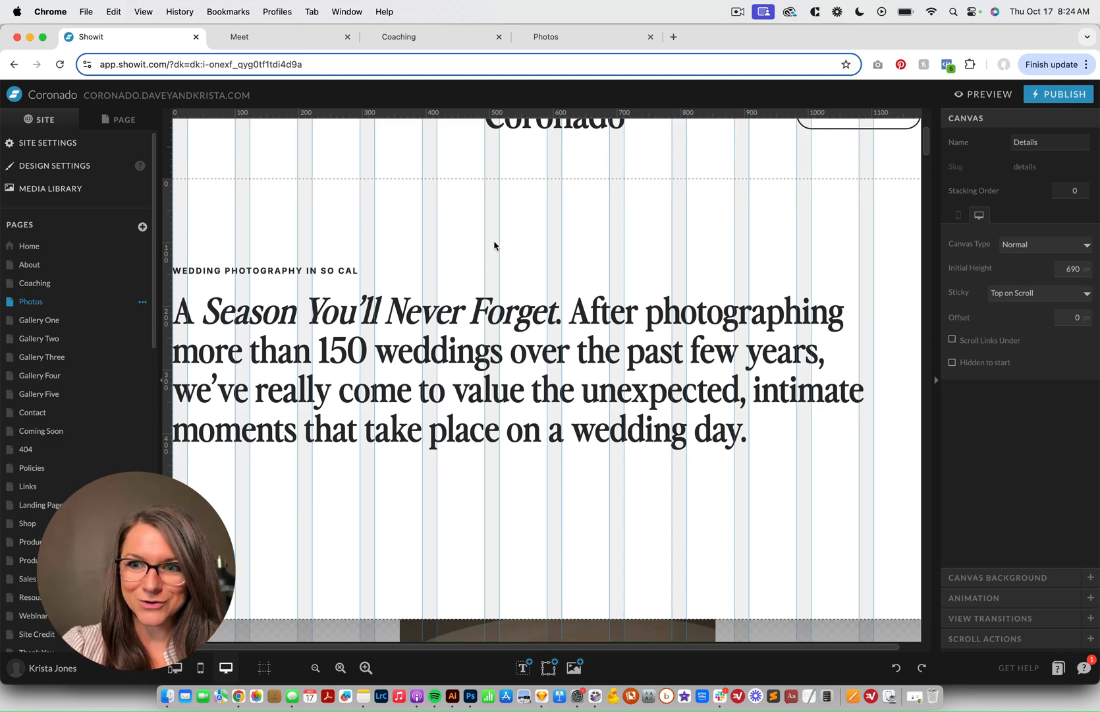
mouse_move(901, 236)
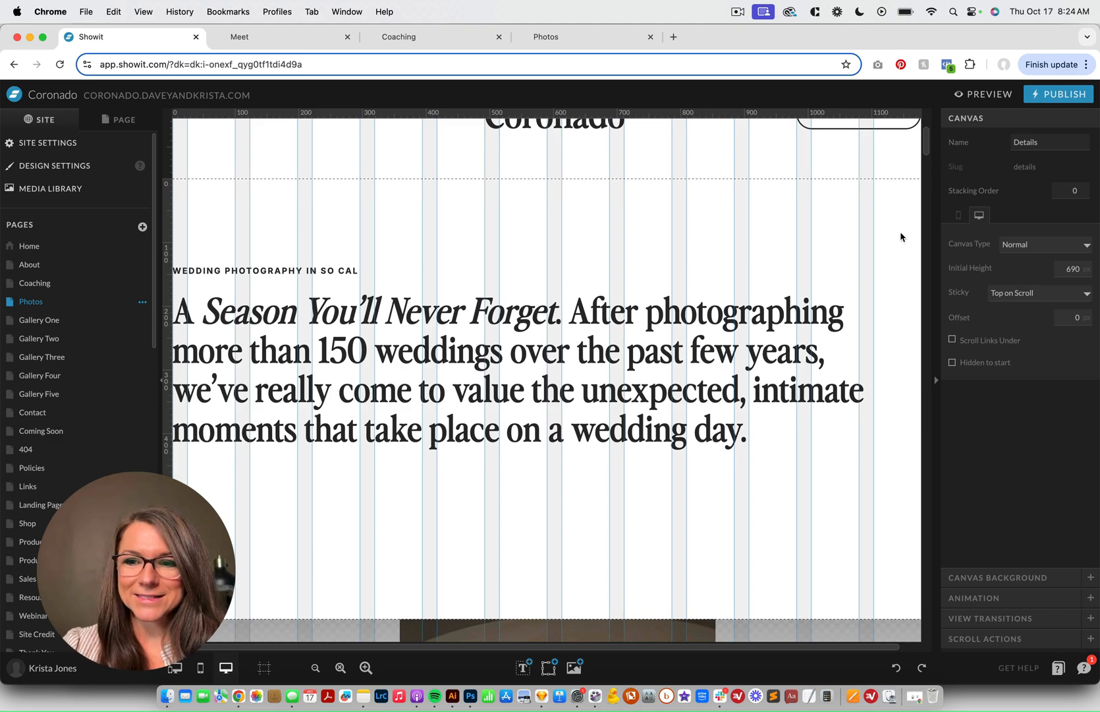
mouse_move(1083, 220)
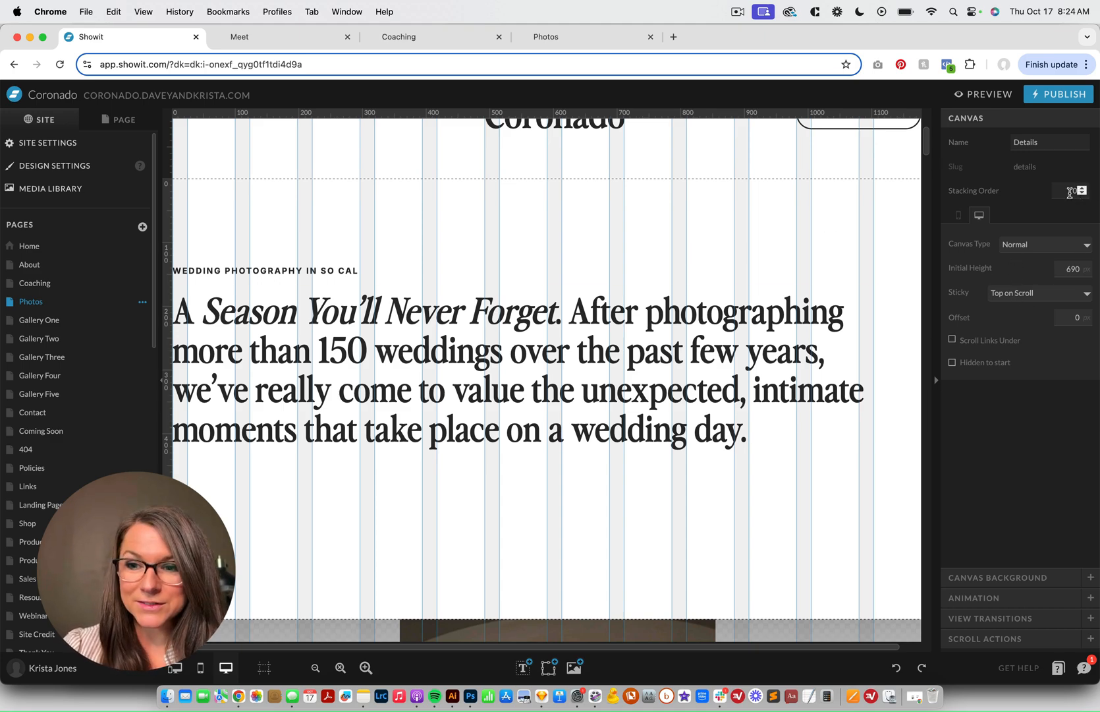
Inspect the Details canvas height and the gradient shape's fill with its transparent start colour
click(1071, 268)
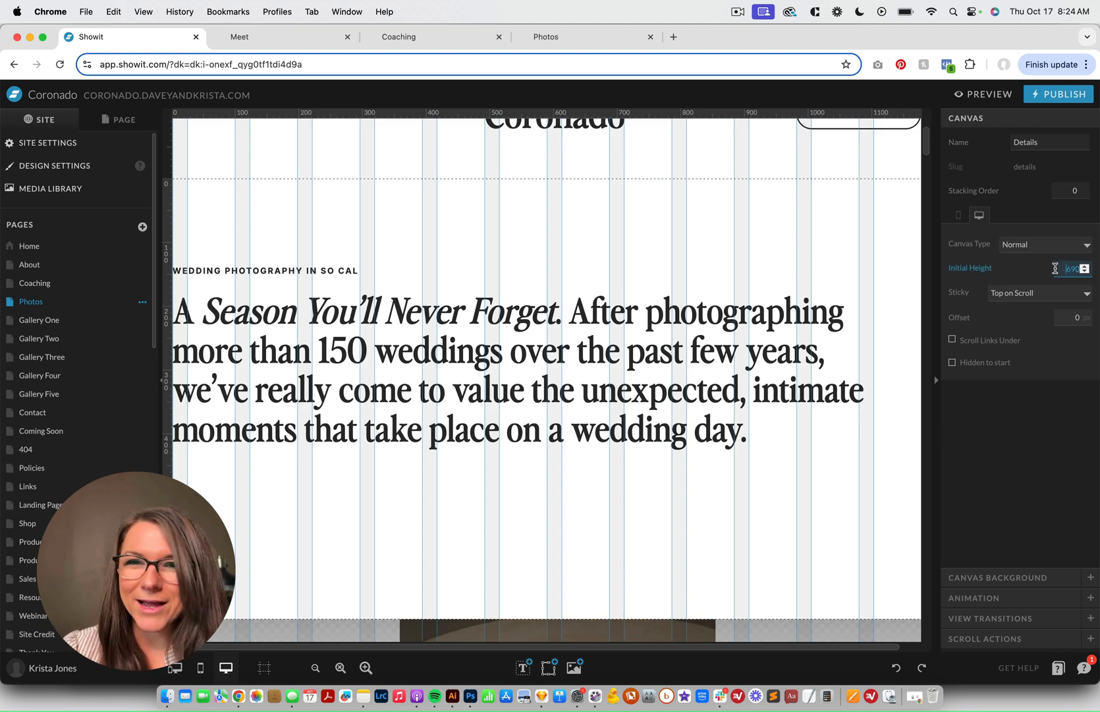
scroll(down, 3)
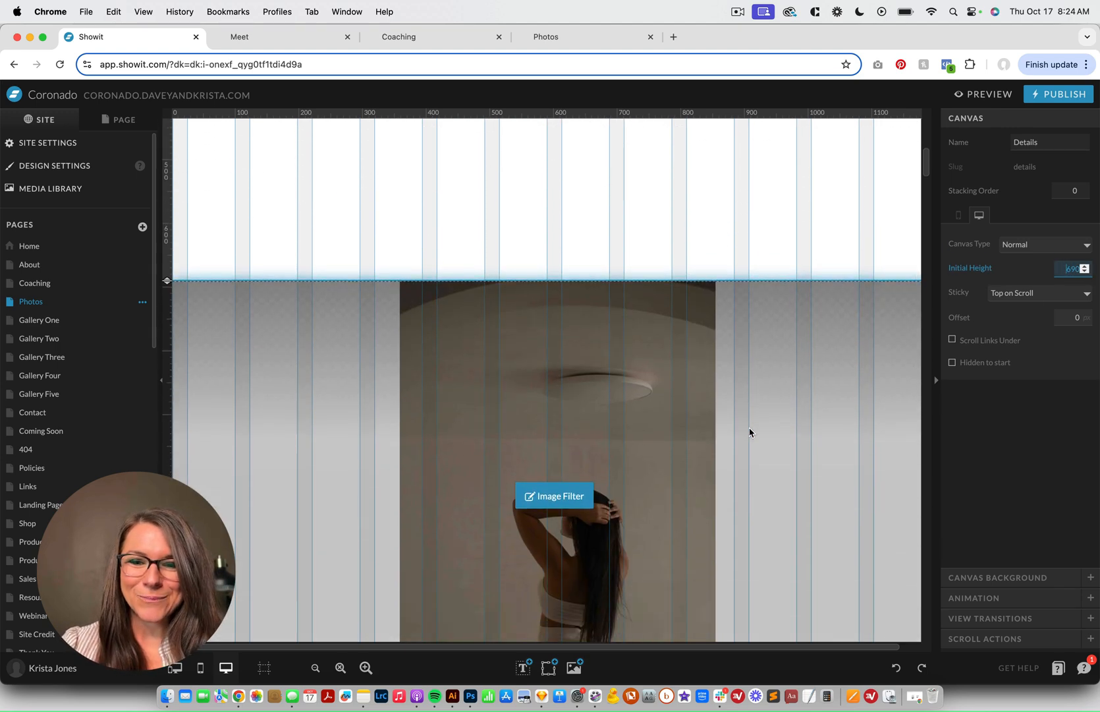
click(554, 386)
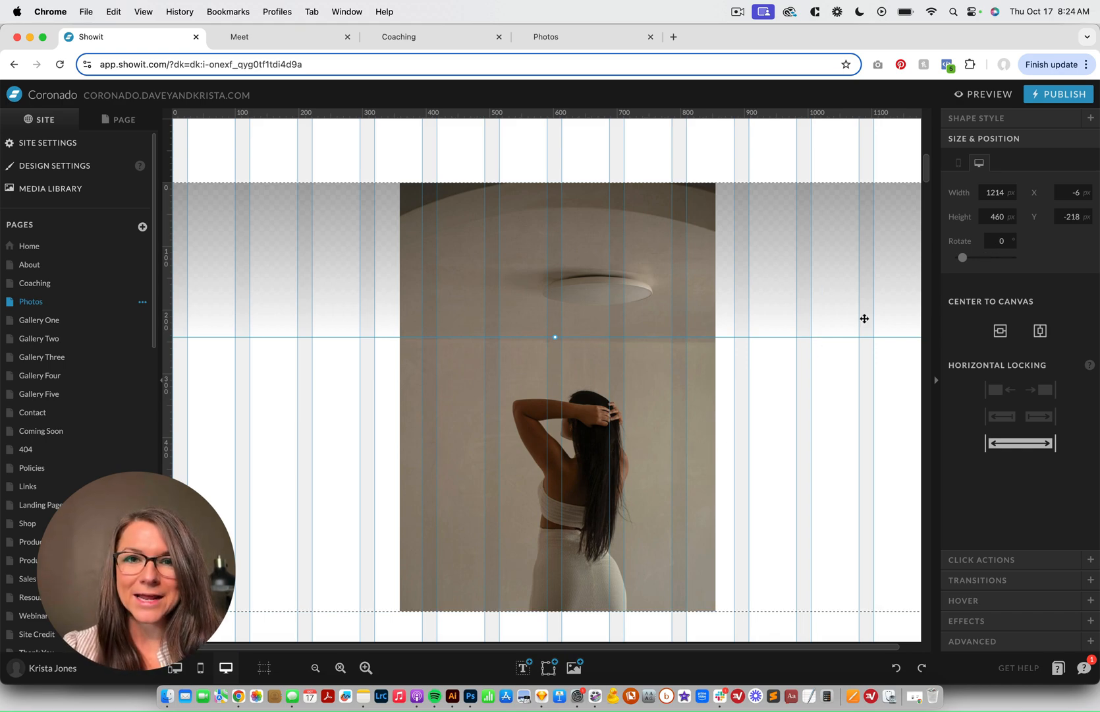
click(977, 117)
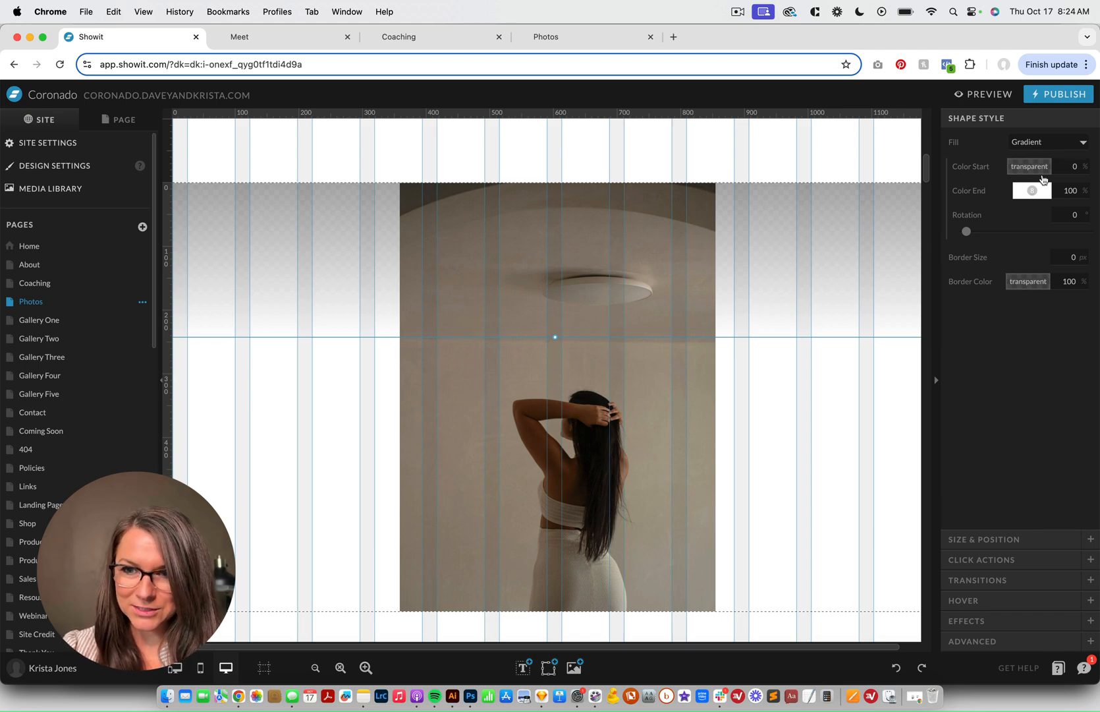
click(1046, 142)
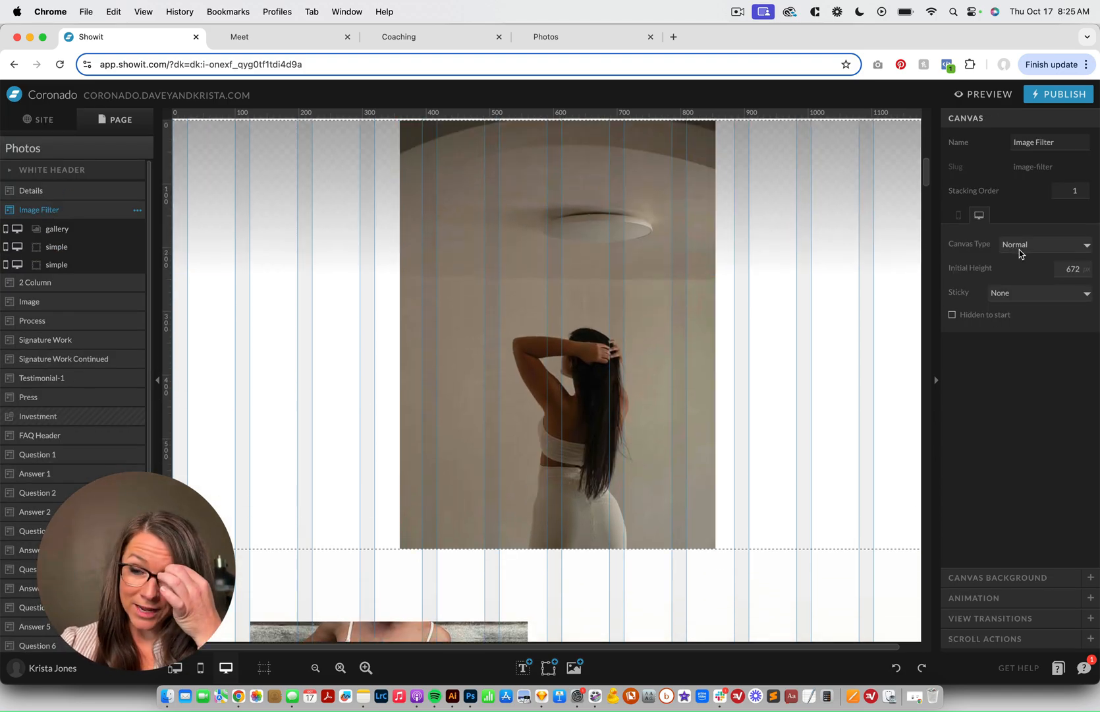
Set the wedding photography headline canvas's Sticky to 'Top on Scroll' and show the page's canvas list
click(31, 190)
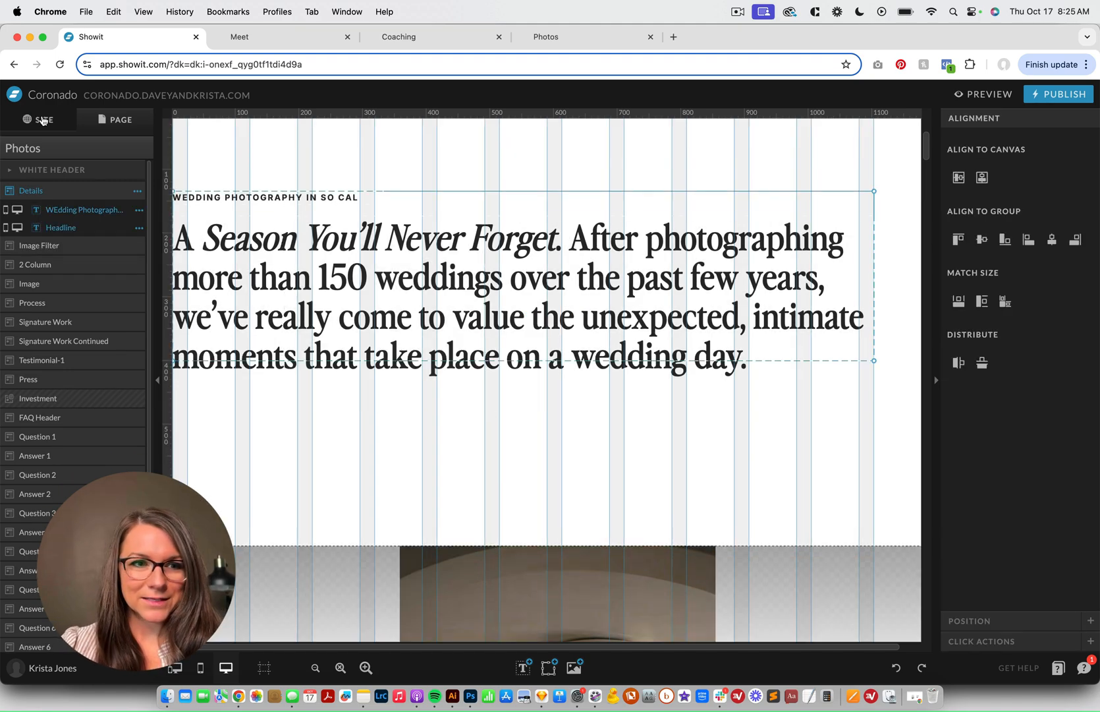
click(43, 120)
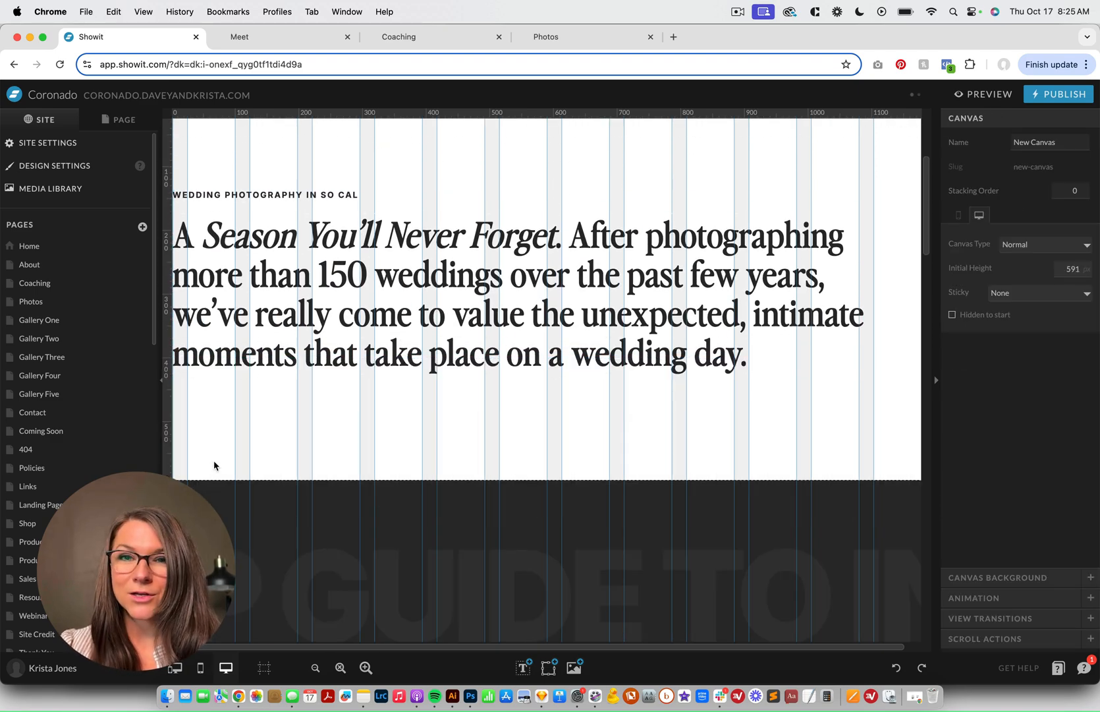
mouse_move(391, 426)
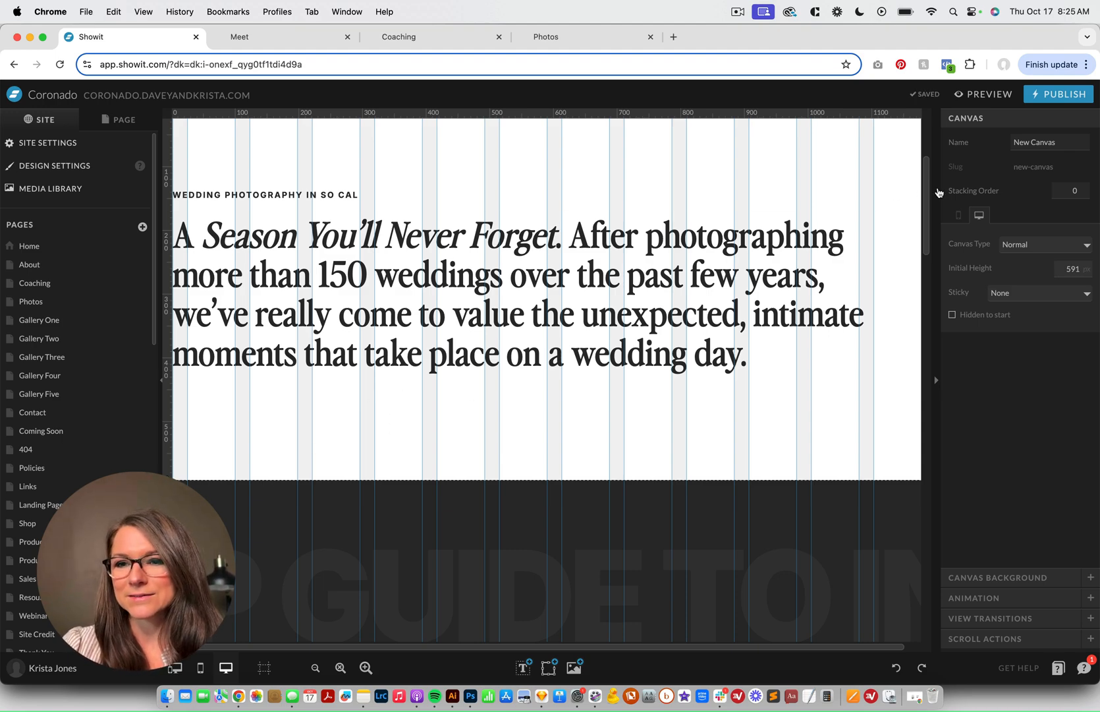
click(1045, 243)
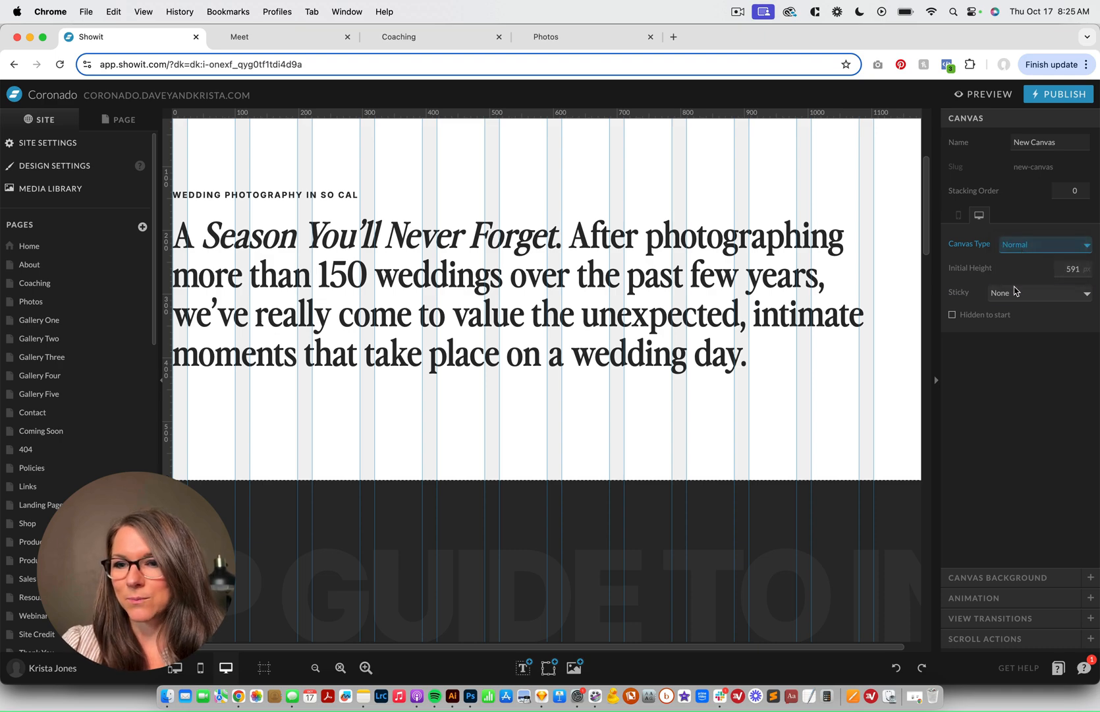
click(1039, 292)
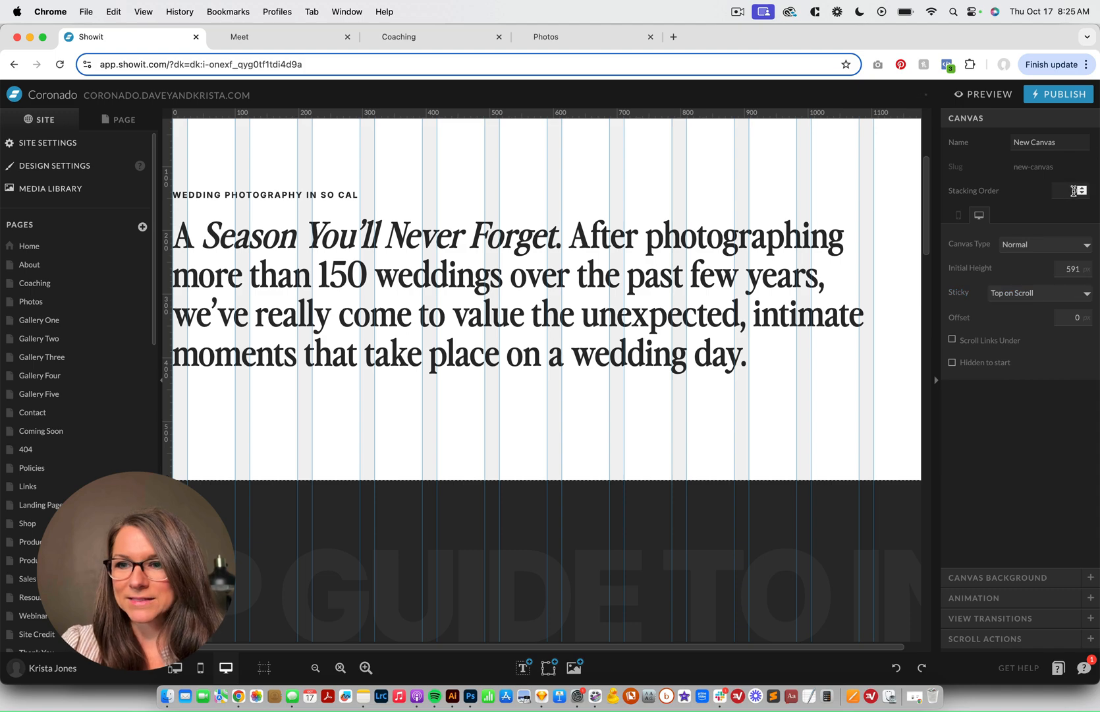
click(117, 120)
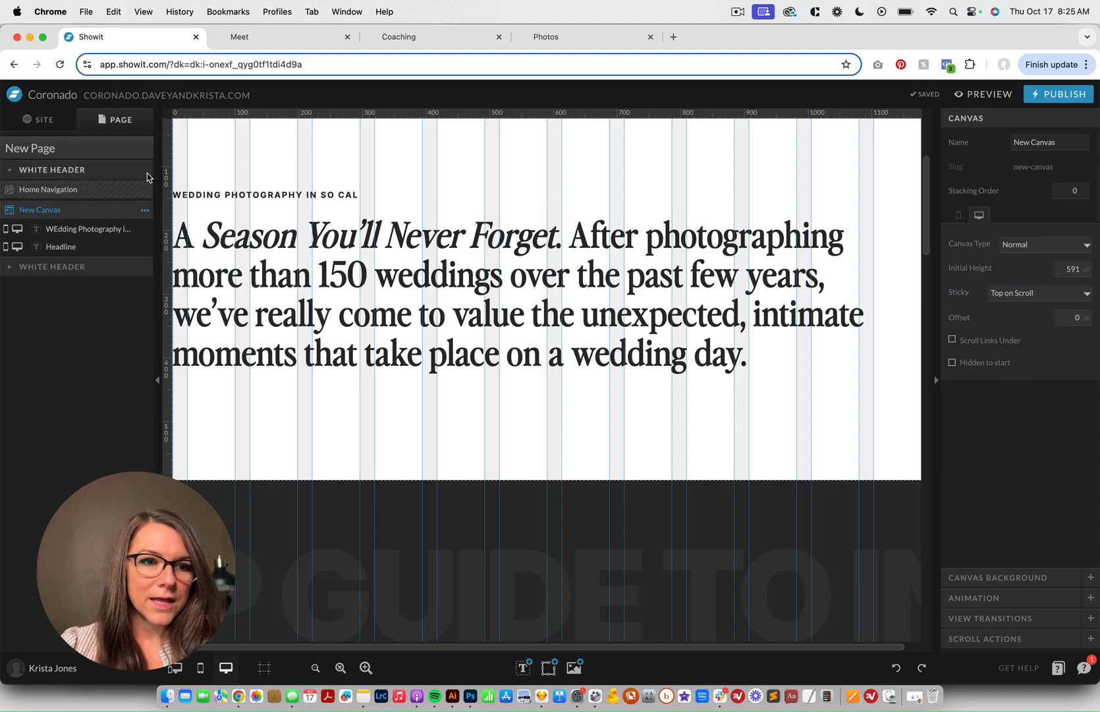
Add a canvas below the headline with an enlarged portrait photo and a rectangle shape with fill choices
click(29, 147)
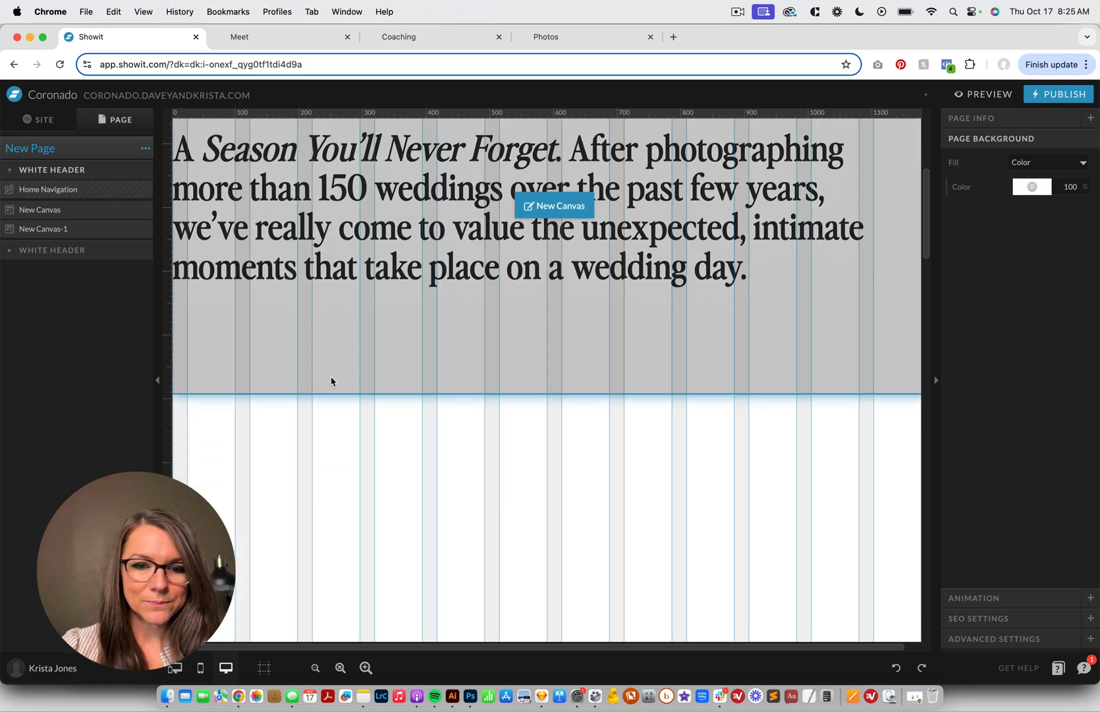
click(43, 229)
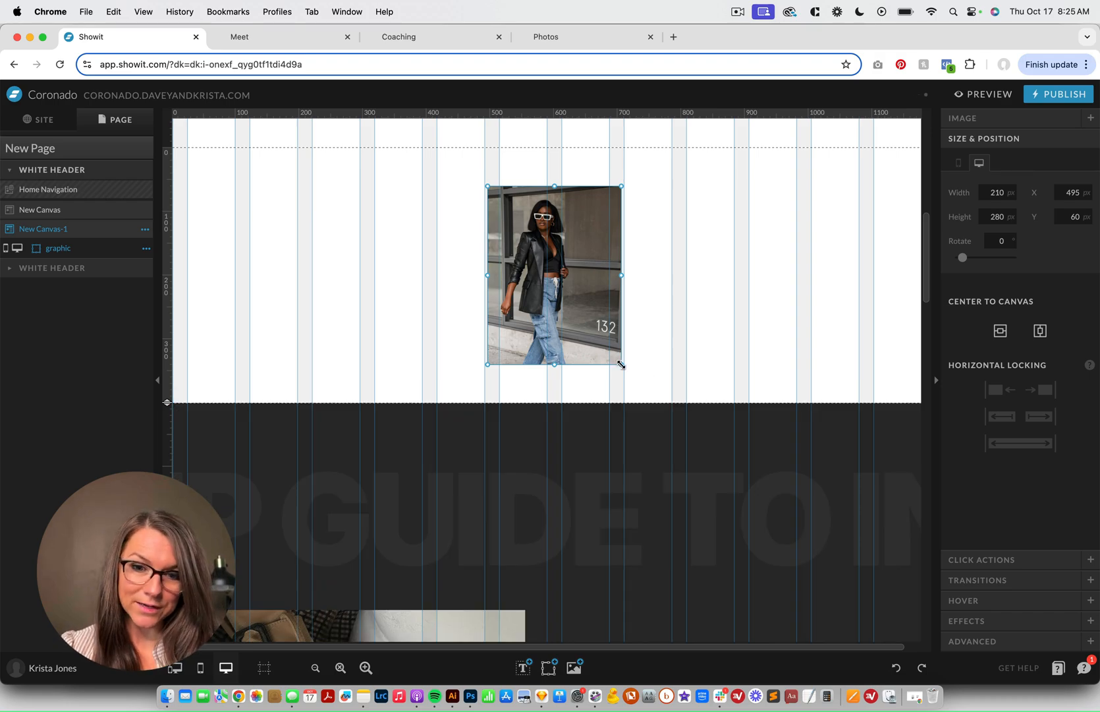
drag(620, 363, 698, 468)
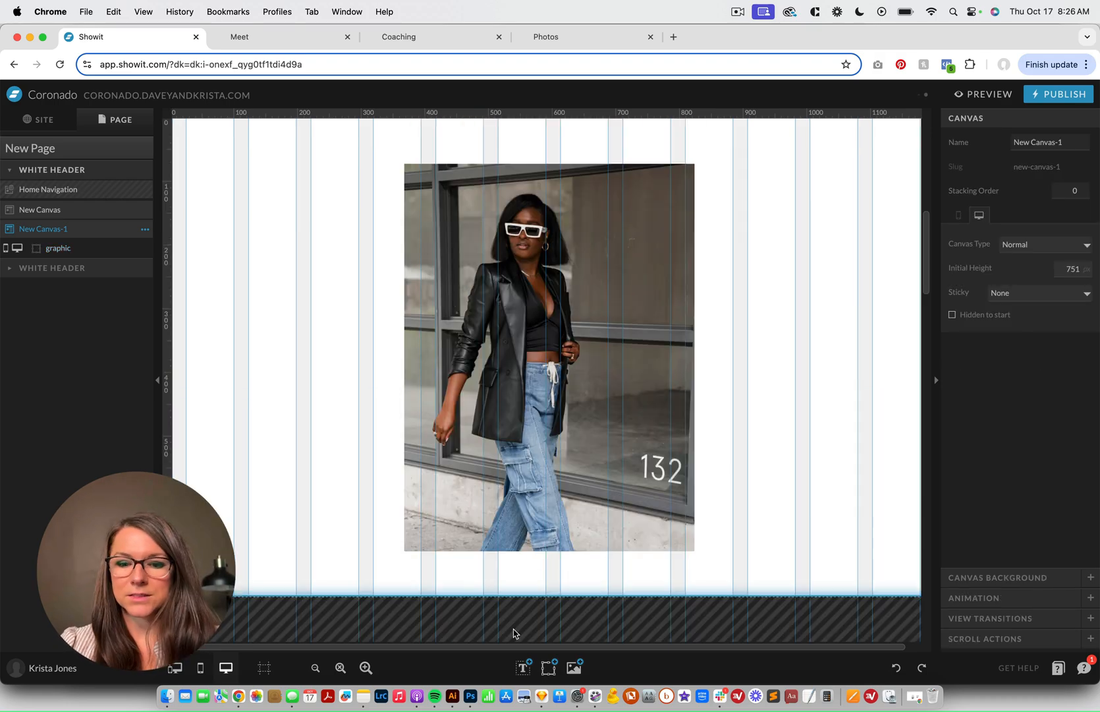
click(548, 667)
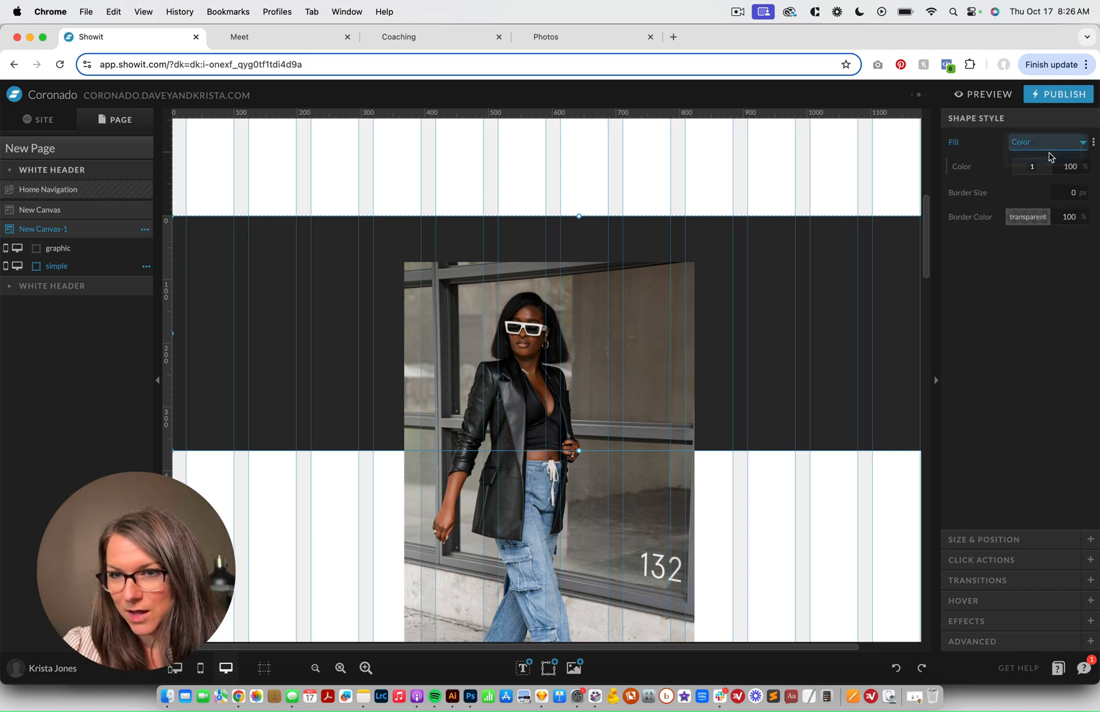
click(1045, 143)
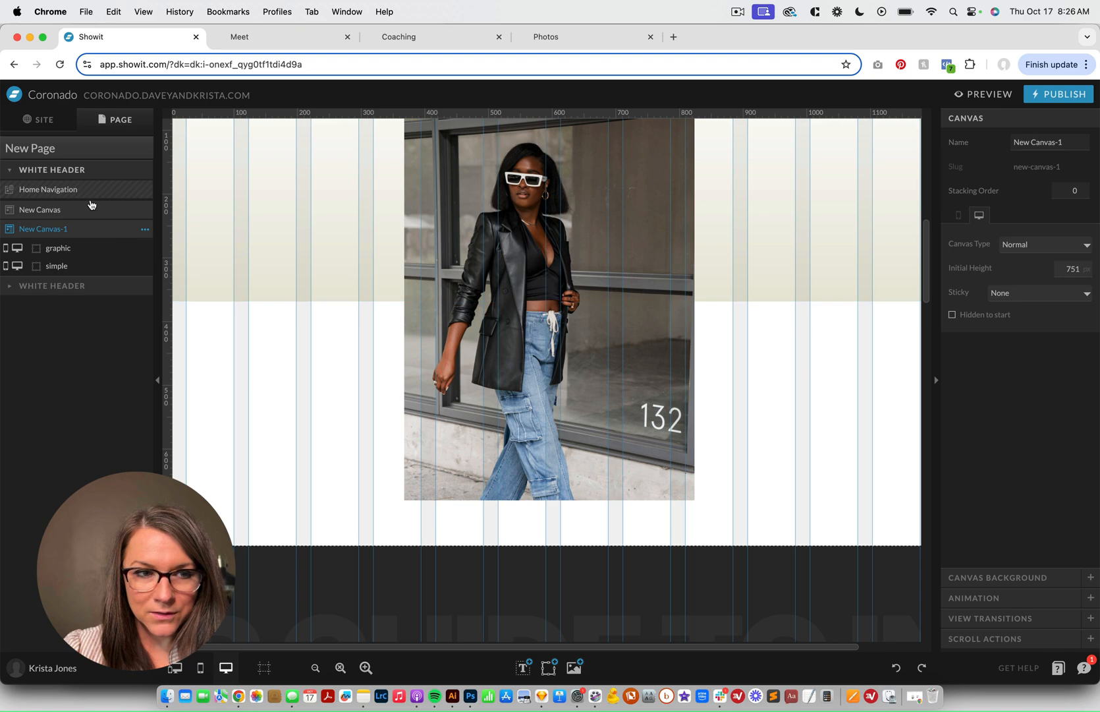
Give the shape above the photo a gradient fill, raise the canvas stacking order and preview
click(57, 265)
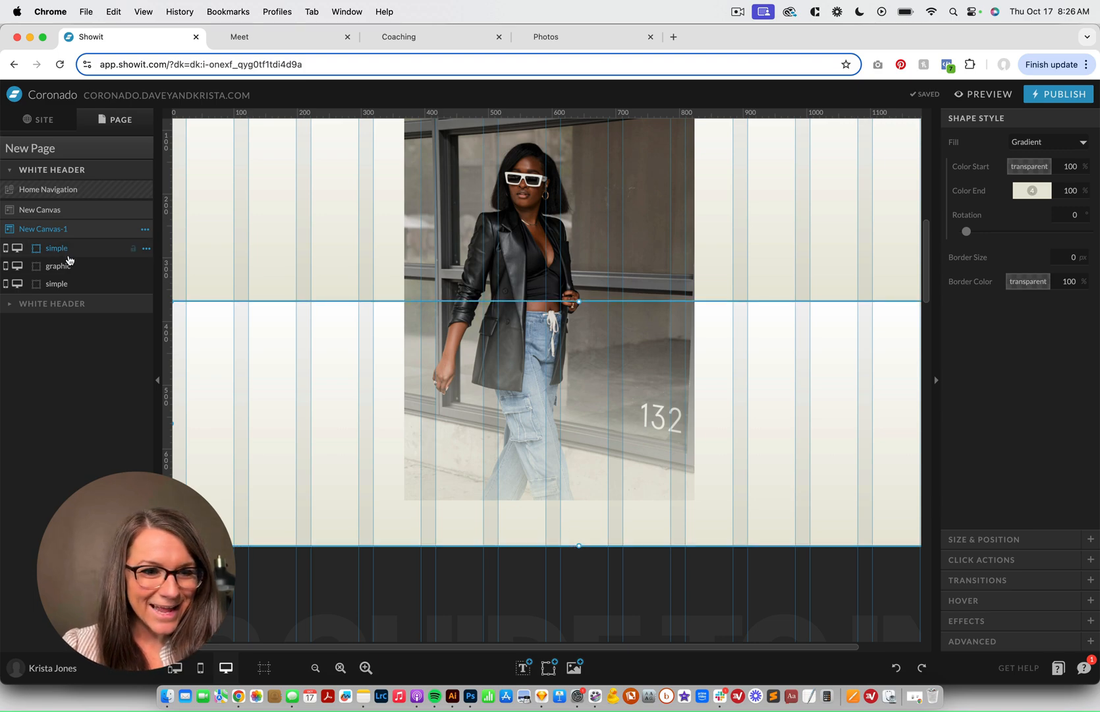
click(1047, 142)
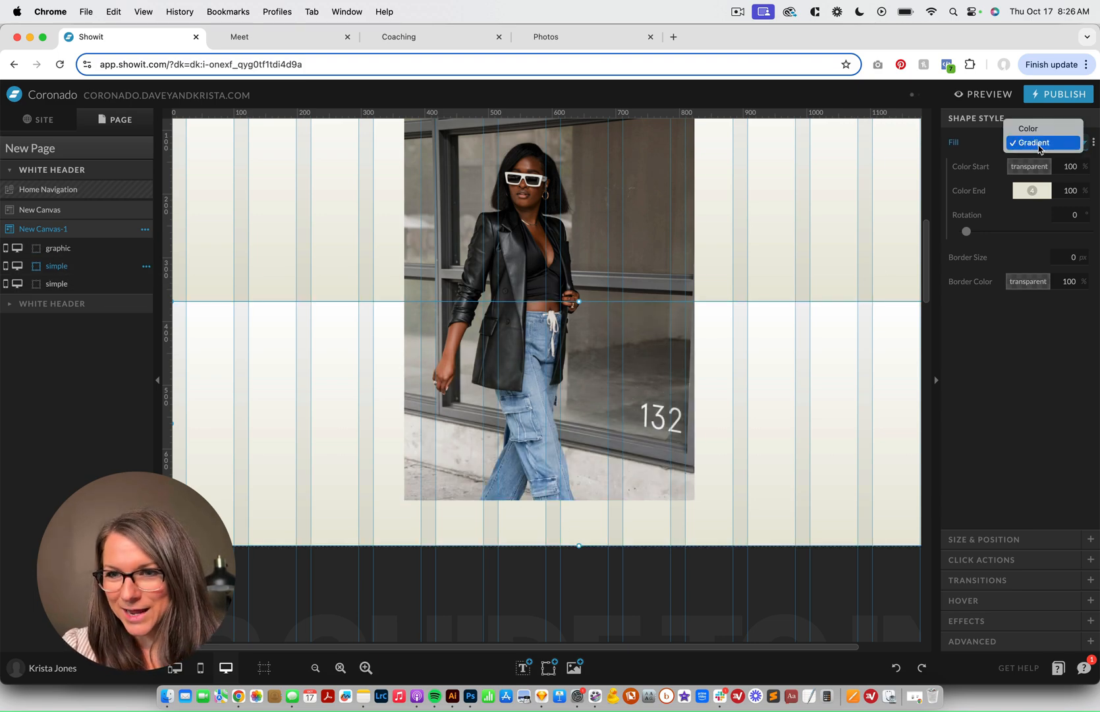
click(1029, 128)
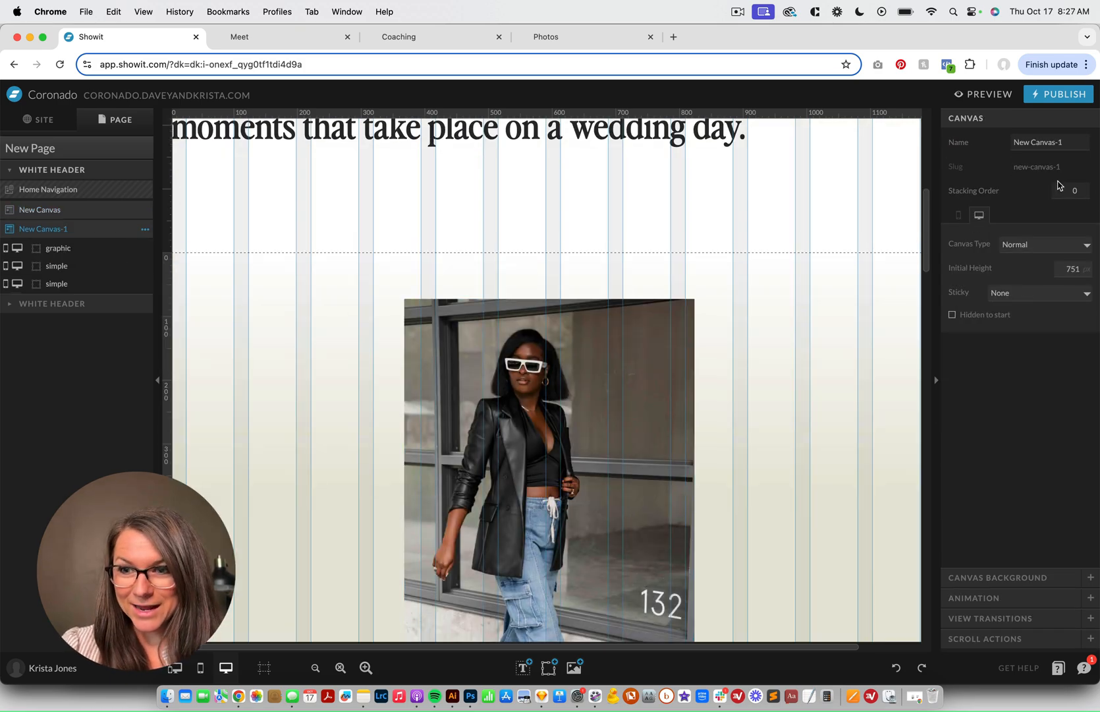
click(1072, 189)
text(5)
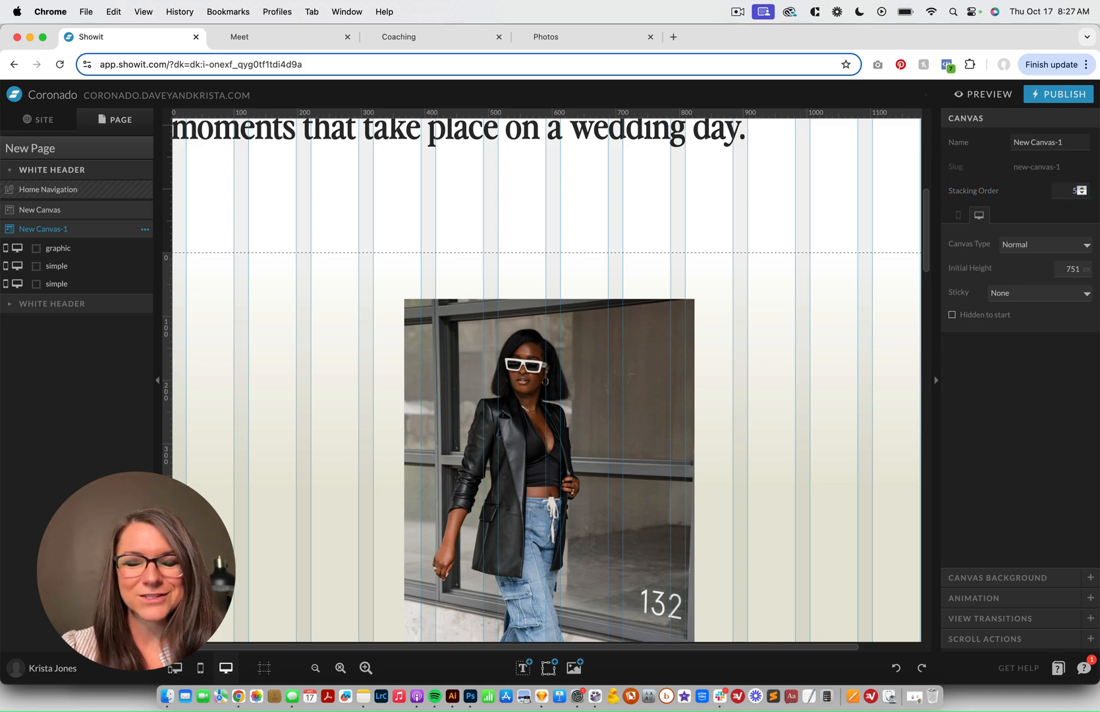
click(987, 94)
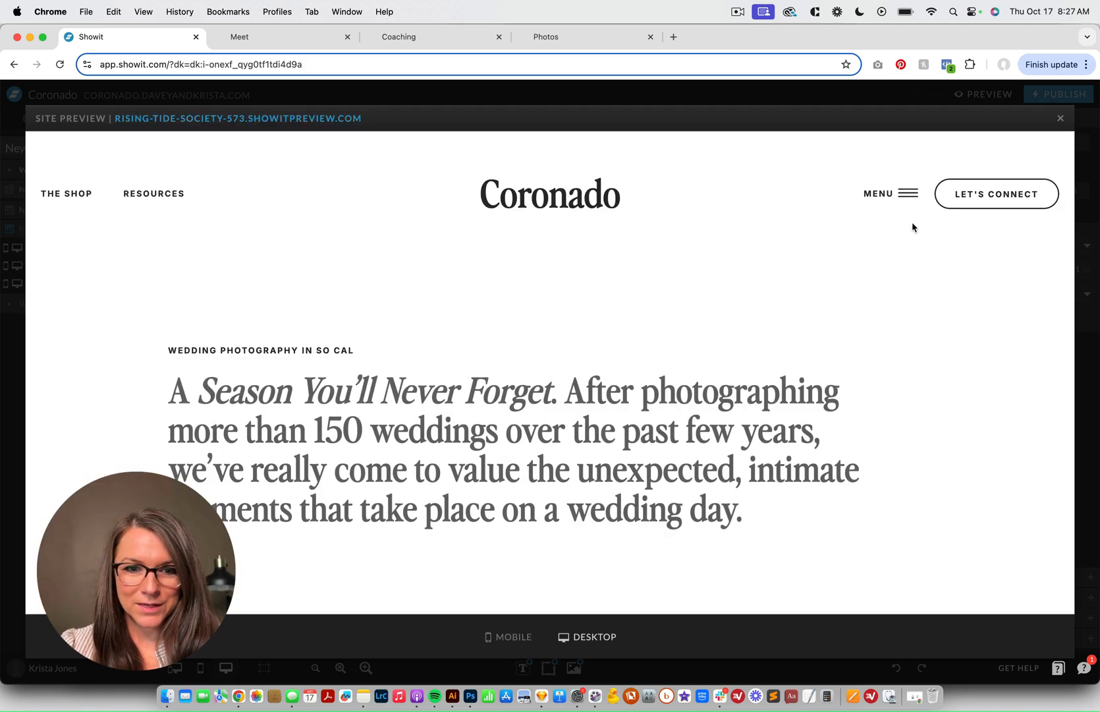
scroll(down, 3)
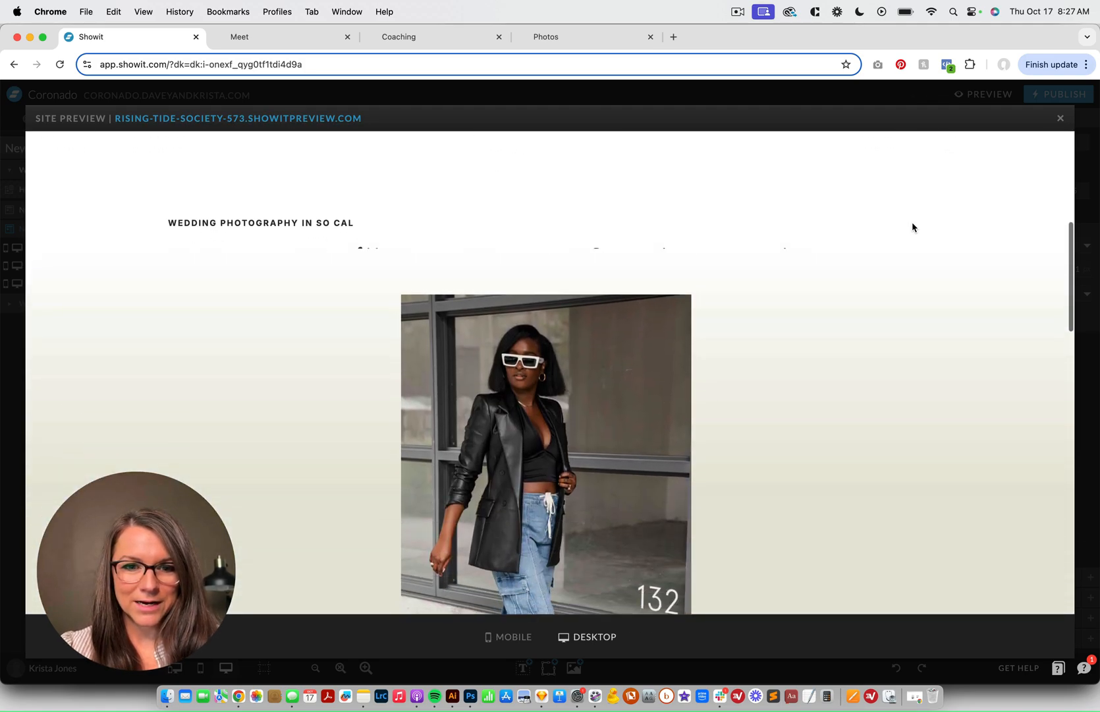
scroll(down, 3)
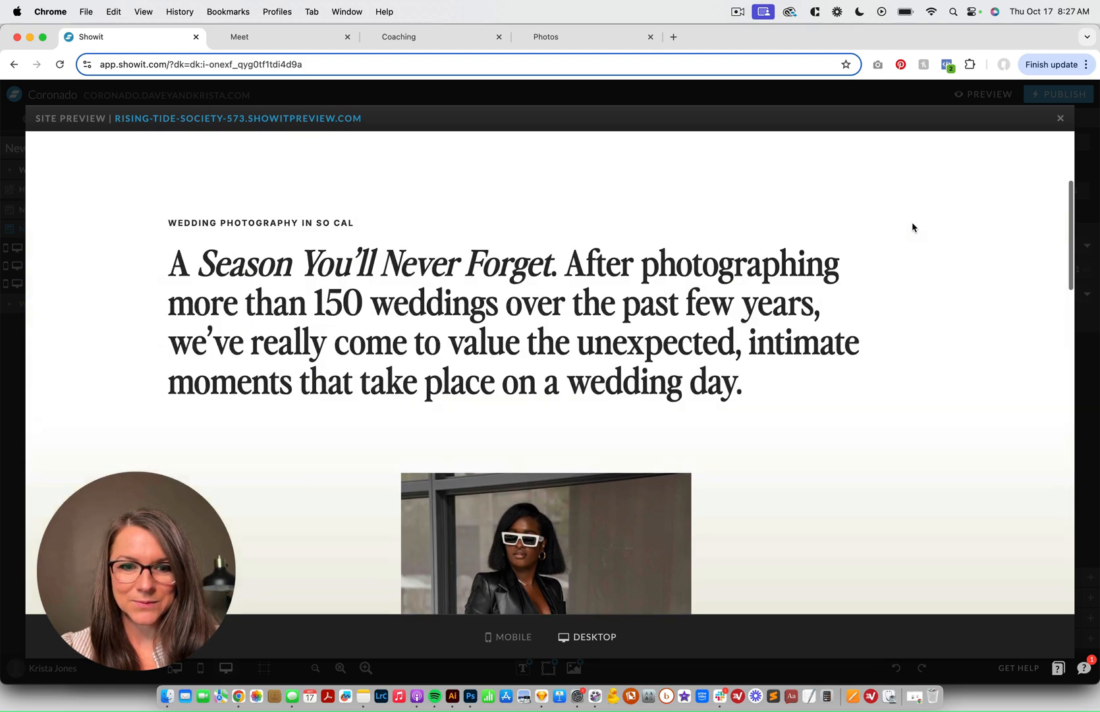
scroll(down, 3)
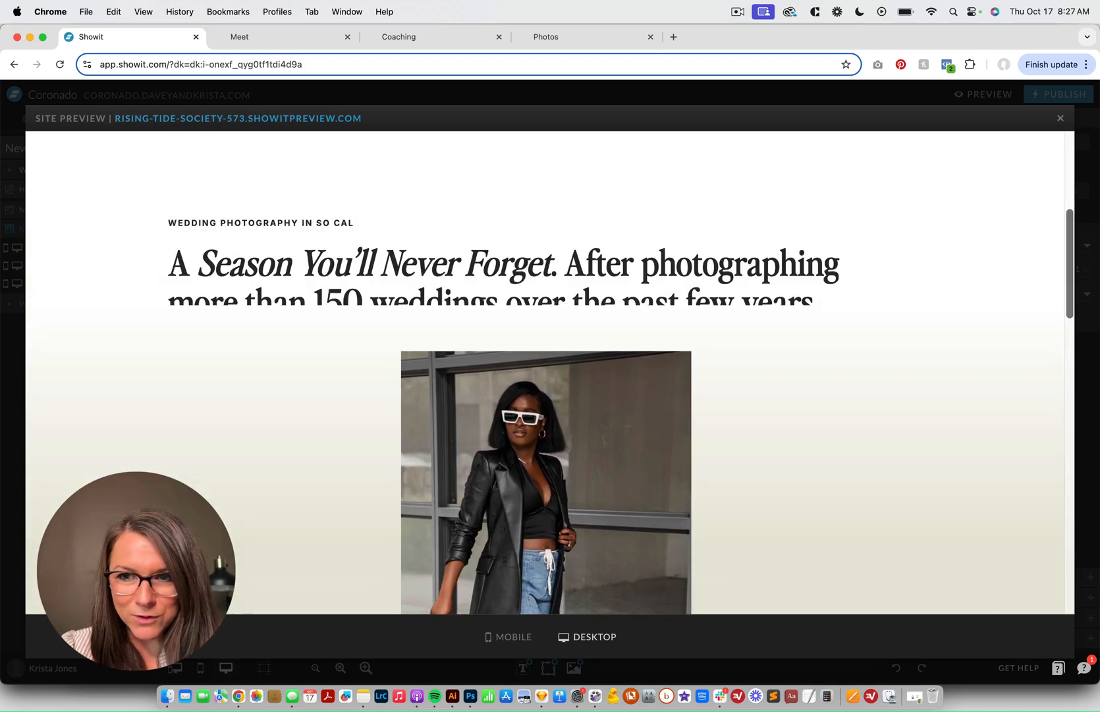
click(1061, 118)
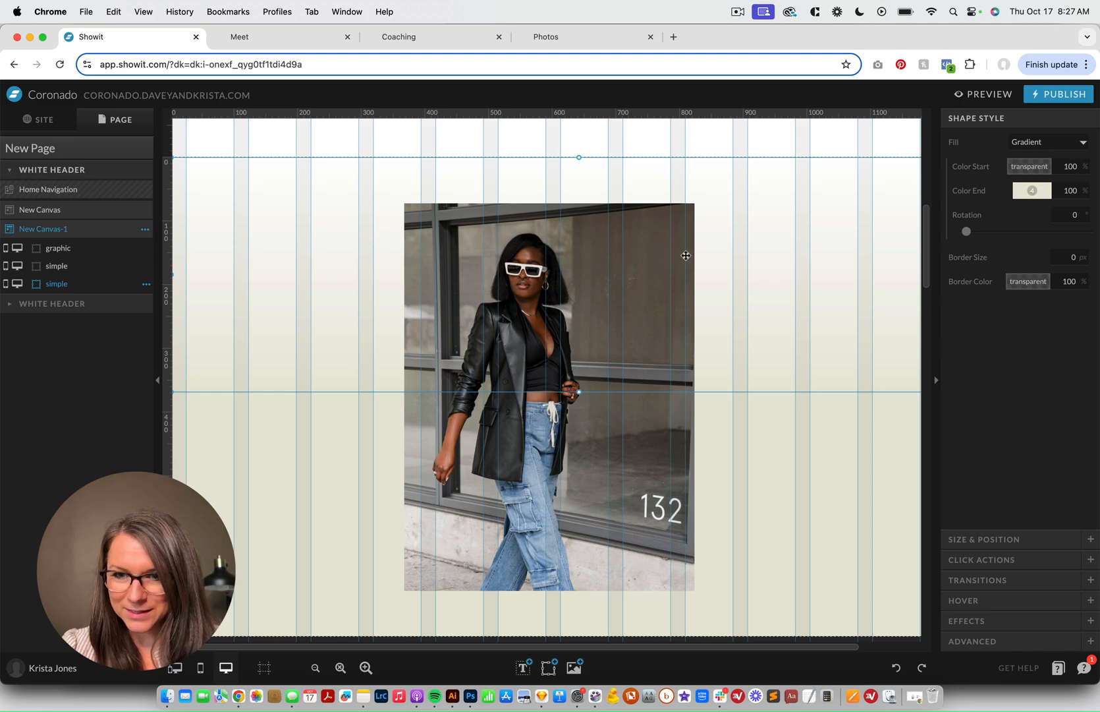
Make the photo canvas taller, check its background fill, span the gradient shape at 0% start opacity, and preview
scroll(down, 3)
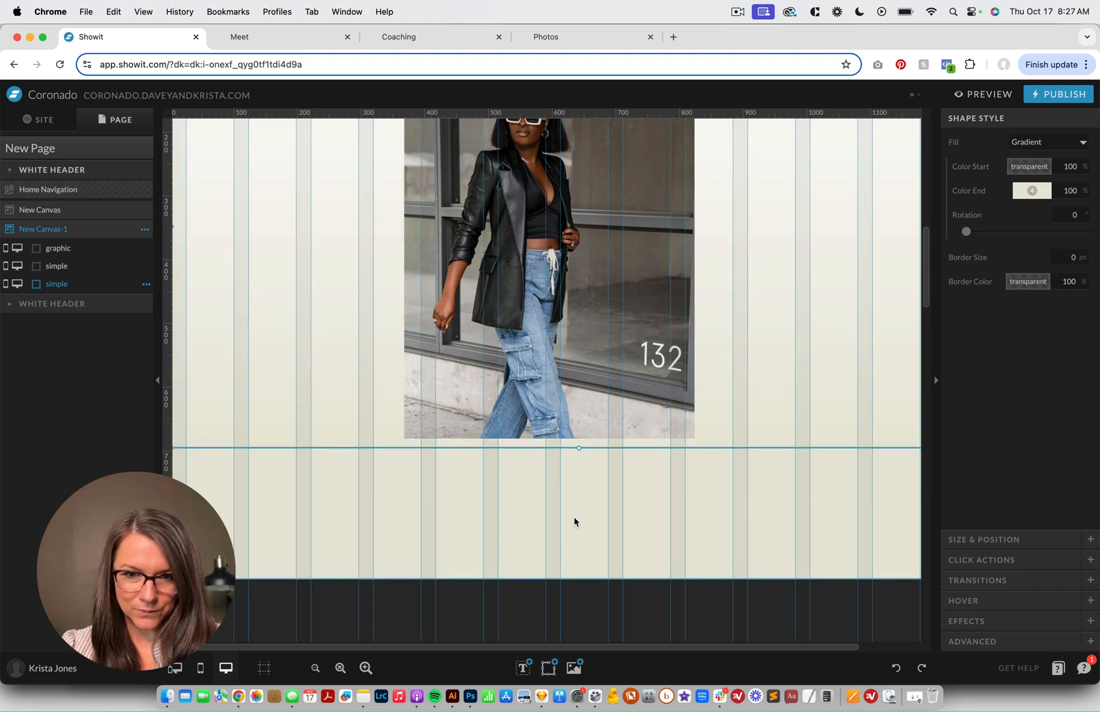
click(988, 93)
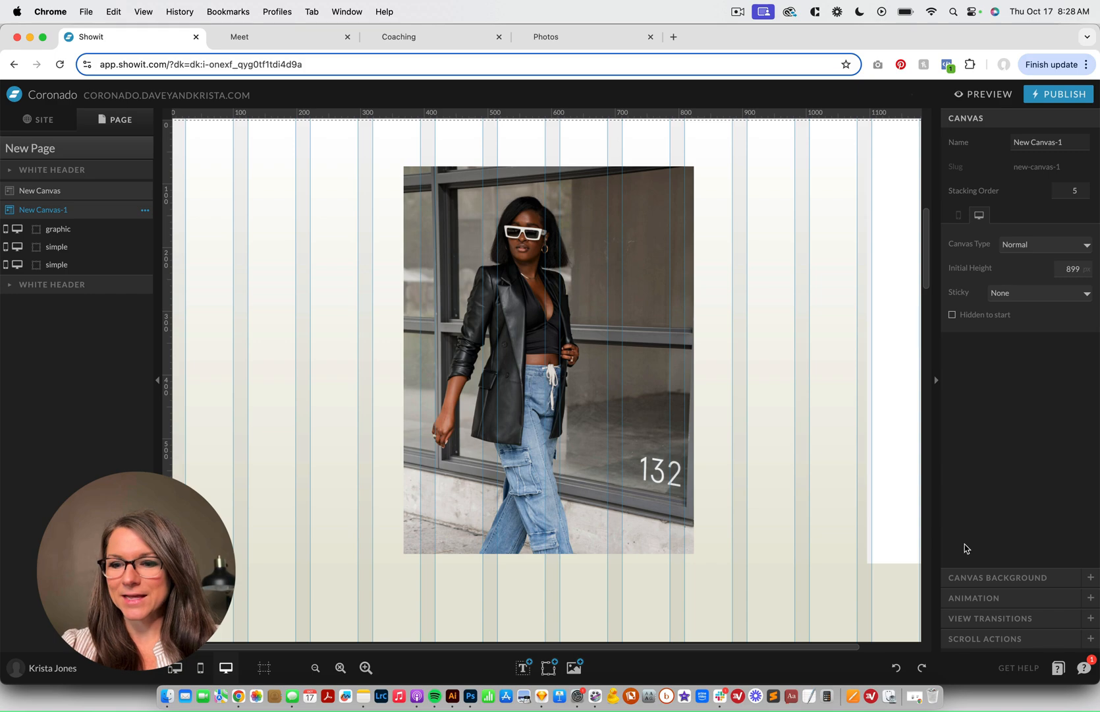
click(1017, 577)
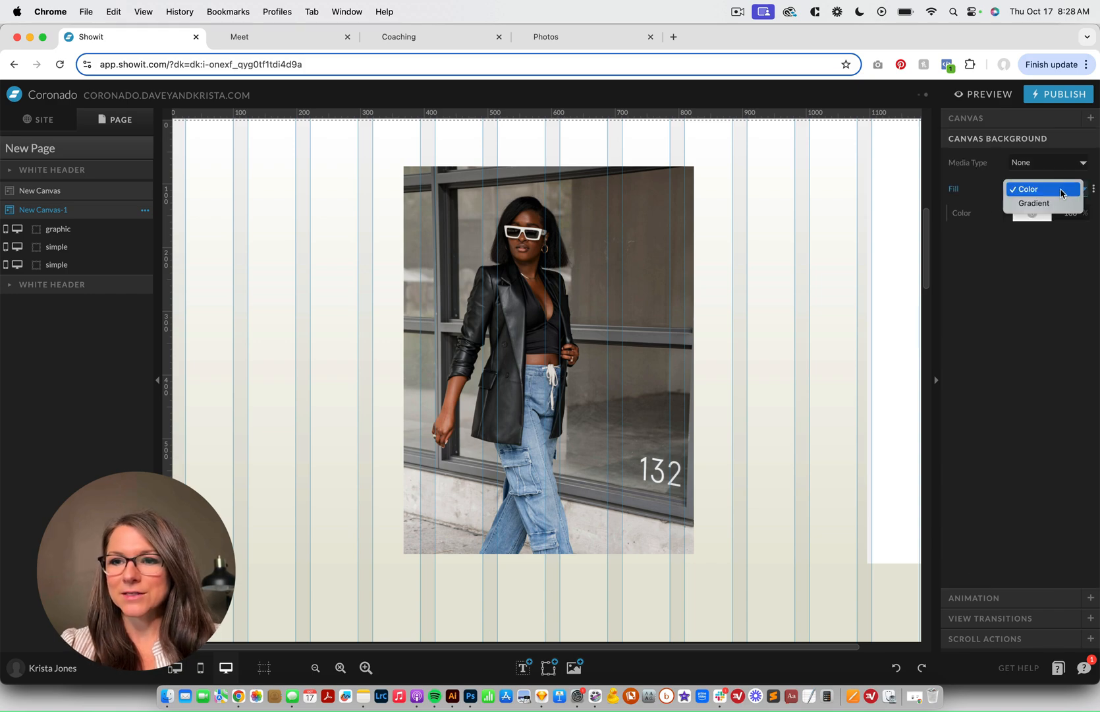
click(1027, 189)
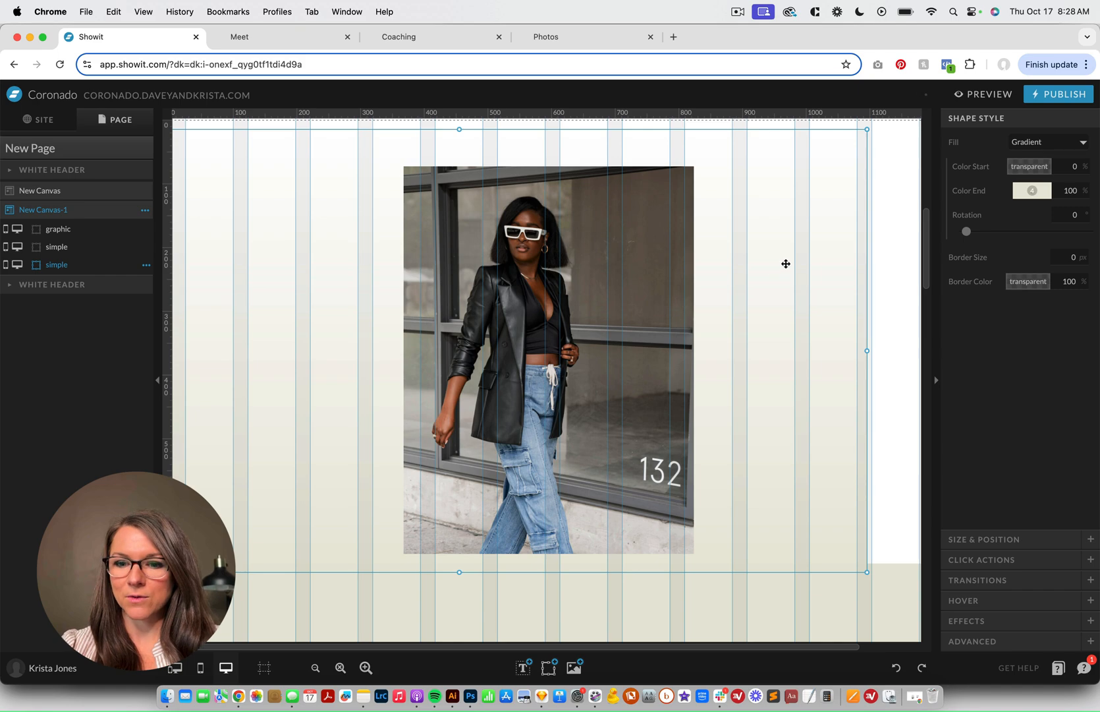
scroll(down, 3)
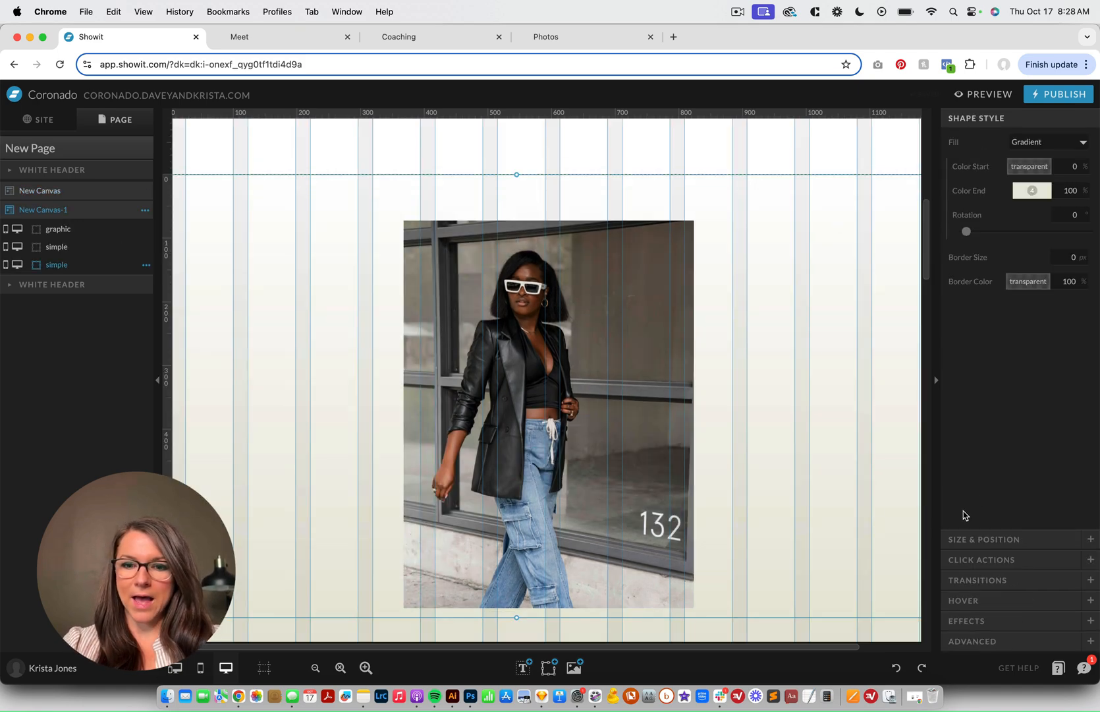
click(989, 94)
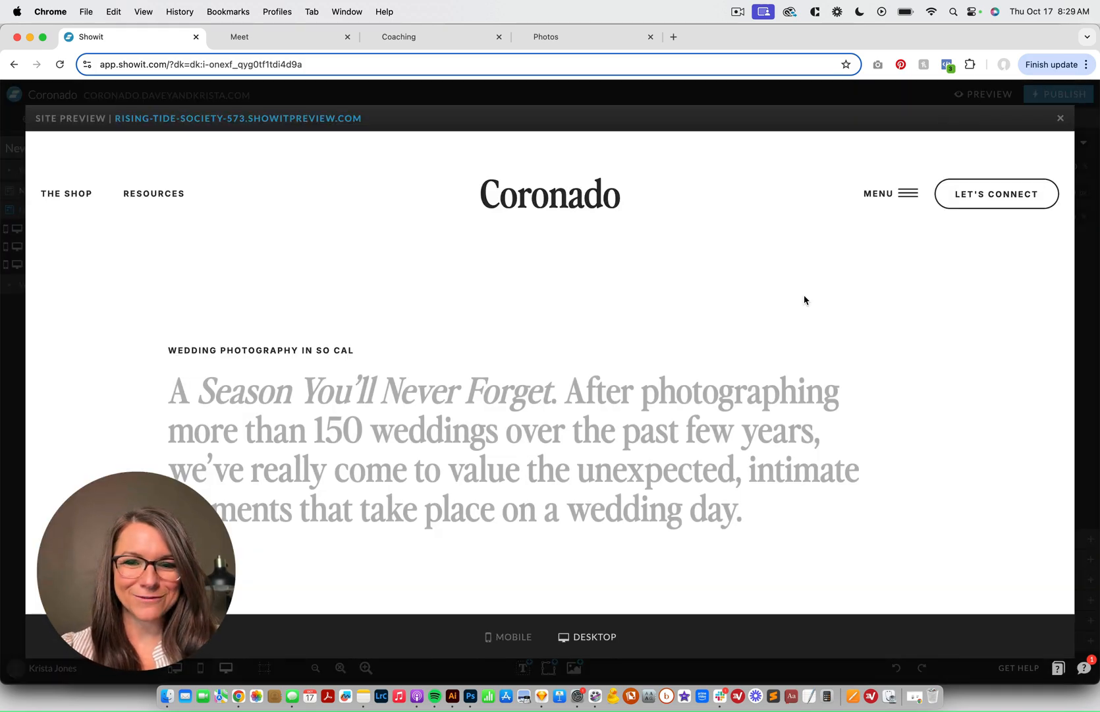
Give the lower shape a solid colour fill and preview the photo scrolling over the fading headline
scroll(down, 3)
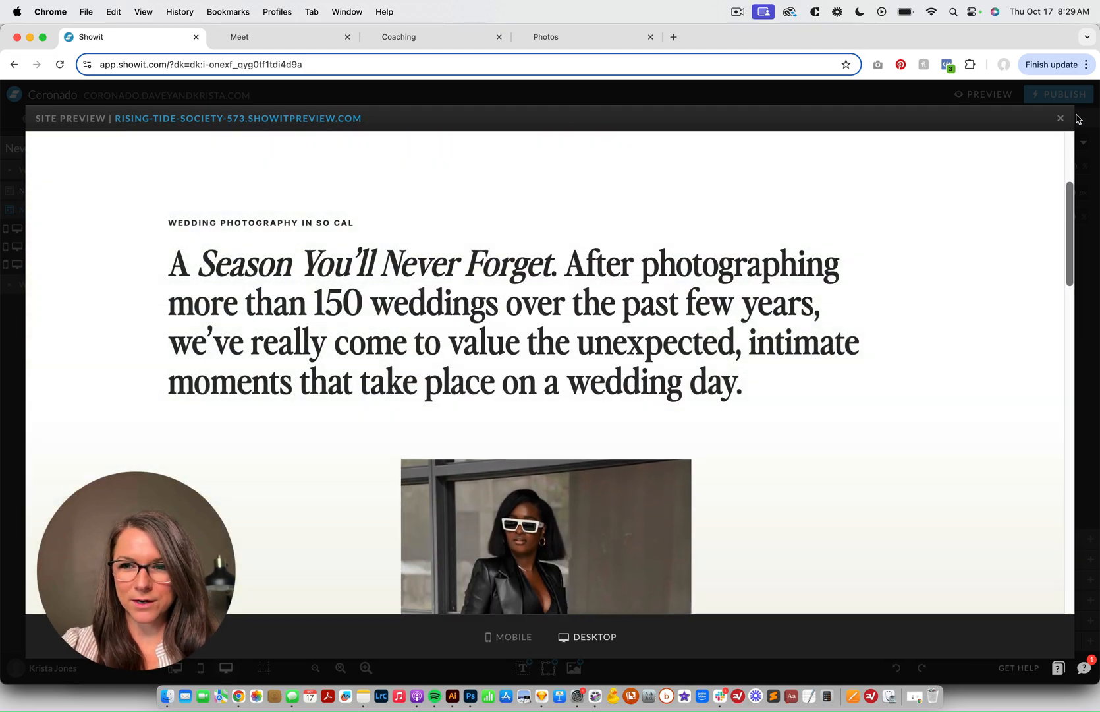
click(1061, 117)
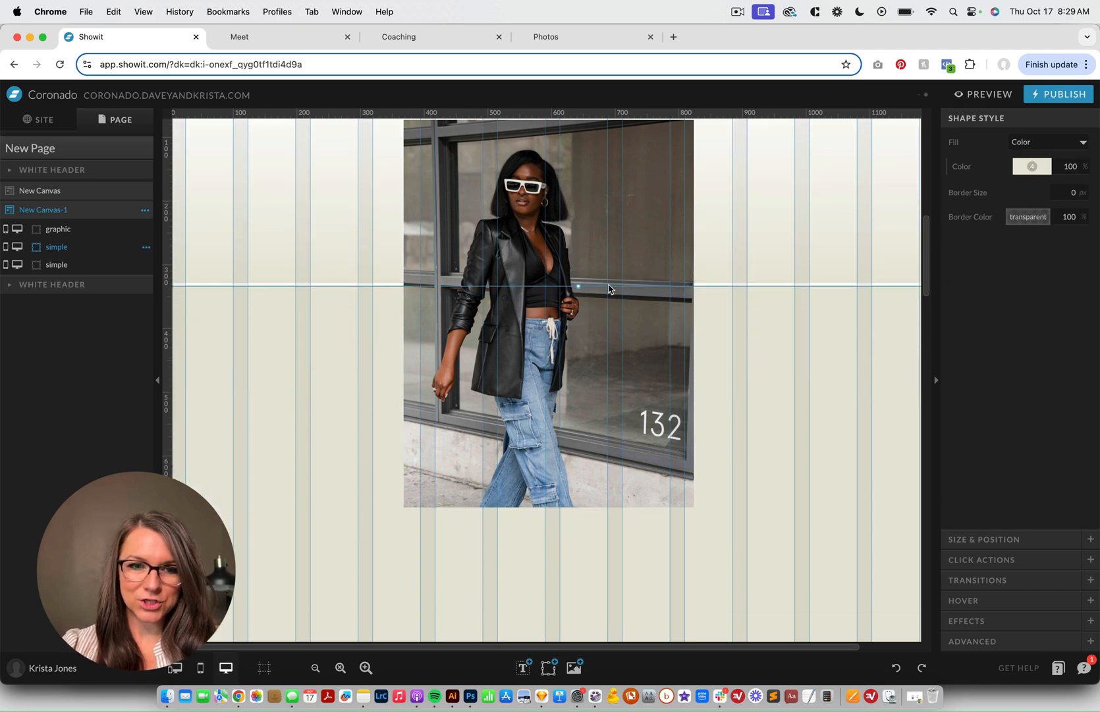
click(985, 93)
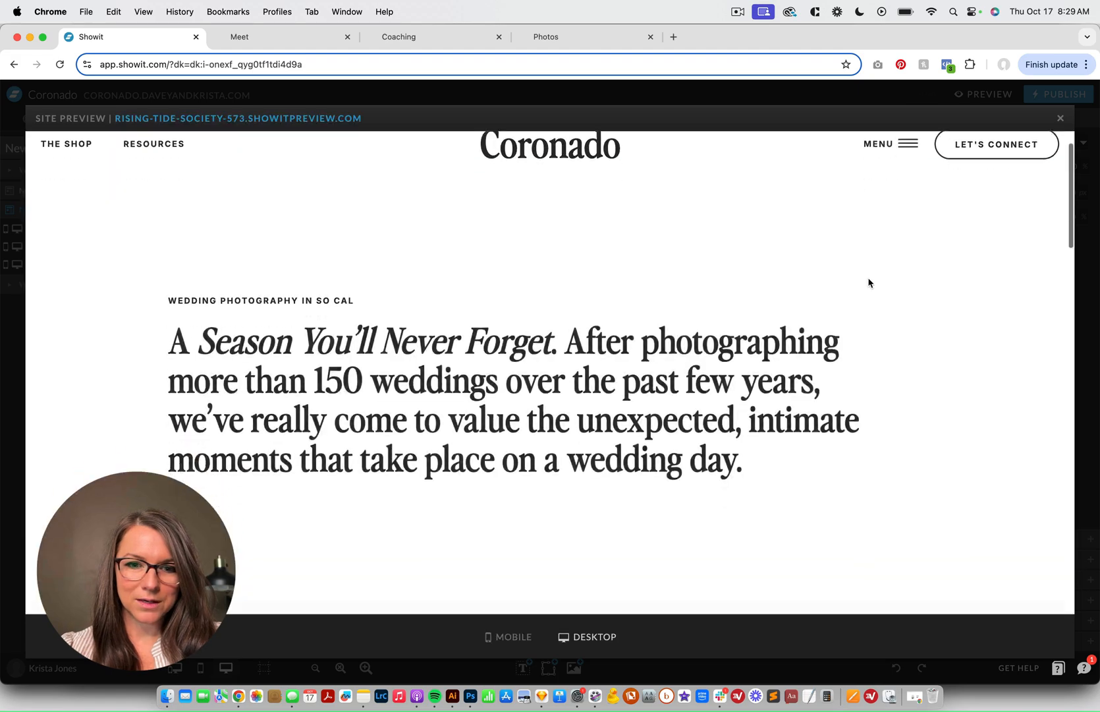
scroll(down, 3)
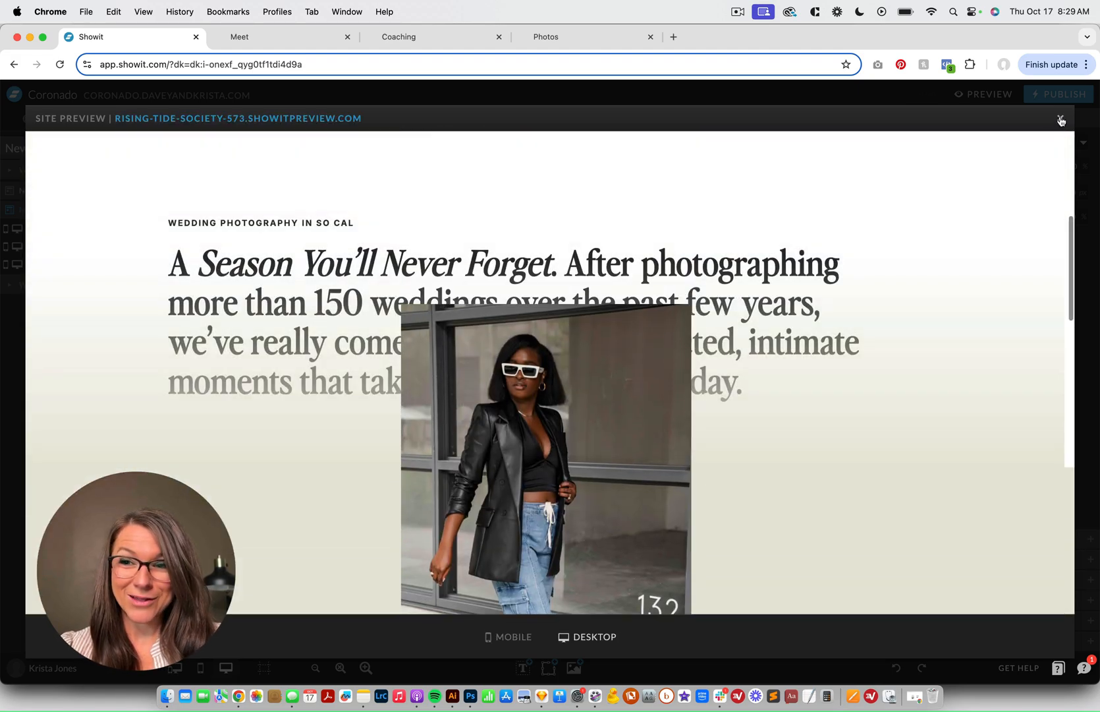
click(1082, 120)
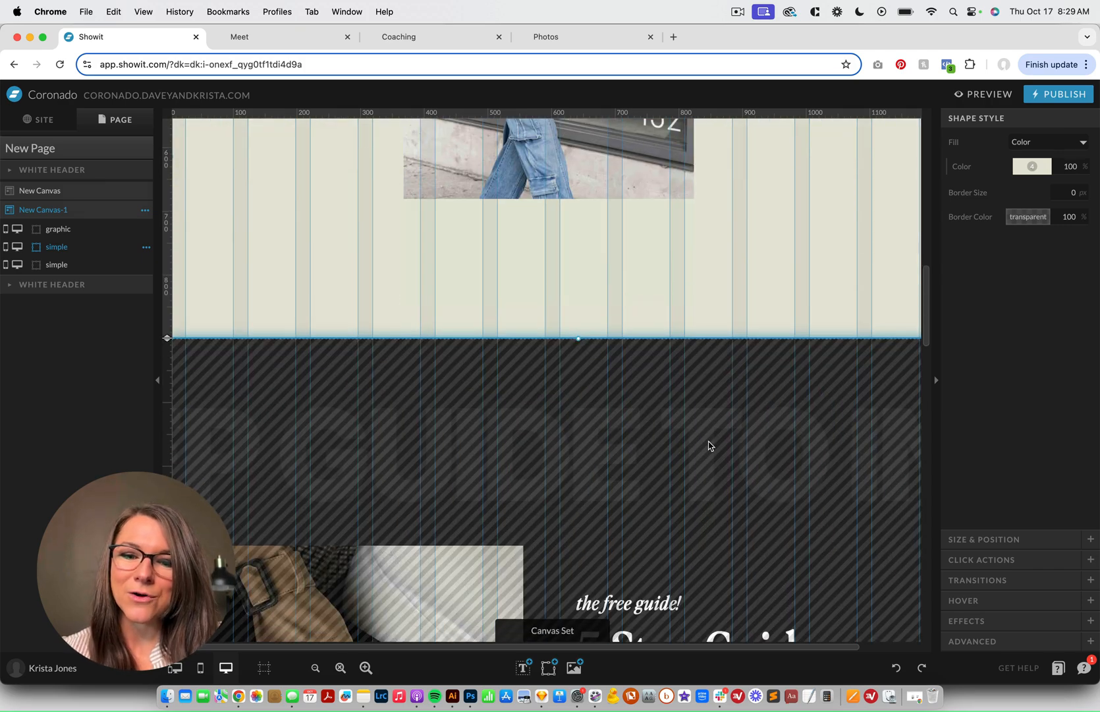